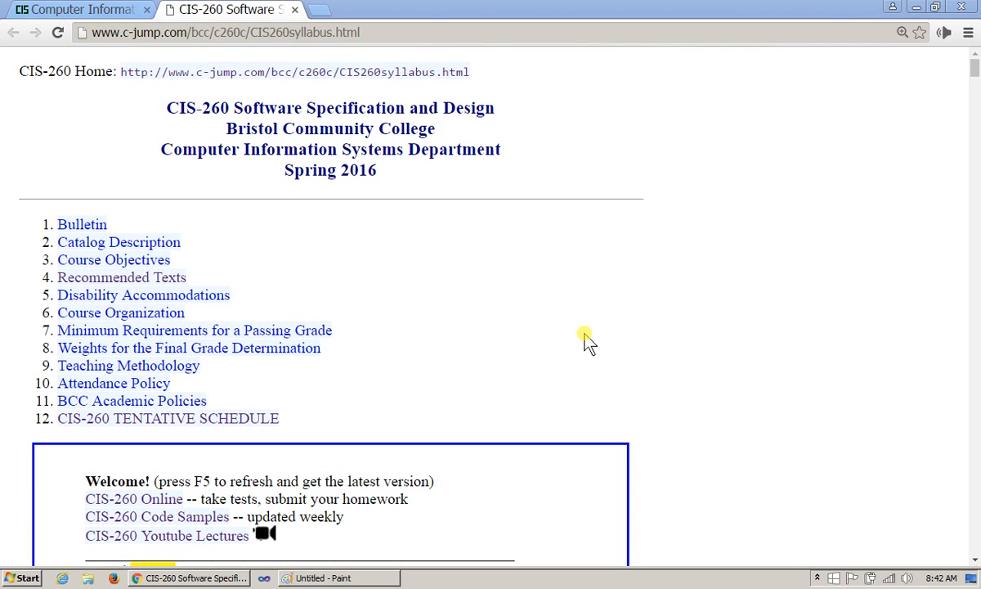
# Scroll the CIS-260 syllabus down to the Apr 1 posting with the UML Sequence and State Diagrams lecture.
pyautogui.scroll(-3)
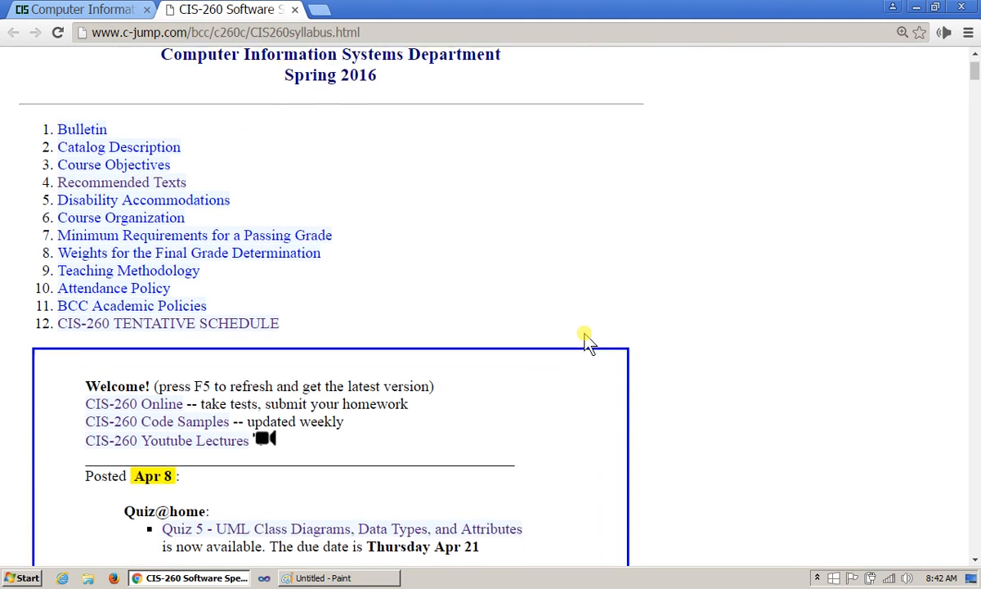
pyautogui.scroll(-3)
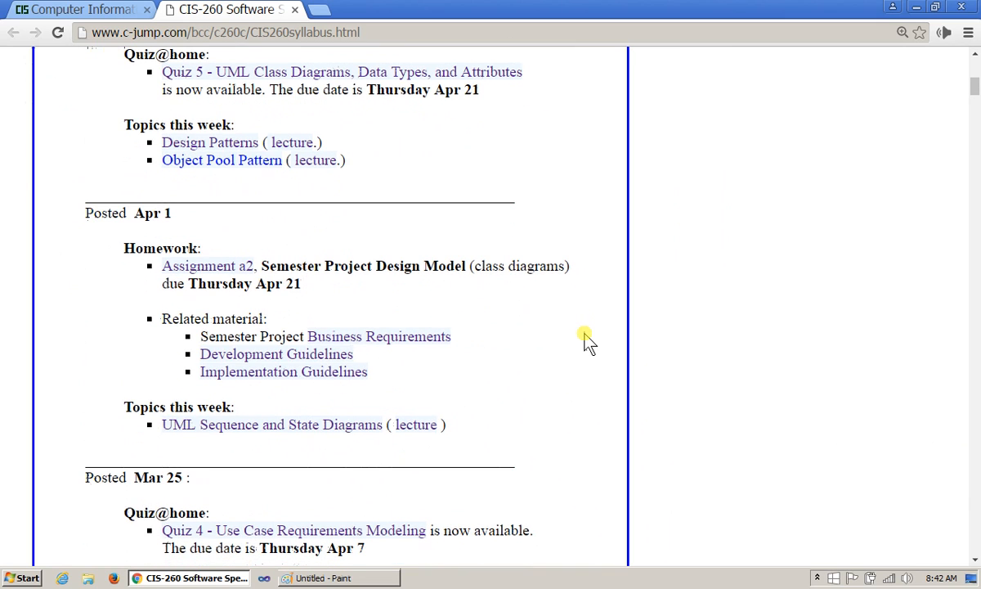
pyautogui.moveTo(563, 373)
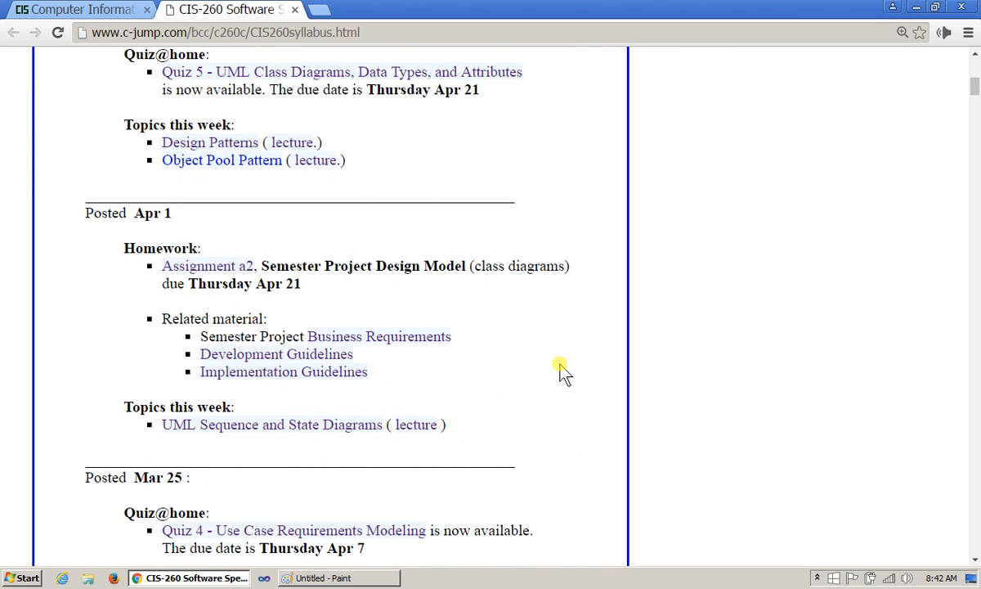
pyautogui.moveTo(378, 451)
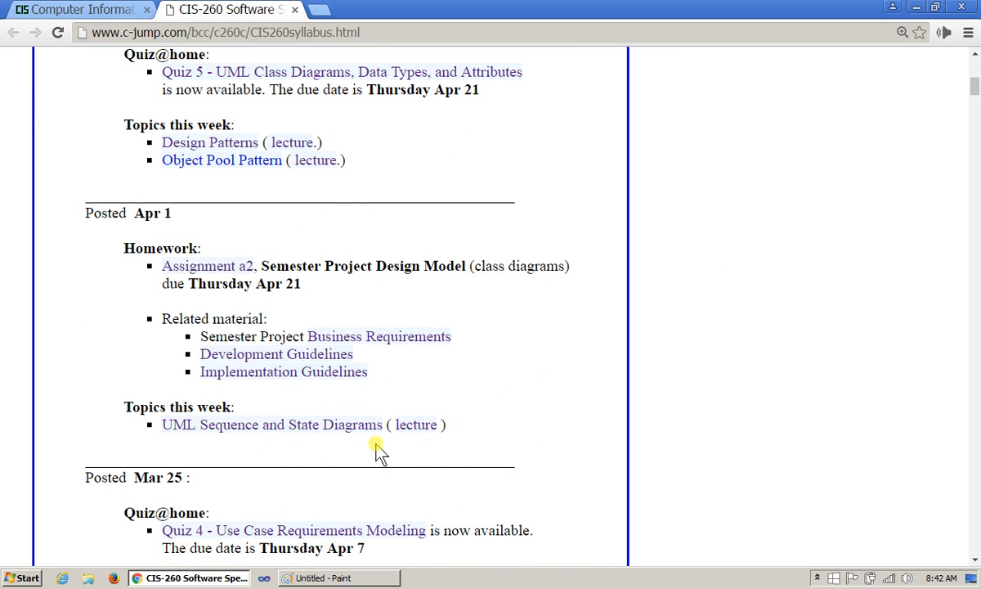
pyautogui.moveTo(624, 429)
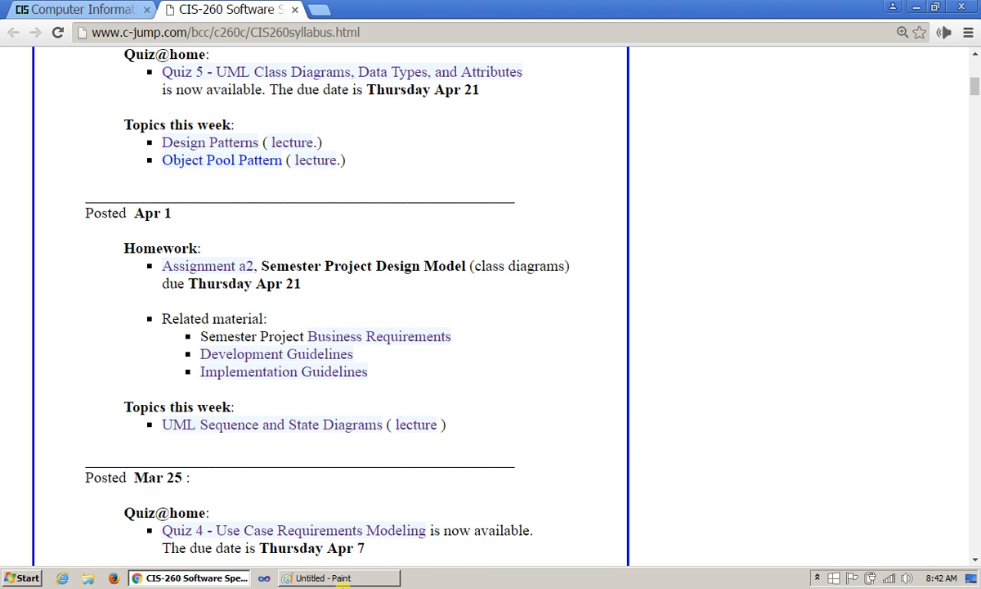
# Switch to the blank Paint canvas and handwrite the heading 'UML Diagrams' with the pencil.
pyautogui.click(335, 578)
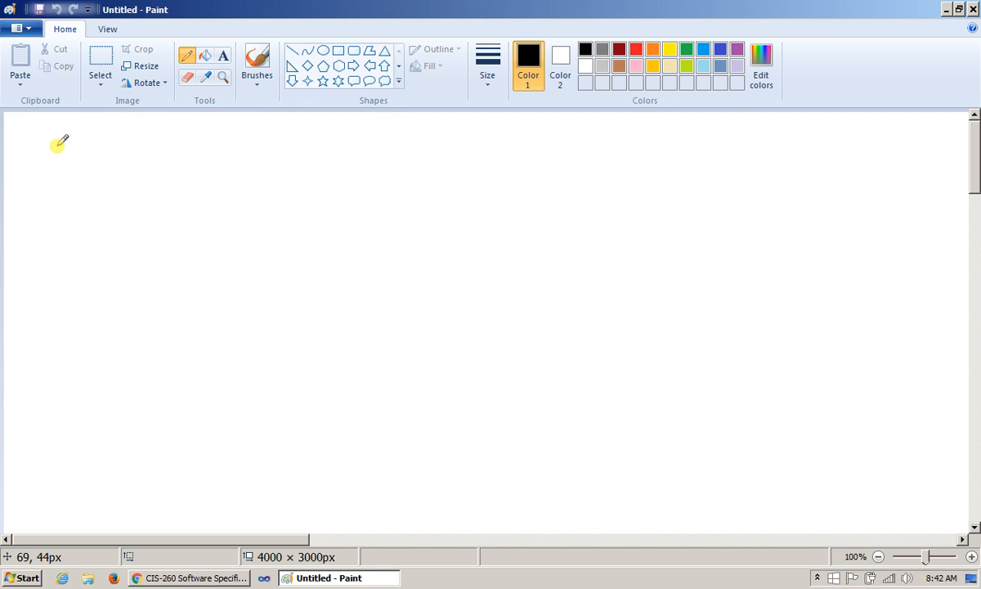
pyautogui.click(488, 62)
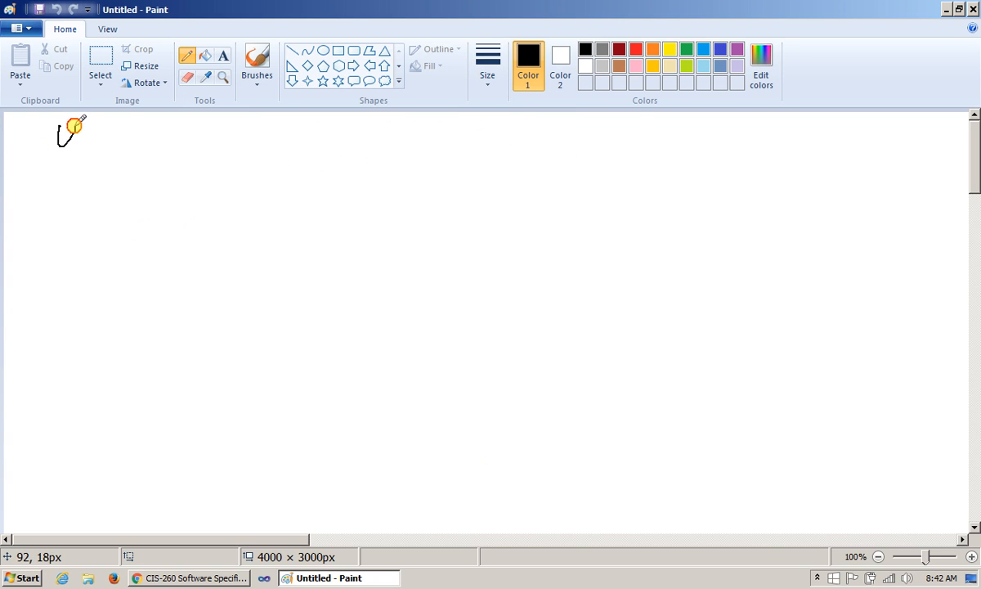
pyautogui.moveTo(57, 130); pyautogui.dragTo(123, 150)
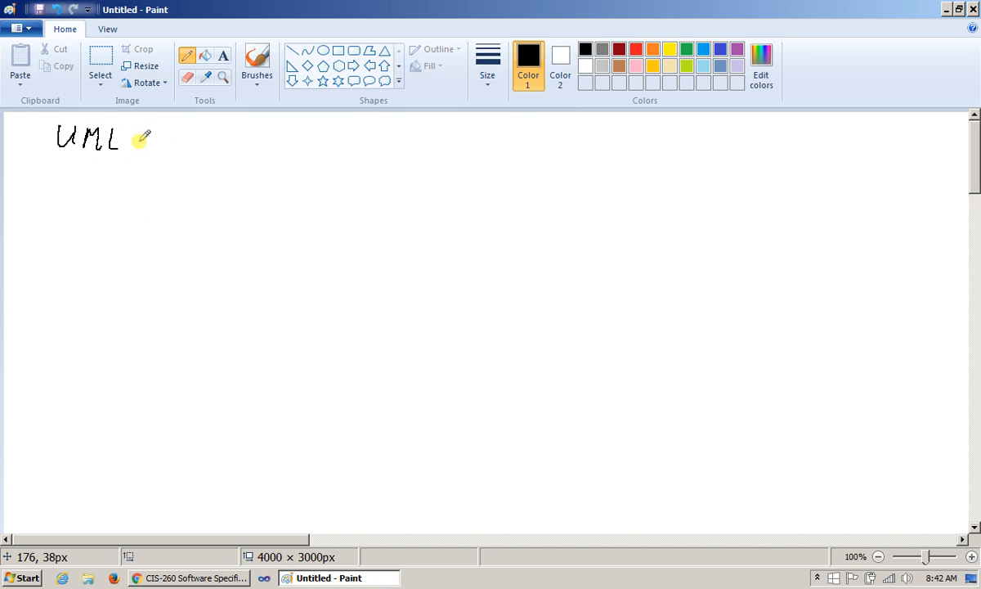
pyautogui.moveTo(148, 139); pyautogui.dragTo(205, 139)
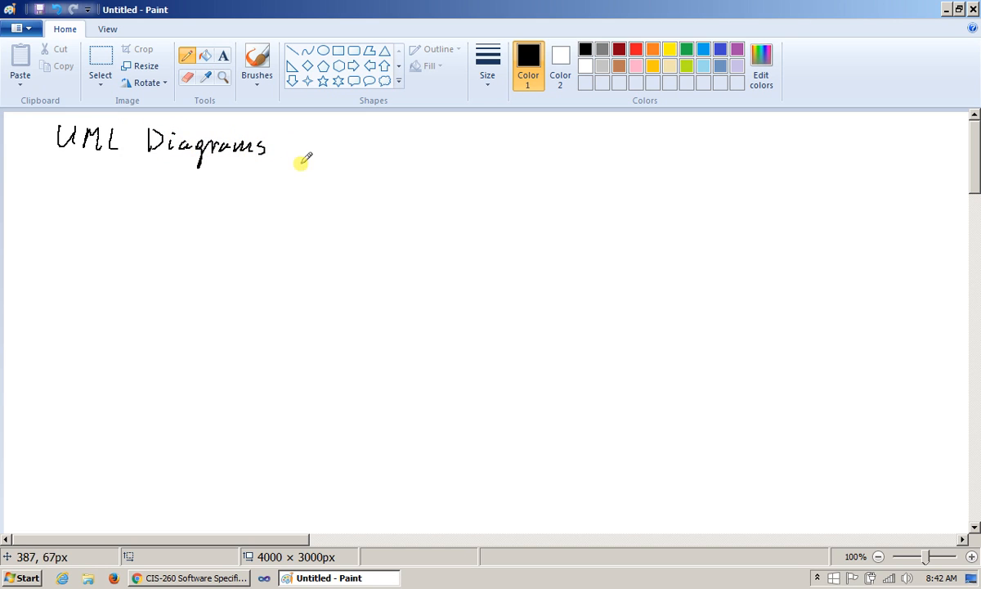
pyautogui.moveTo(138, 225)
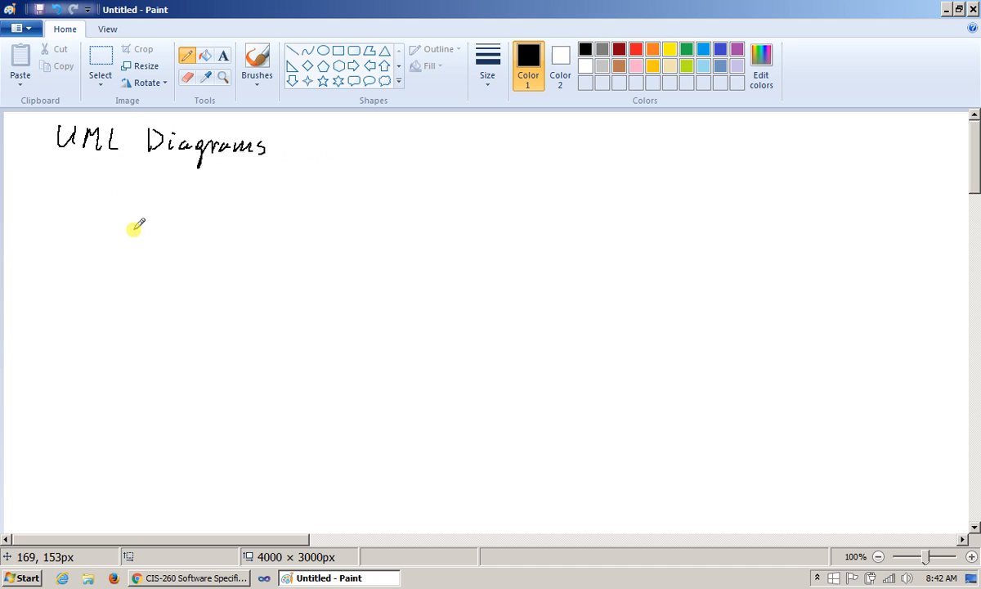
pyautogui.moveTo(81, 192)
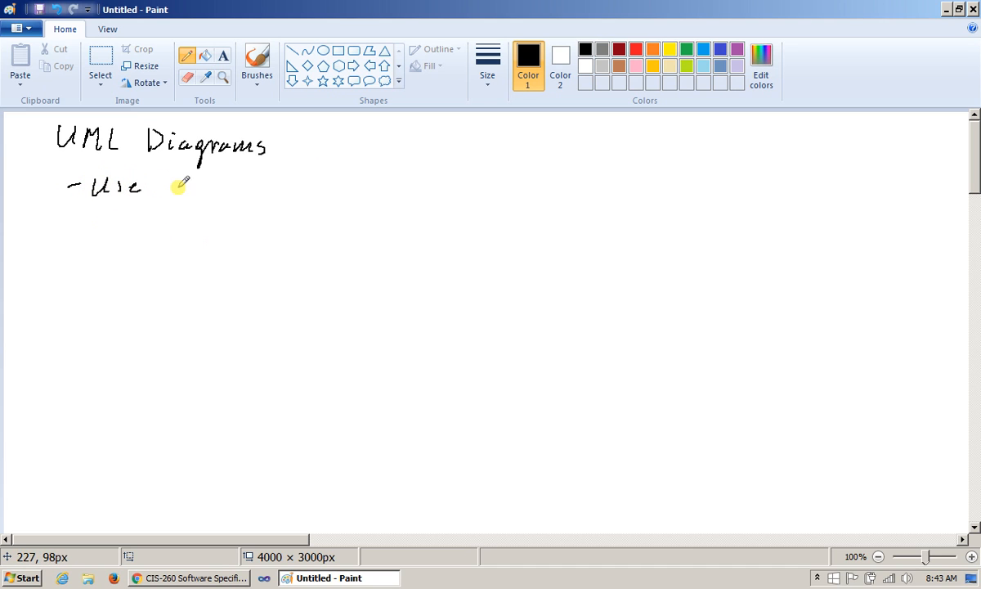
# Handwrite the first bullet '- Use case diagram' beneath the heading.
pyautogui.moveTo(171, 186); pyautogui.dragTo(262, 193)
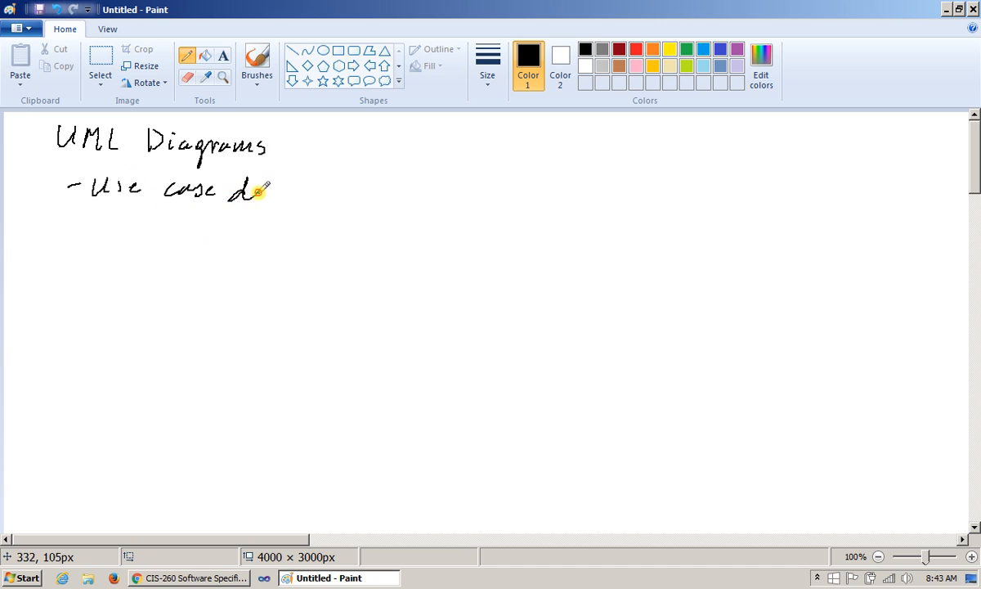
pyautogui.moveTo(270, 193); pyautogui.dragTo(319, 199)
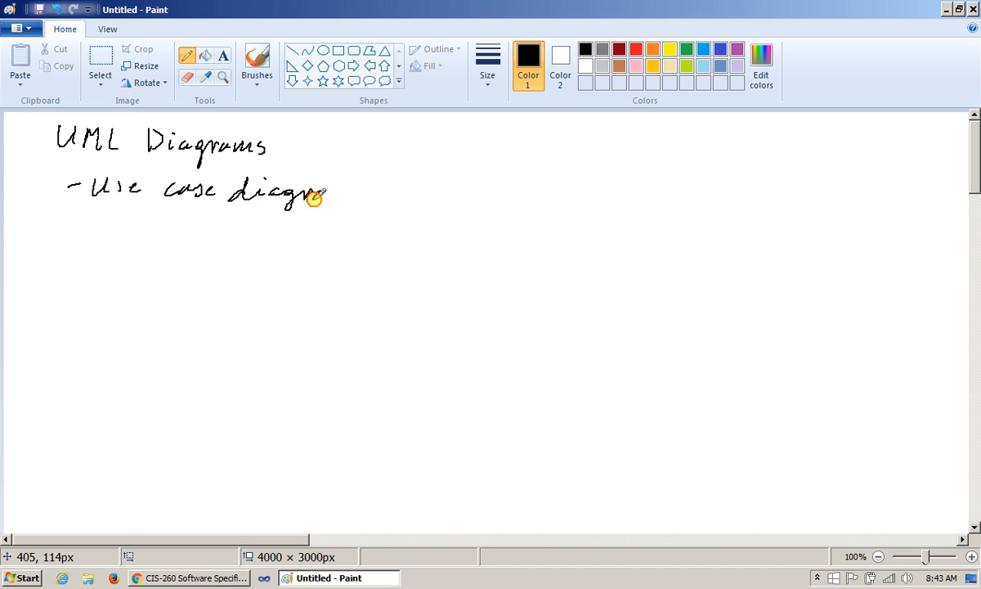
pyautogui.moveTo(315, 195); pyautogui.dragTo(351, 196)
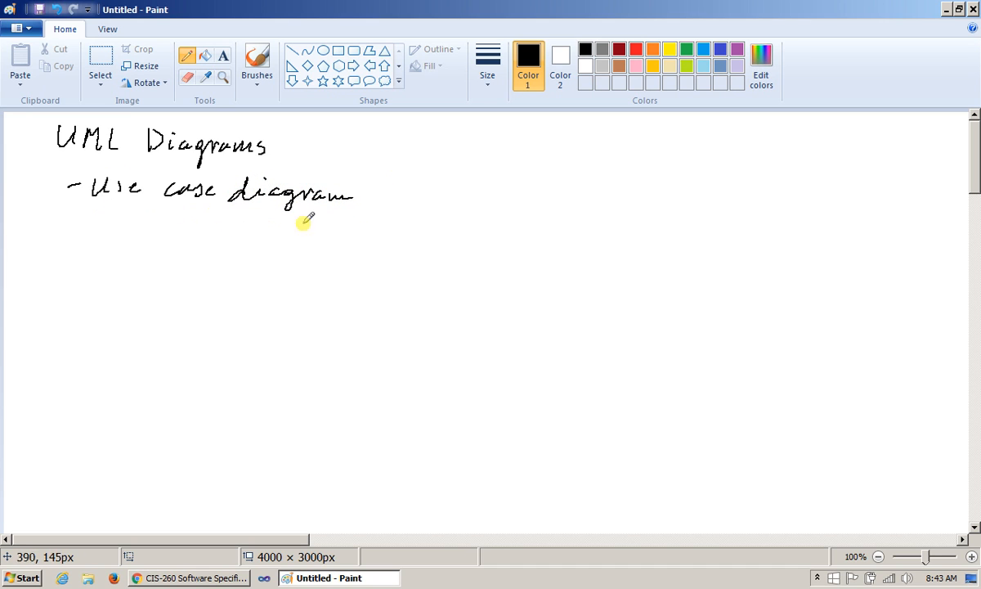
pyautogui.moveTo(101, 231)
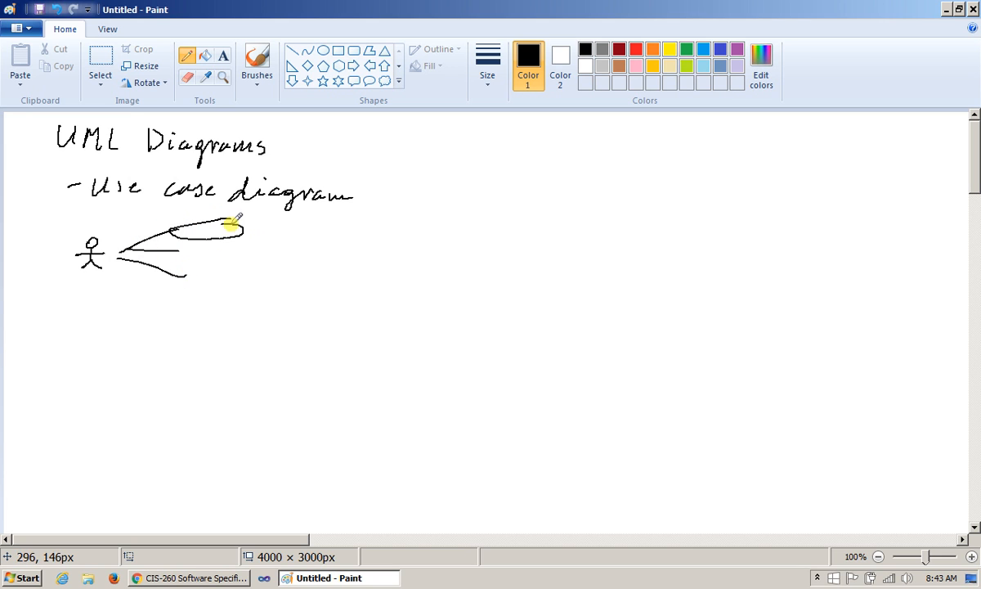
# Sketch a stick-figure actor linked to three oval use cases with a dashed arrow leading right.
pyautogui.moveTo(232, 223); pyautogui.dragTo(193, 271)
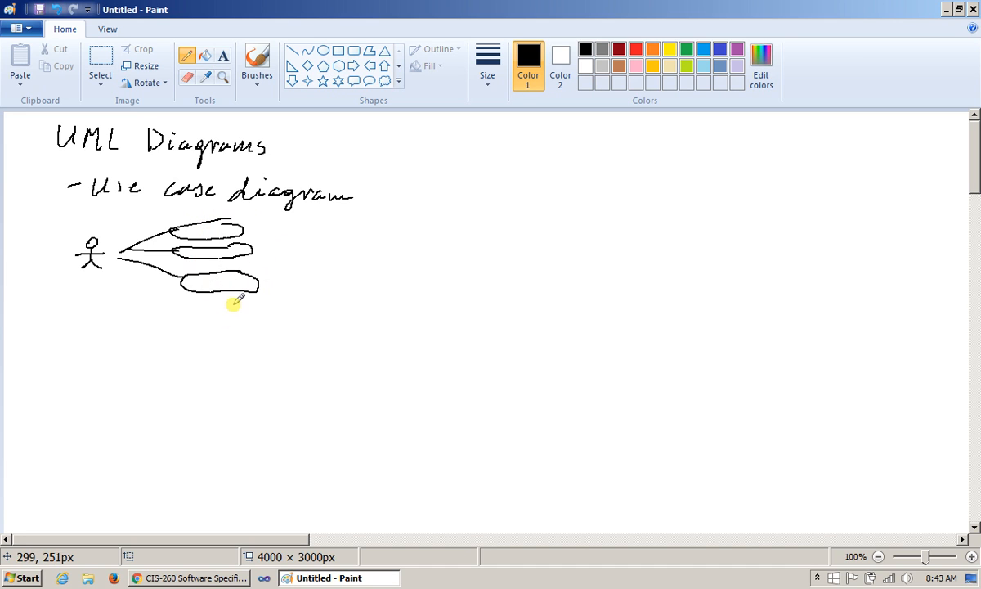
pyautogui.moveTo(296, 221)
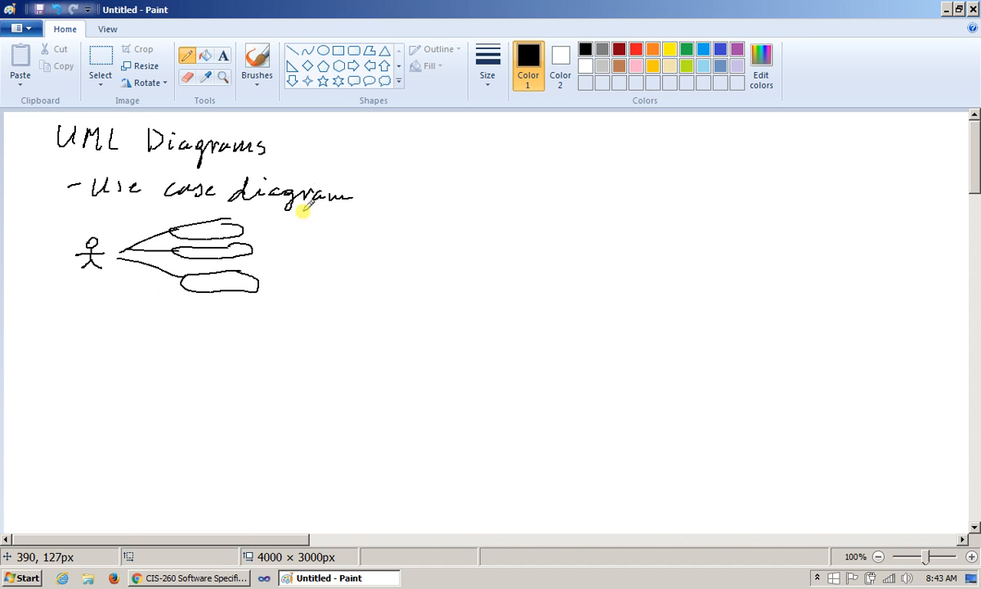
pyautogui.moveTo(301, 278)
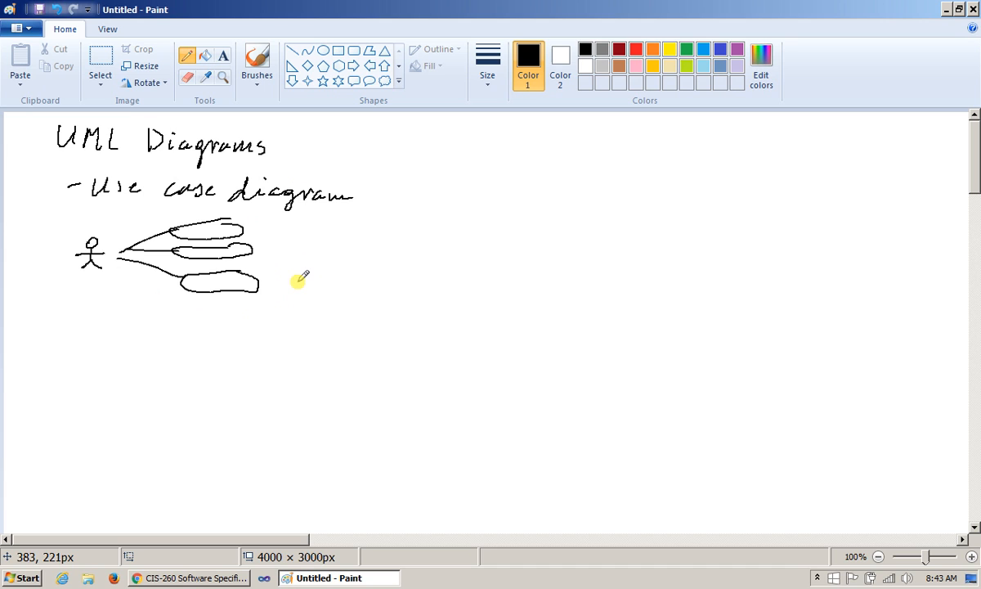
pyautogui.moveTo(193, 302)
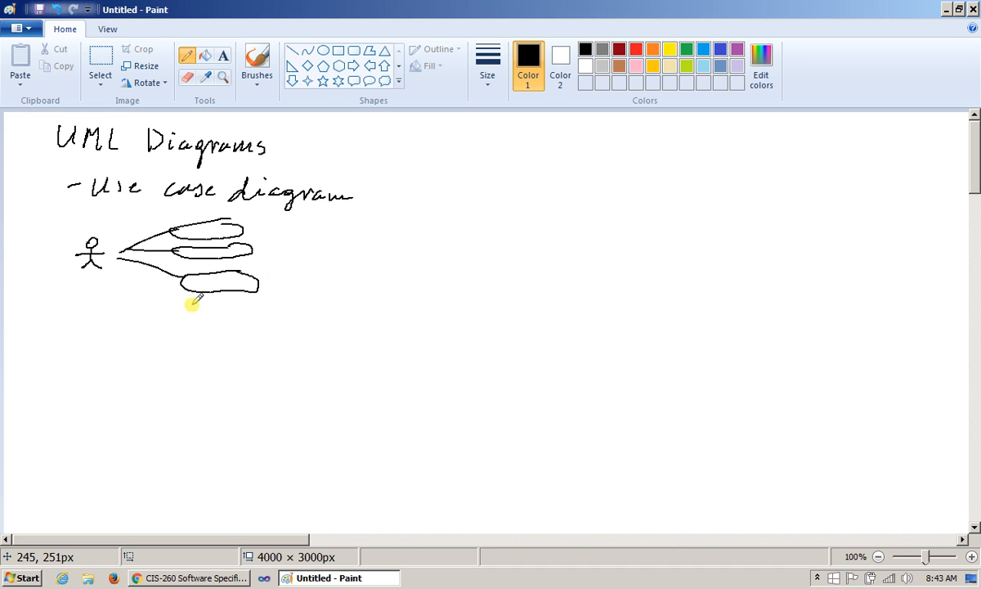
pyautogui.moveTo(253, 260)
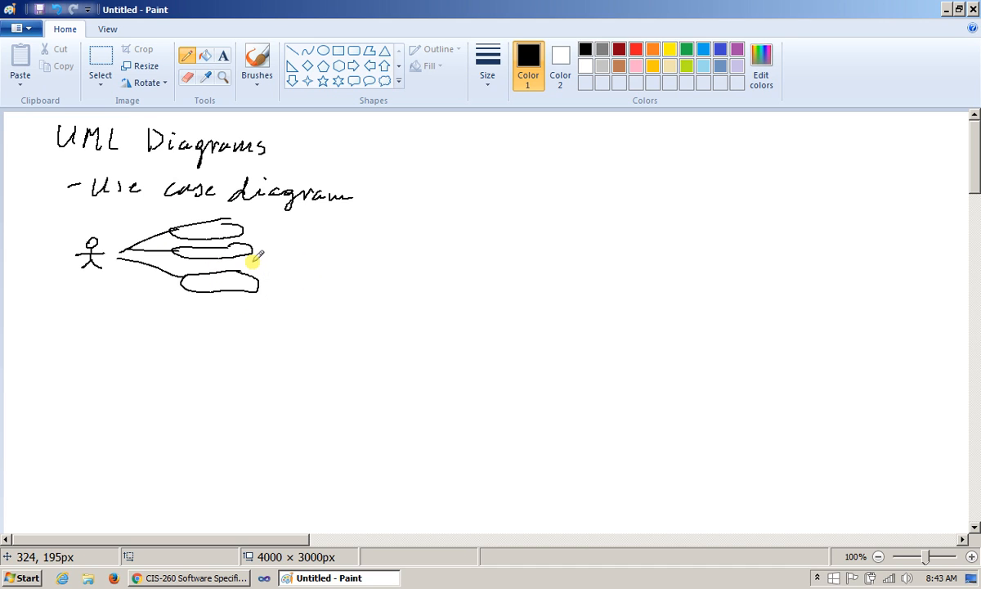
pyautogui.moveTo(284, 272)
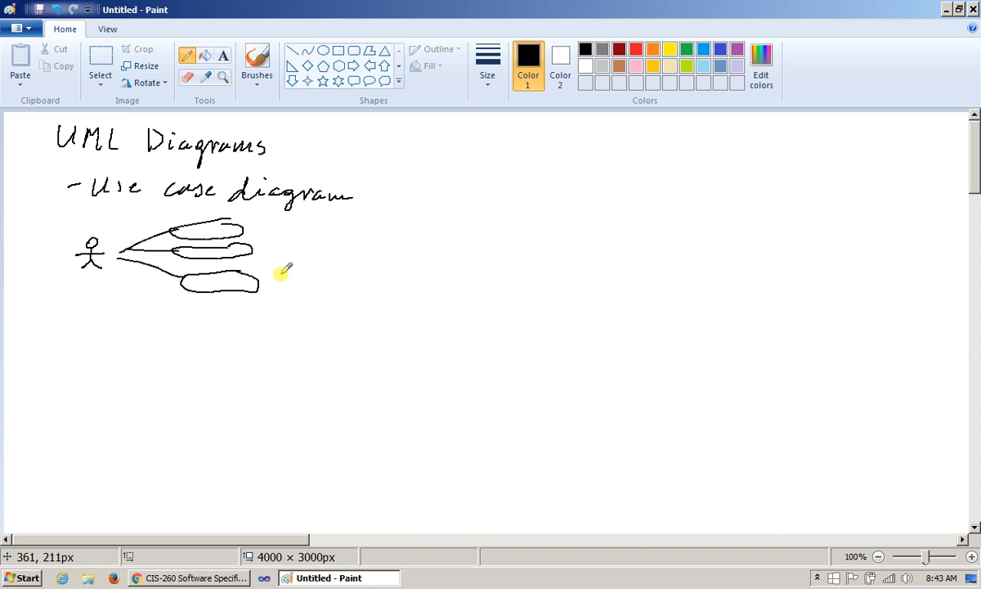
pyautogui.moveTo(293, 256)
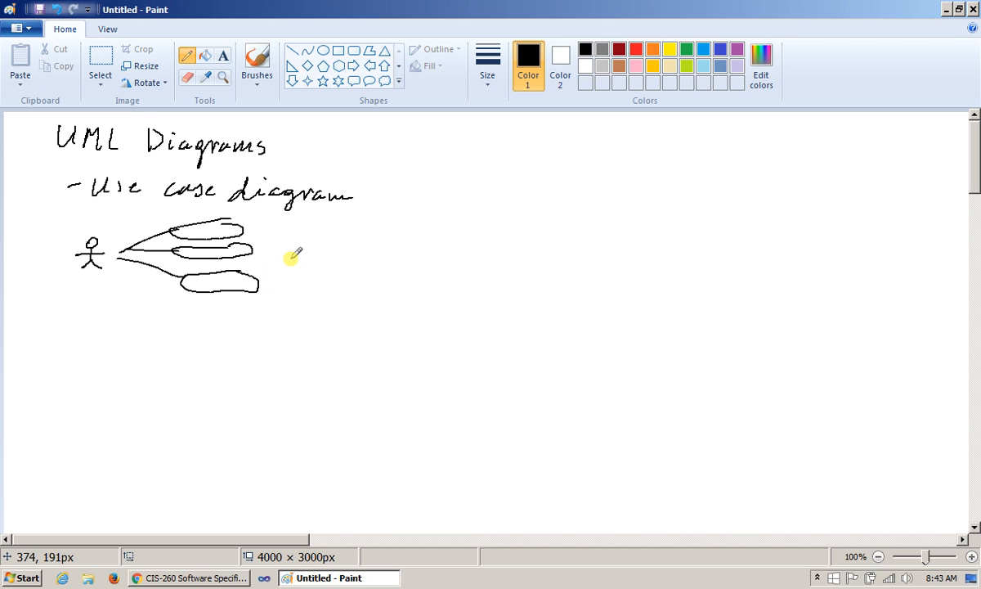
pyautogui.moveTo(281, 200)
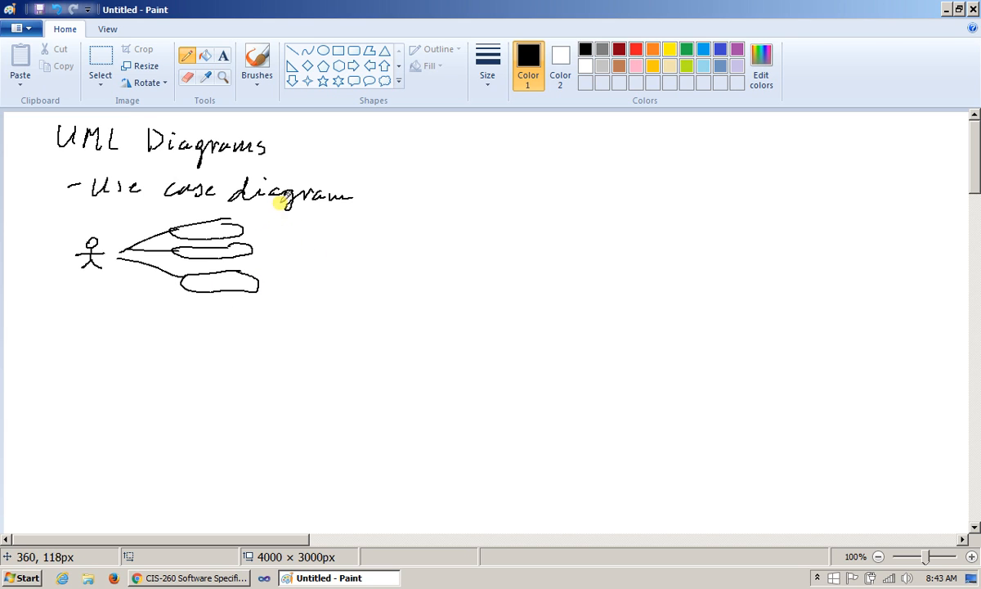
pyautogui.moveTo(291, 265)
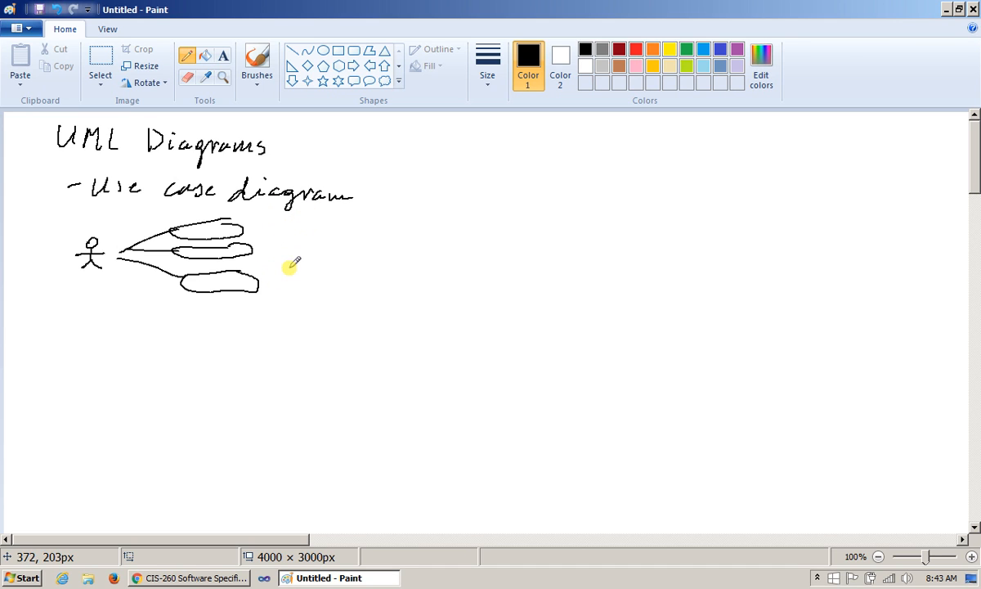
pyautogui.moveTo(244, 286)
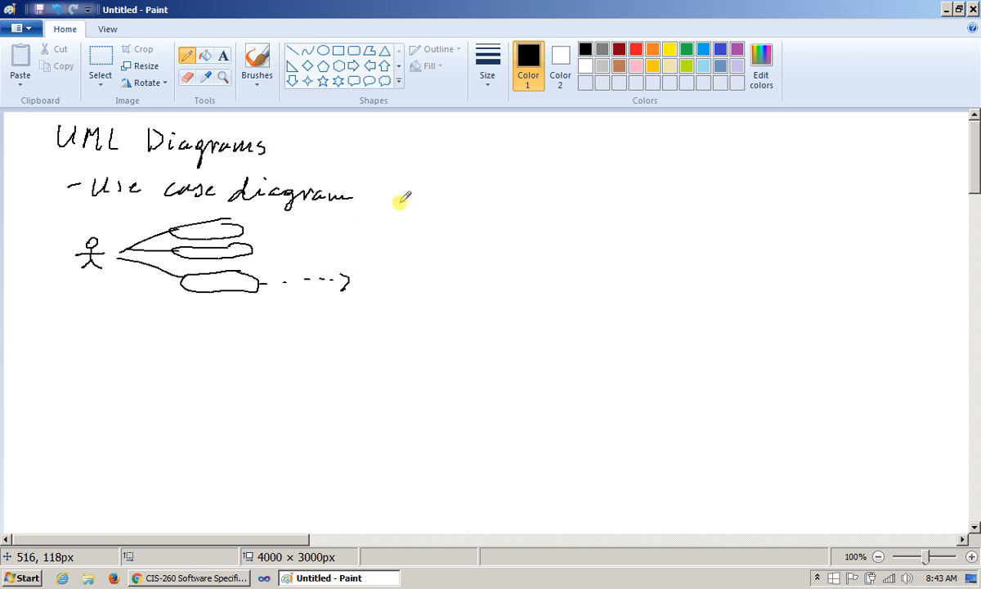
pyautogui.moveTo(369, 281)
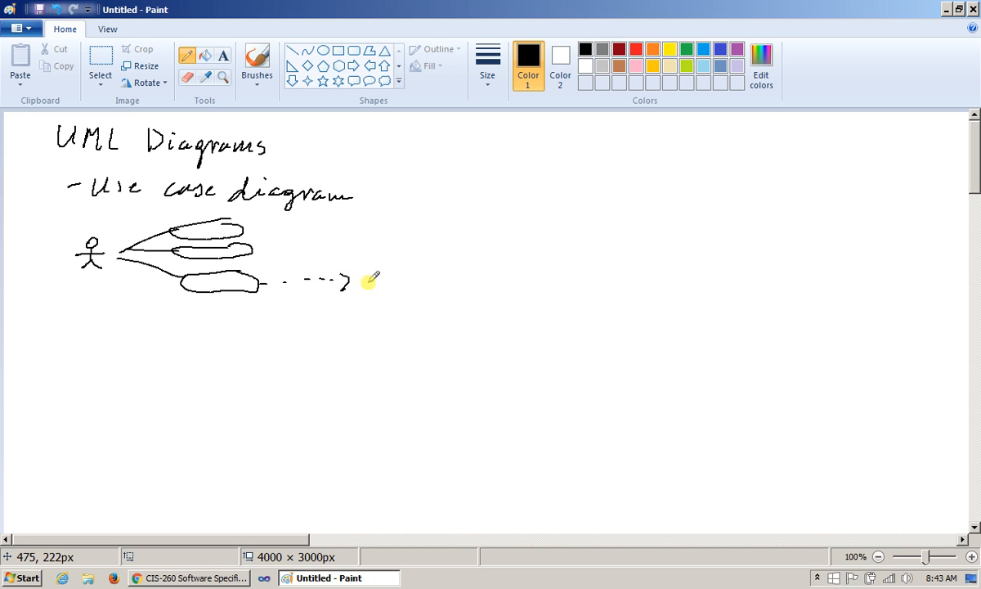
pyautogui.moveTo(415, 196)
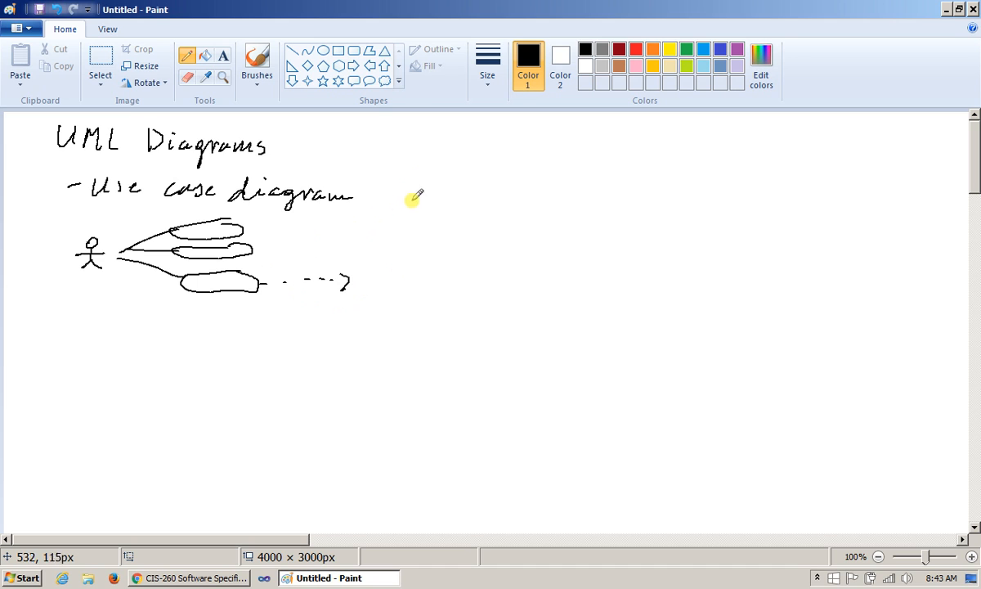
# Handwrite 'class diagram' beside the first bullet and sketch small boxes joined by lines below it.
pyautogui.moveTo(406, 193); pyautogui.dragTo(478, 193)
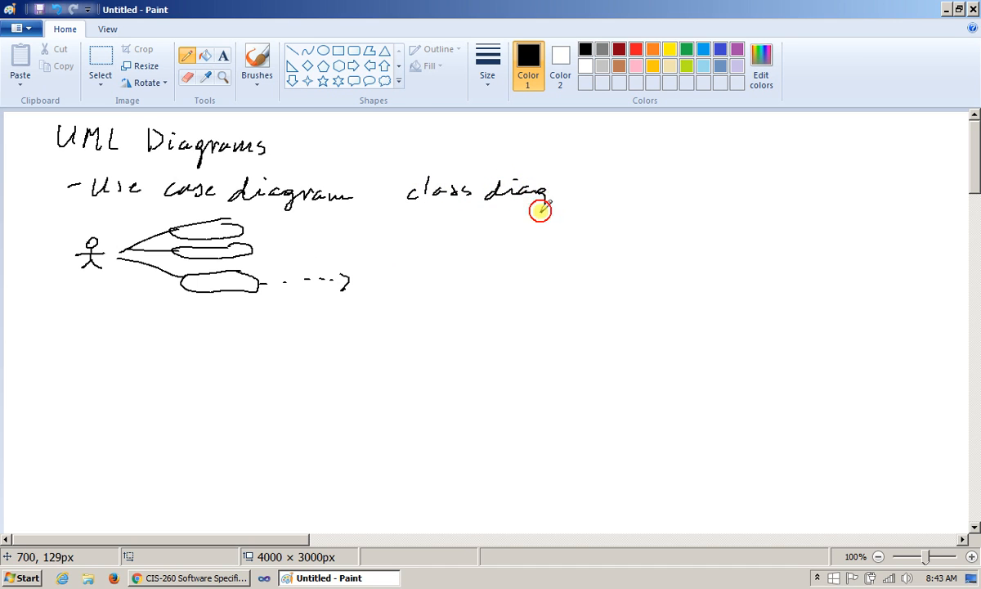
pyautogui.moveTo(547, 204); pyautogui.dragTo(605, 194)
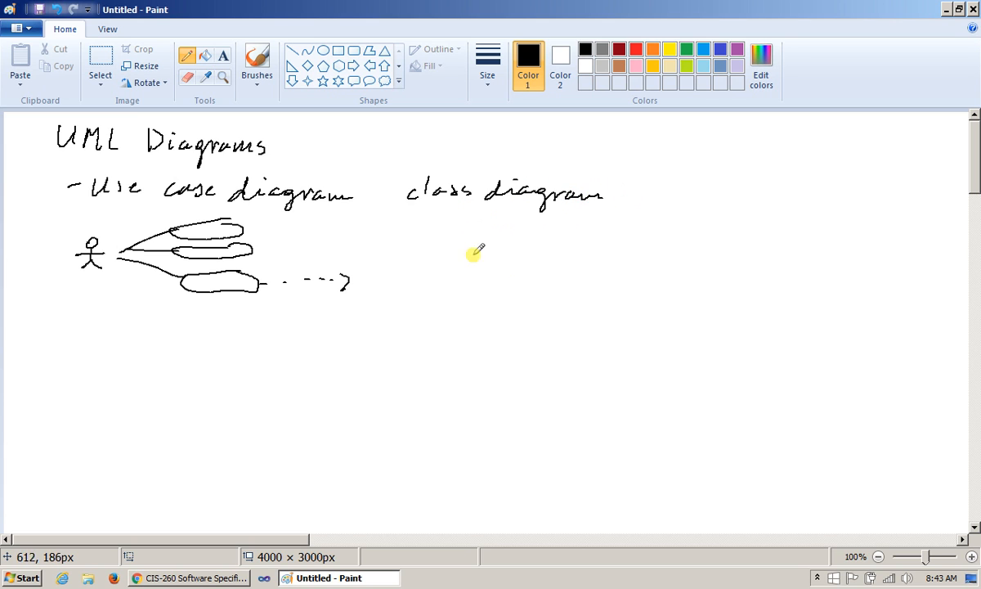
pyautogui.moveTo(418, 237); pyautogui.dragTo(445, 265)
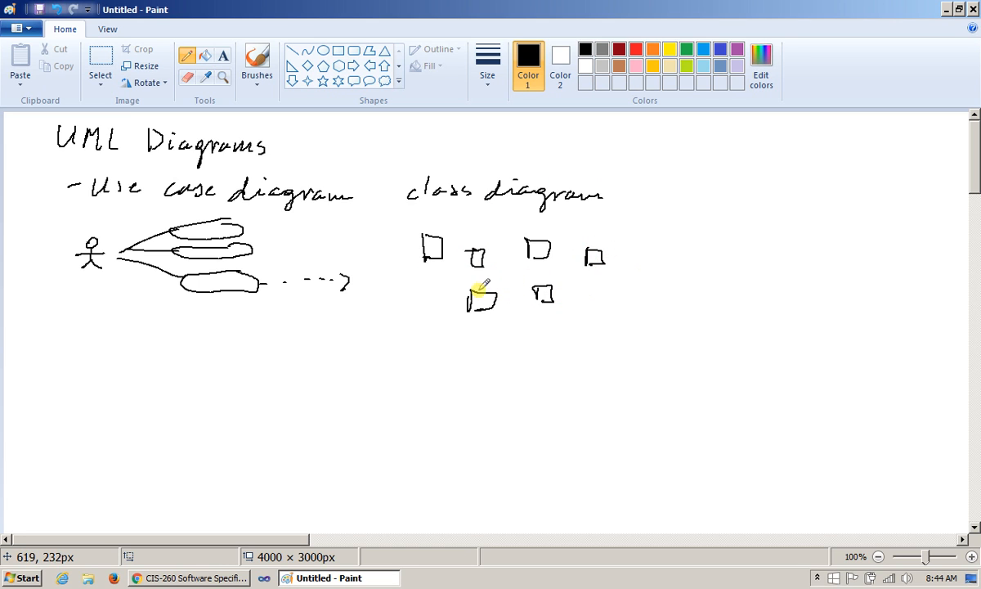
pyautogui.moveTo(483, 261); pyautogui.dragTo(588, 255)
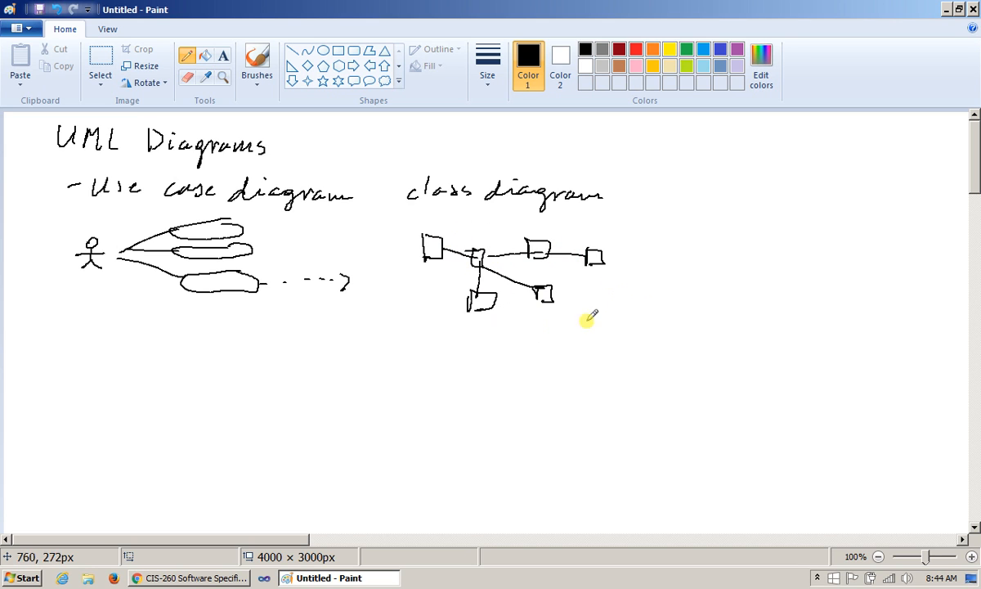
pyautogui.moveTo(526, 222)
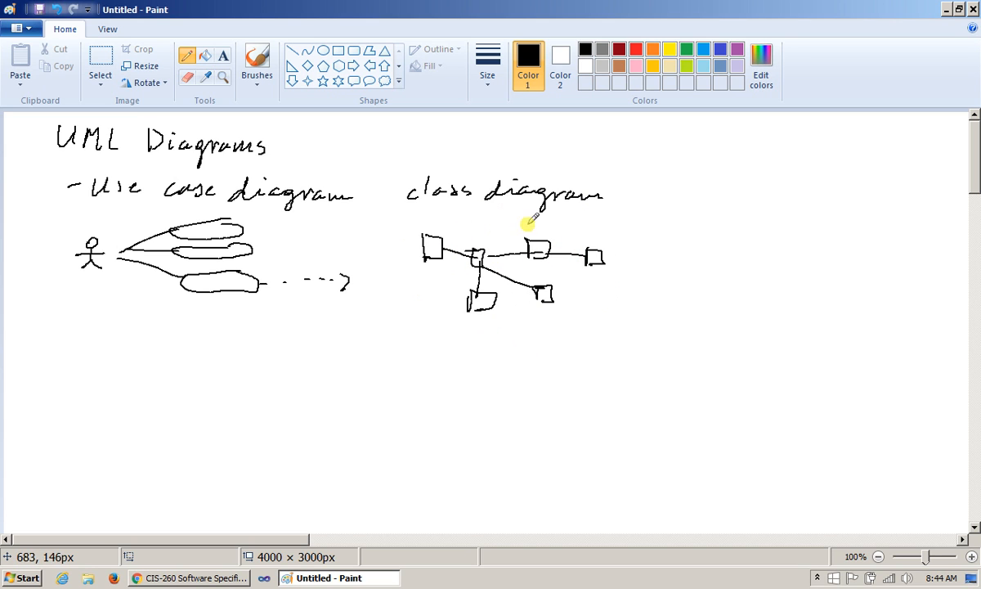
pyautogui.moveTo(151, 342)
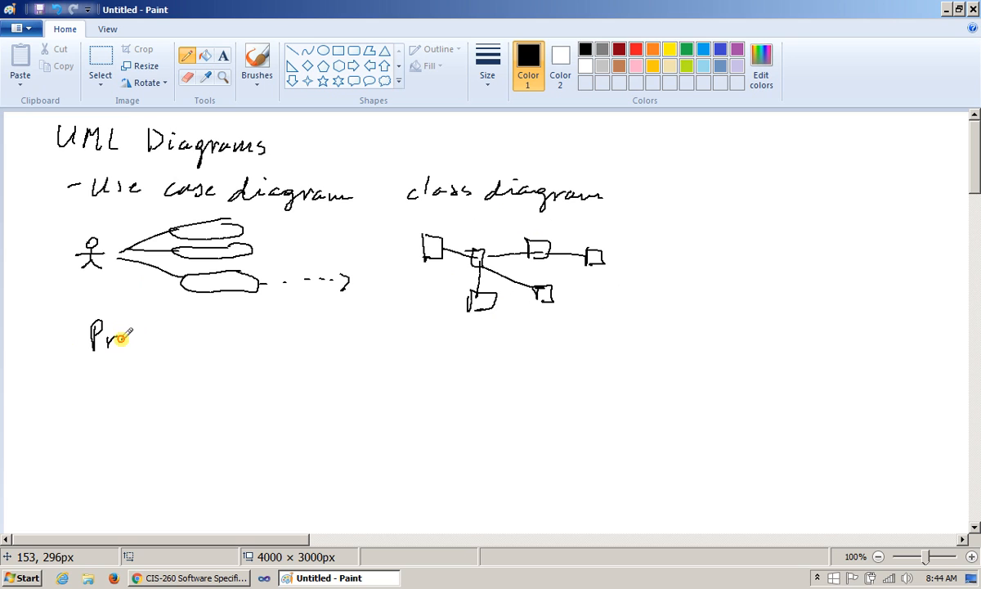
# Label the sketches 'Procedural view of the system' and 'Structural View', and underline both diagram headings.
pyautogui.moveTo(114, 335); pyautogui.dragTo(204, 339)
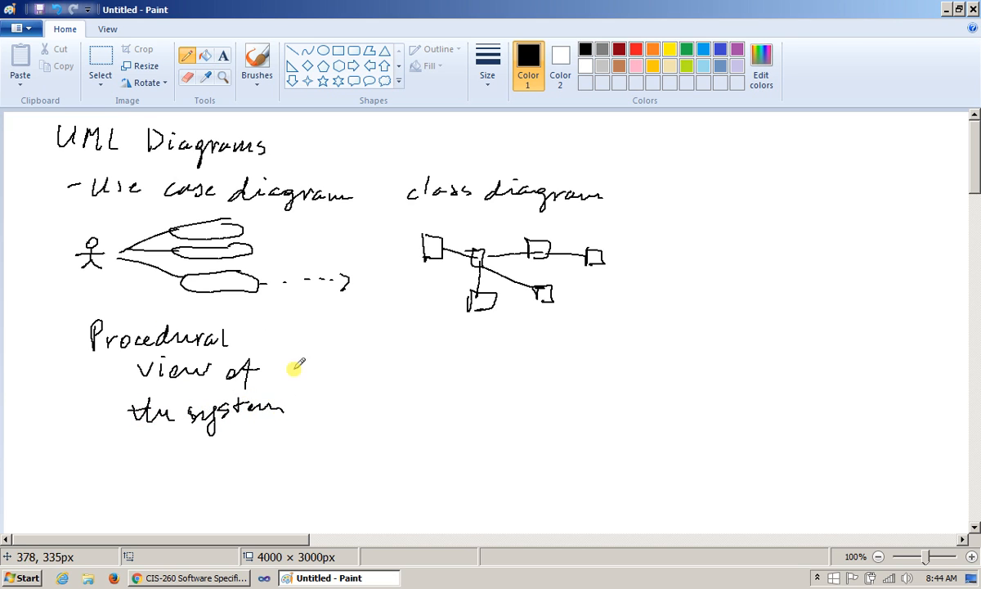
pyautogui.moveTo(396, 176)
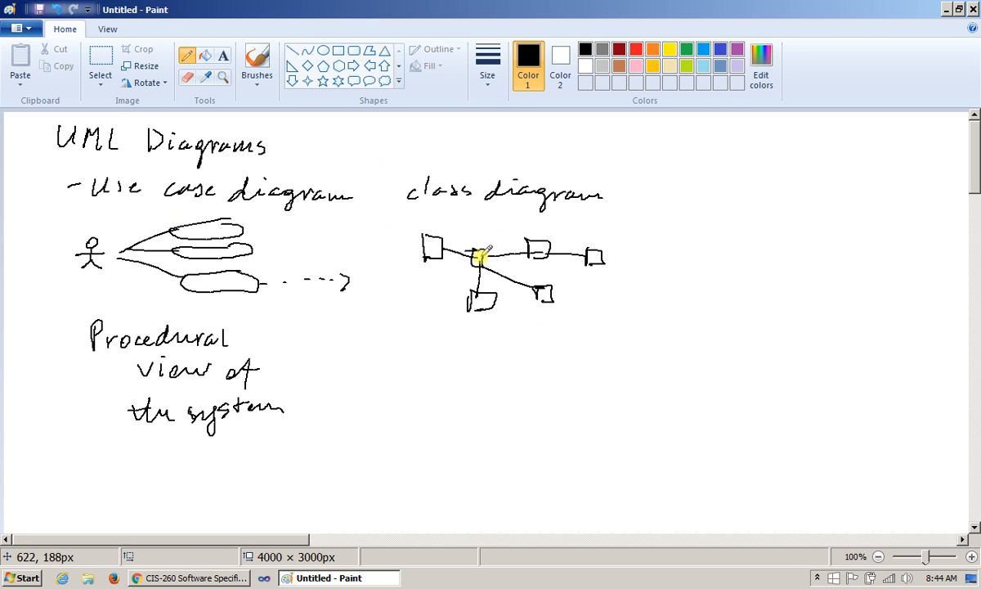
pyautogui.moveTo(409, 343); pyautogui.dragTo(471, 343)
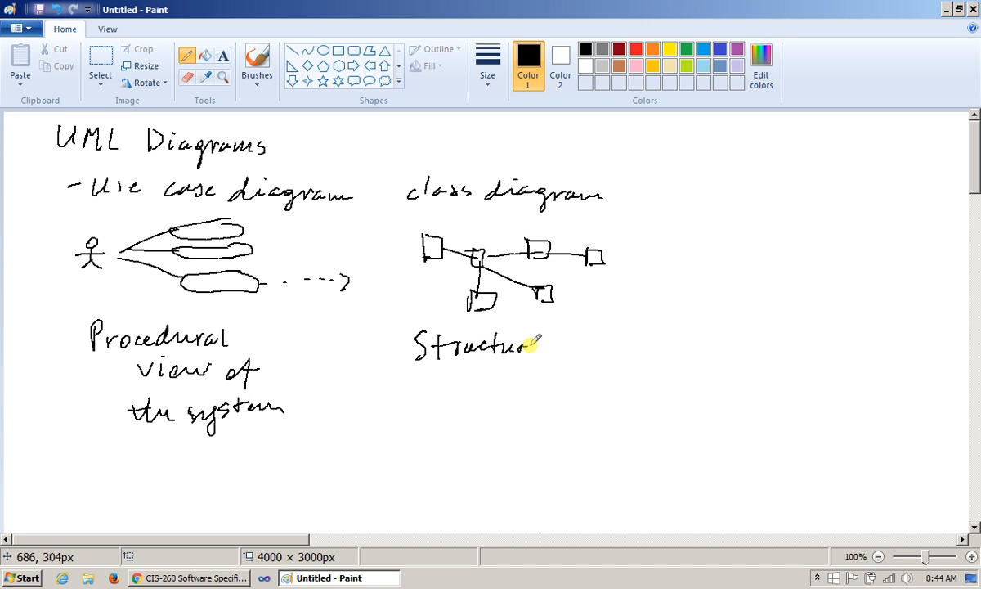
pyautogui.moveTo(532, 343); pyautogui.dragTo(621, 346)
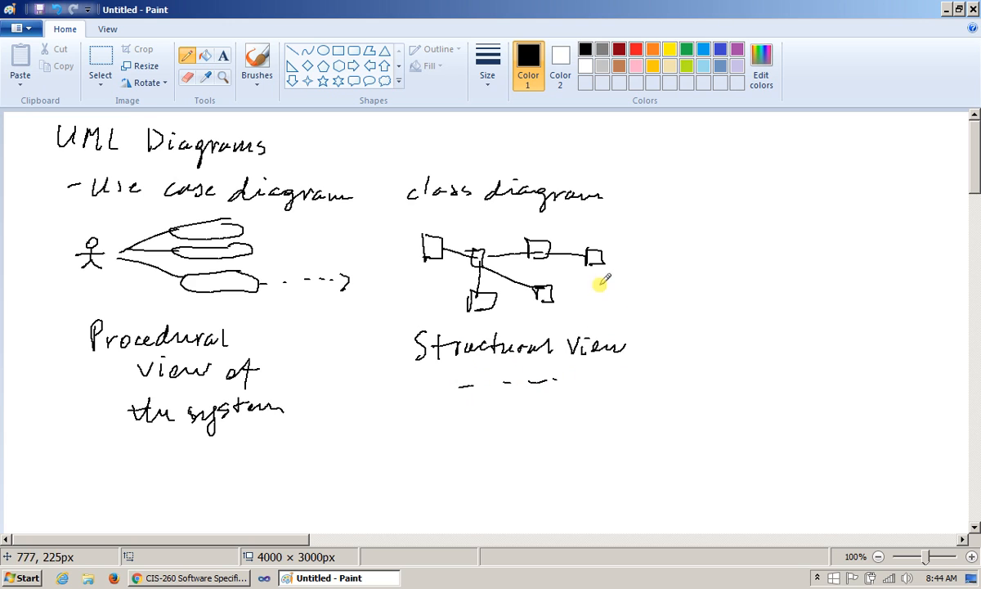
pyautogui.moveTo(601, 281); pyautogui.dragTo(150, 204)
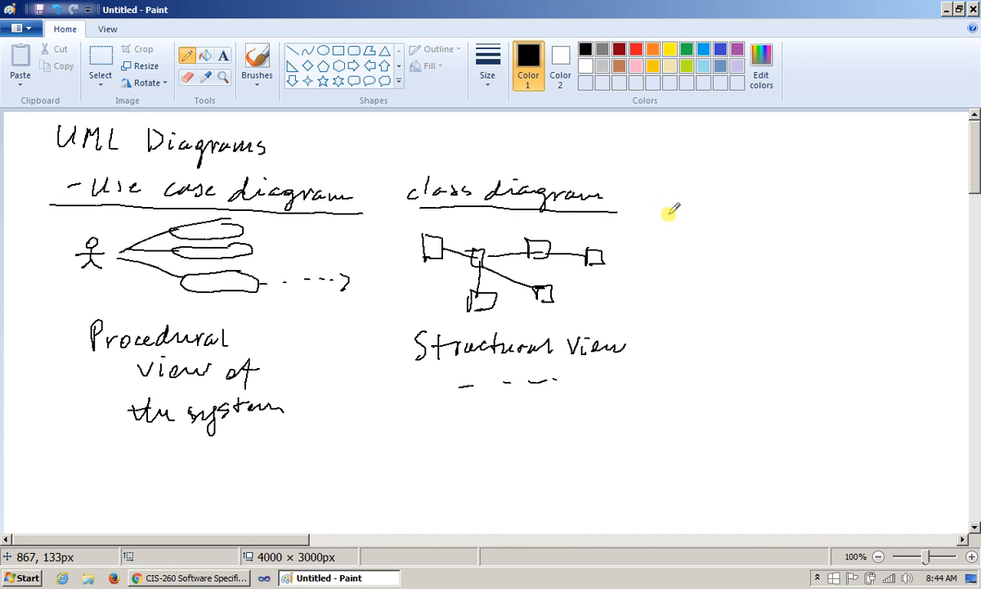
pyautogui.moveTo(427, 286)
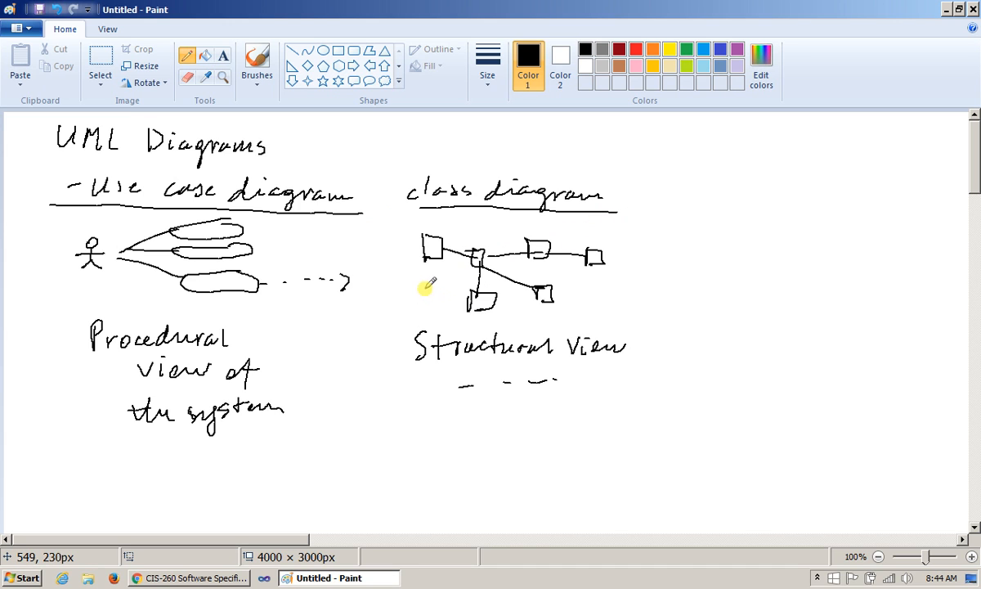
pyautogui.moveTo(291, 319)
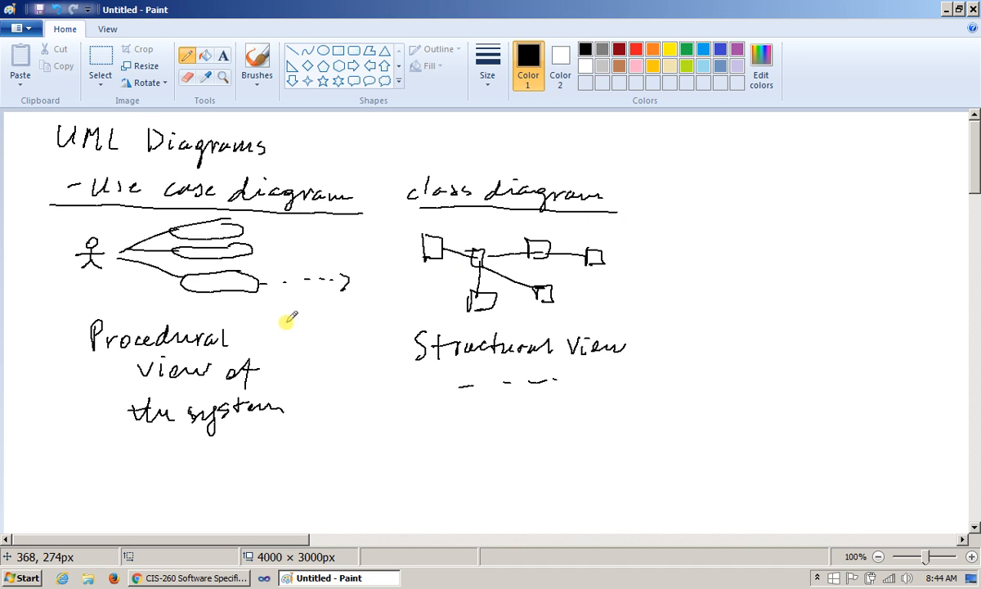
pyautogui.moveTo(253, 294)
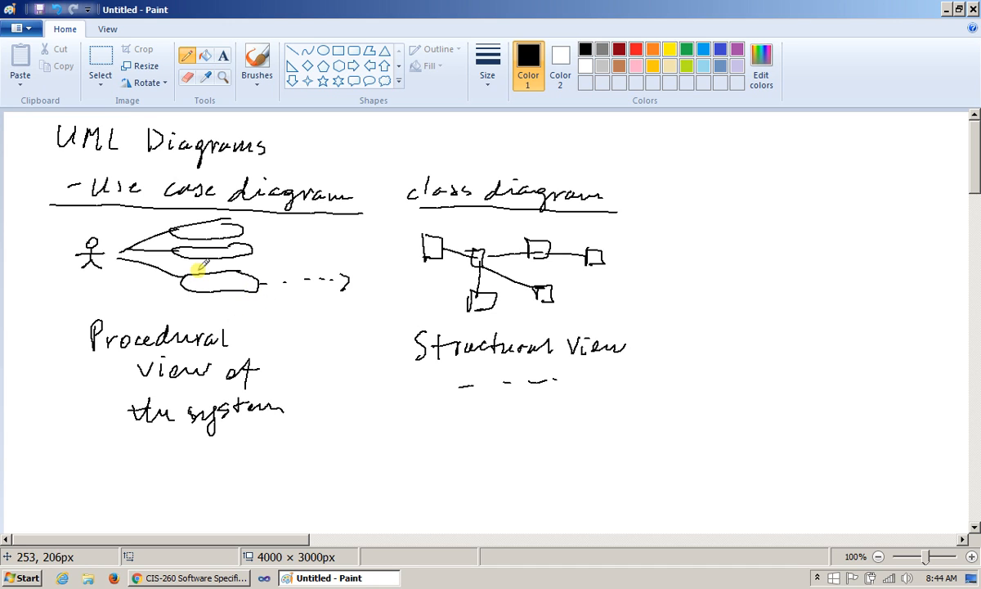
pyautogui.moveTo(215, 304)
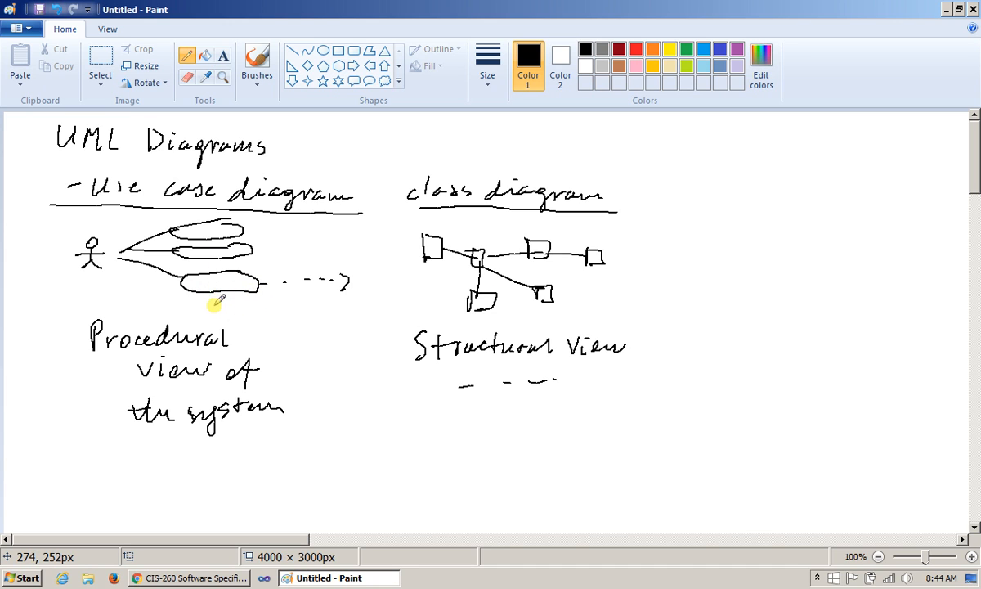
pyautogui.moveTo(321, 275)
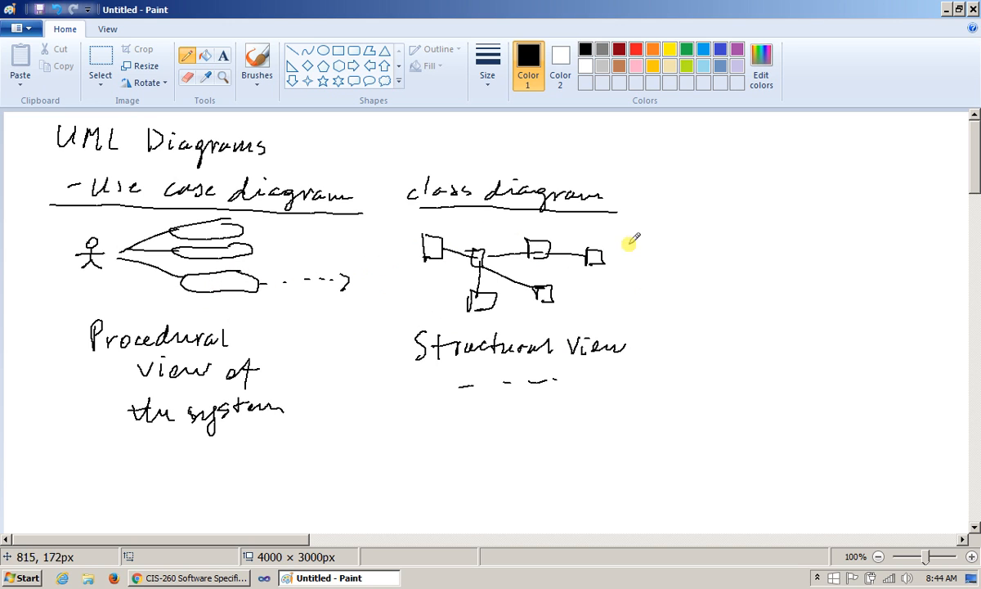
pyautogui.moveTo(429, 345)
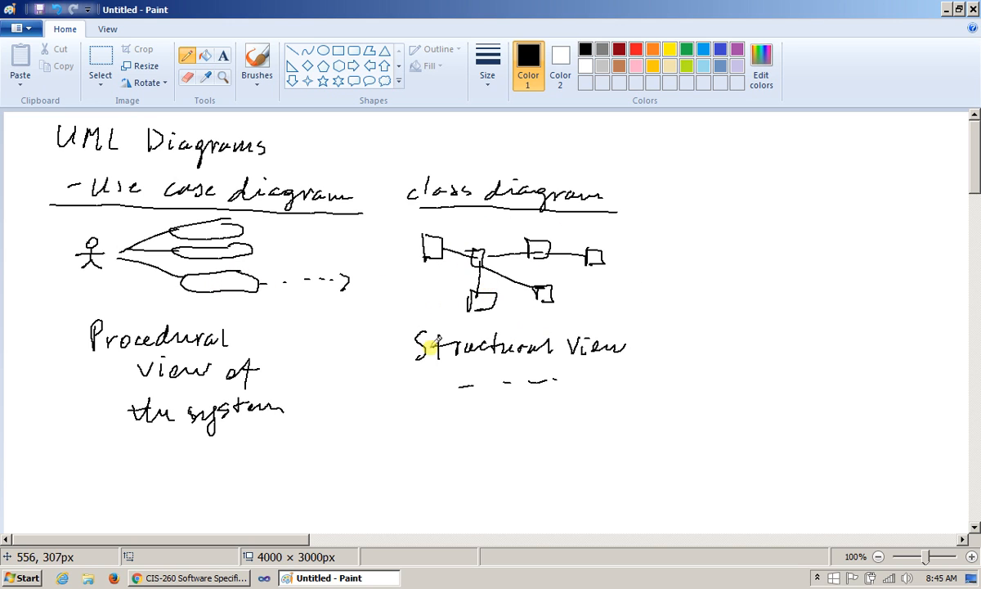
pyautogui.moveTo(324, 405)
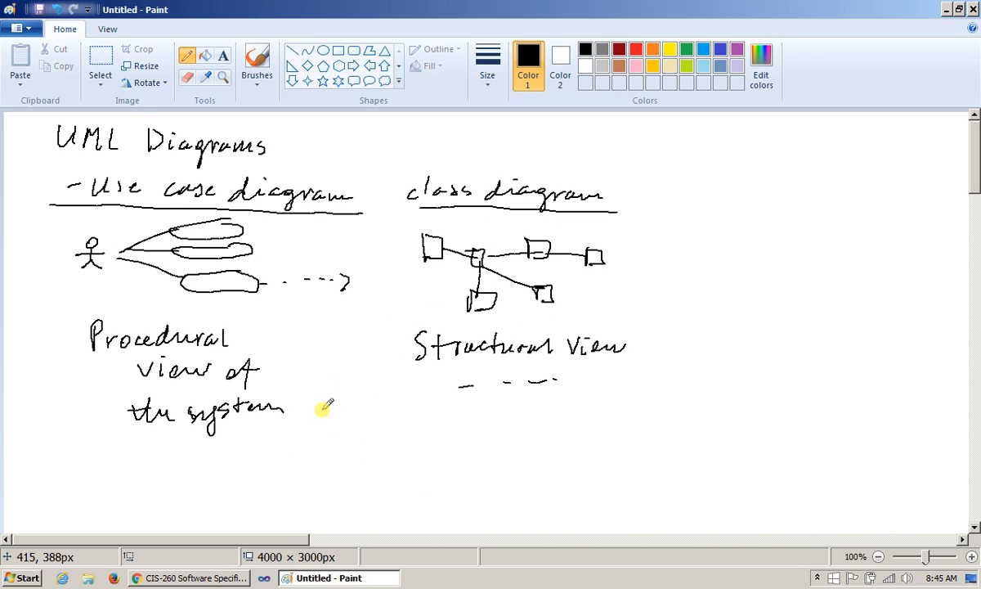
pyautogui.moveTo(318, 415)
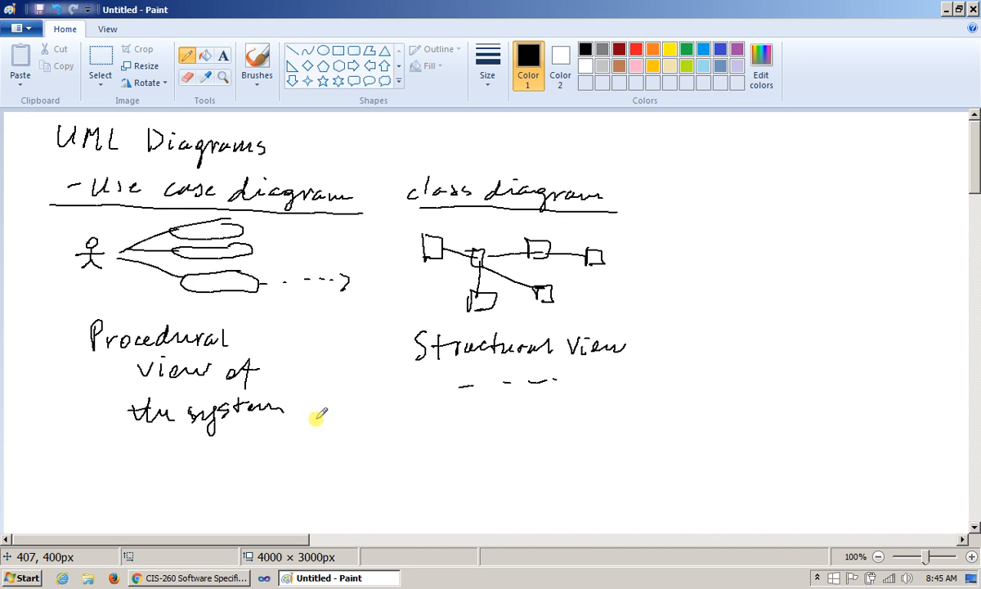
# Handwrite an underlined 'Analysis' heading below the procedural notes with four small boxes beneath.
pyautogui.click(315, 422)
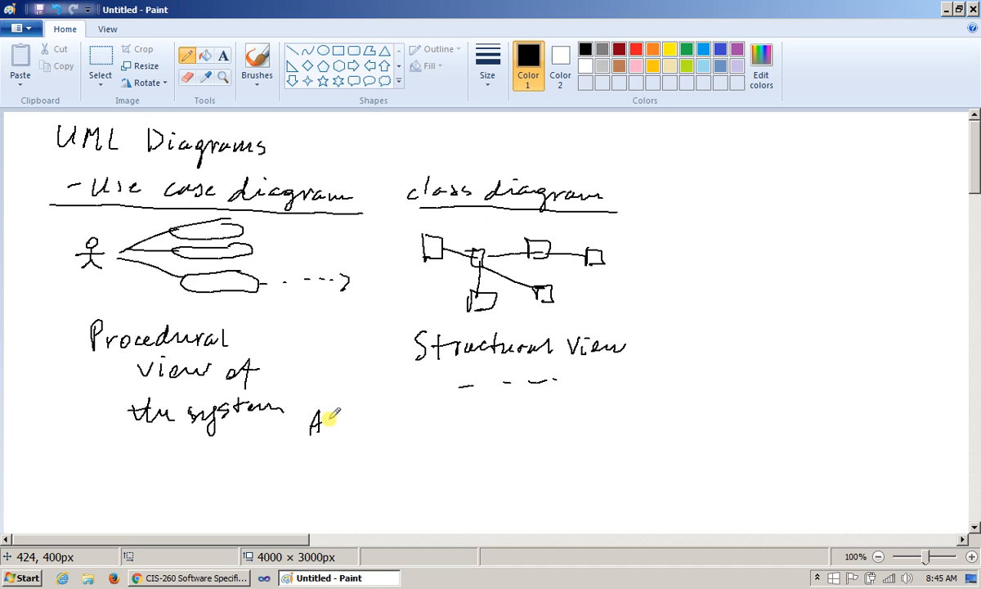
pyautogui.moveTo(326, 425); pyautogui.dragTo(401, 429)
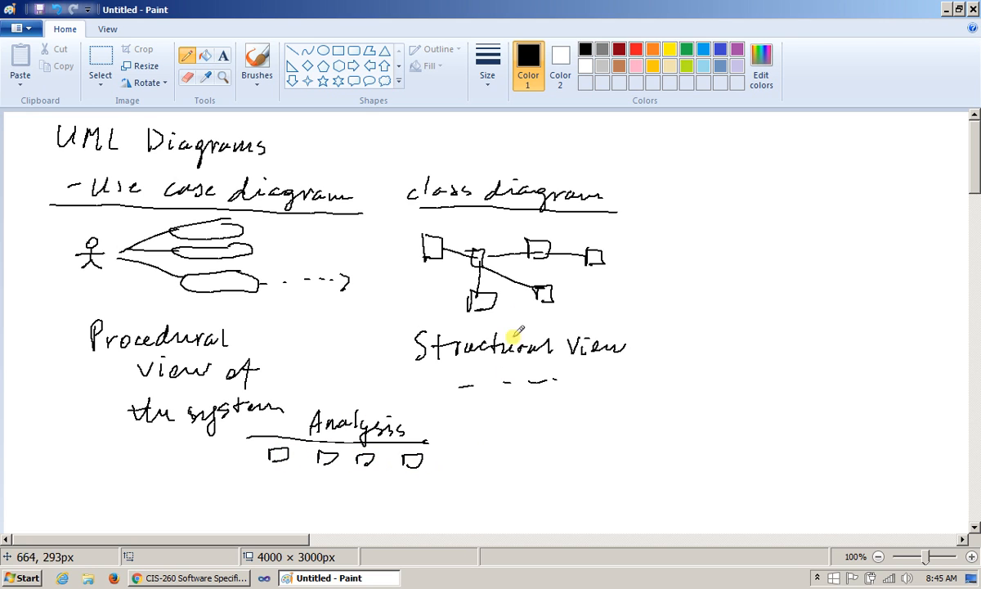
pyautogui.moveTo(605, 284)
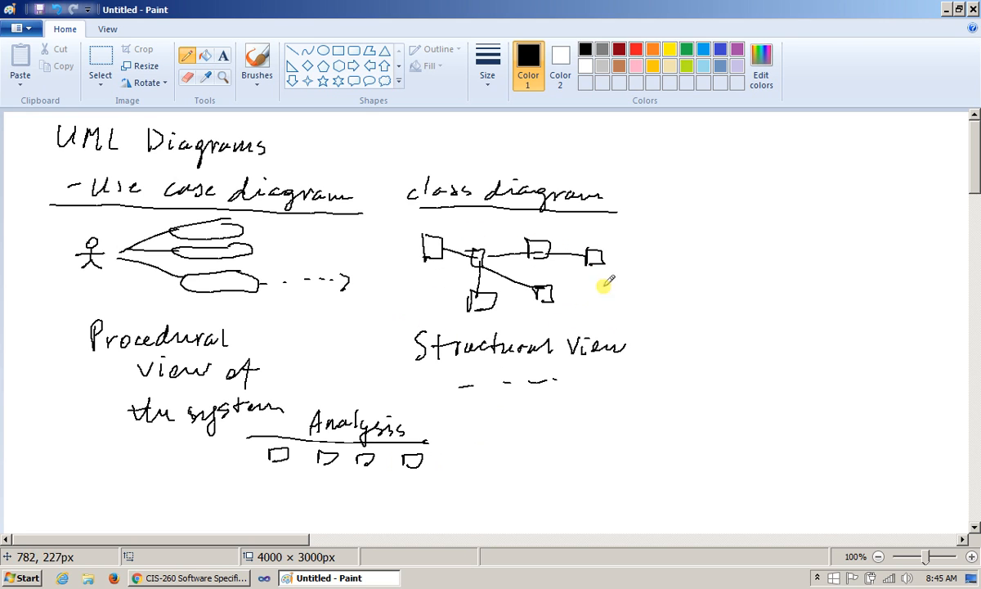
pyautogui.moveTo(303, 520)
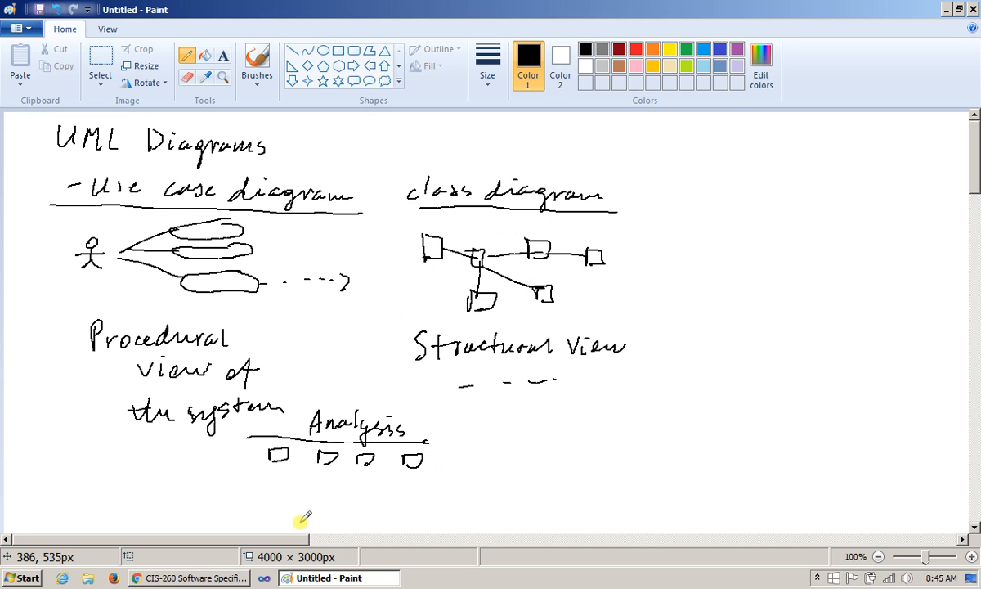
# Draw dashed lifelines and message arrows under the Analysis boxes, labelled 'Sequence Diagram'.
pyautogui.moveTo(278, 471); pyautogui.dragTo(276, 523)
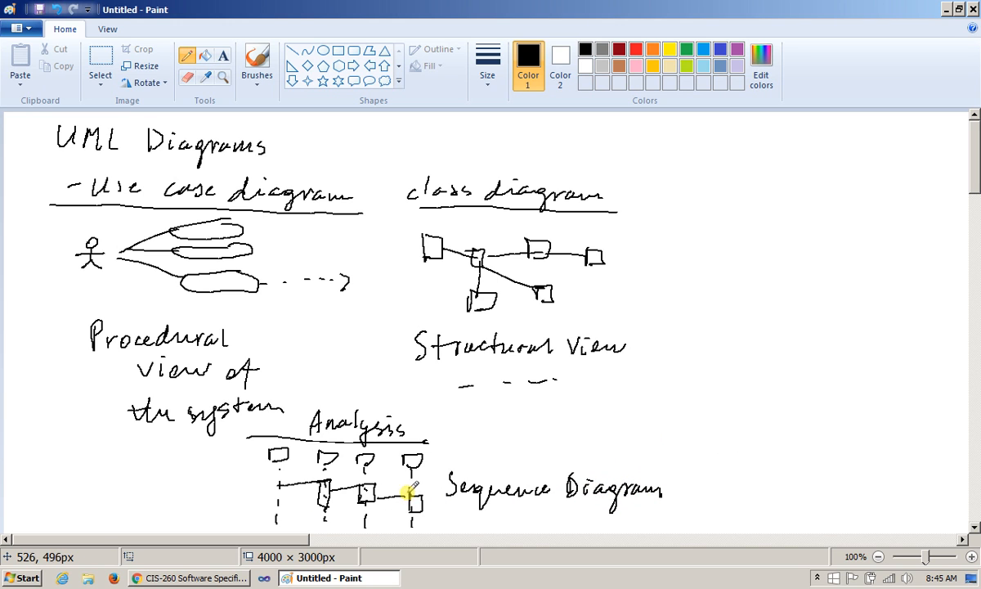
pyautogui.moveTo(564, 412)
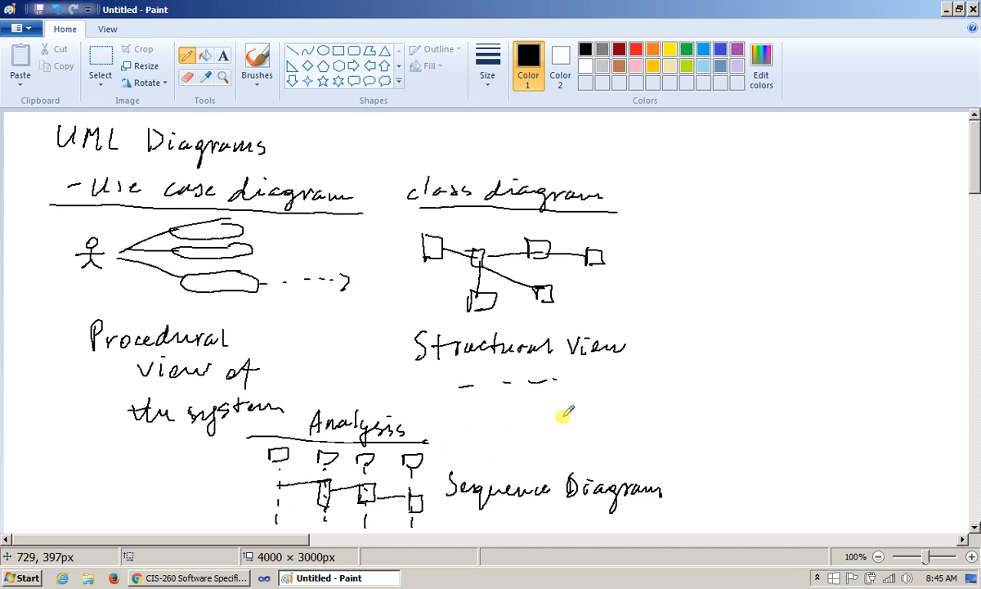
pyautogui.moveTo(523, 438)
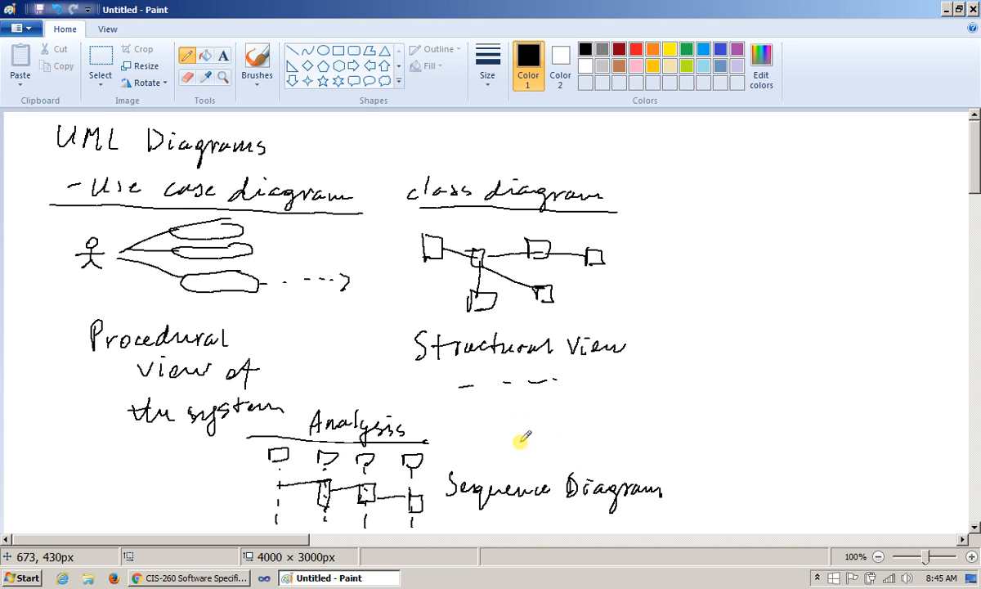
pyautogui.moveTo(454, 454)
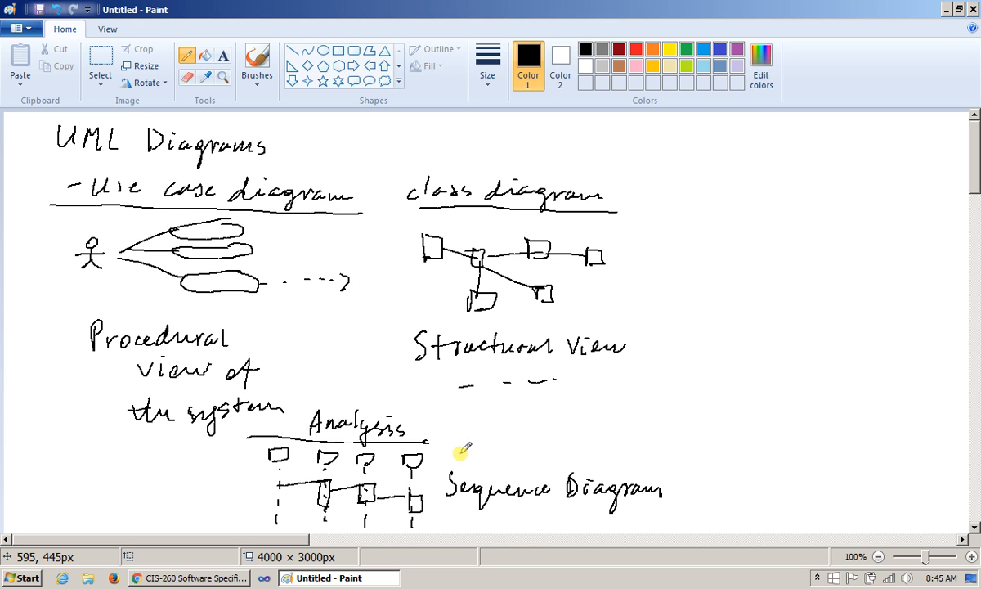
pyautogui.moveTo(513, 318)
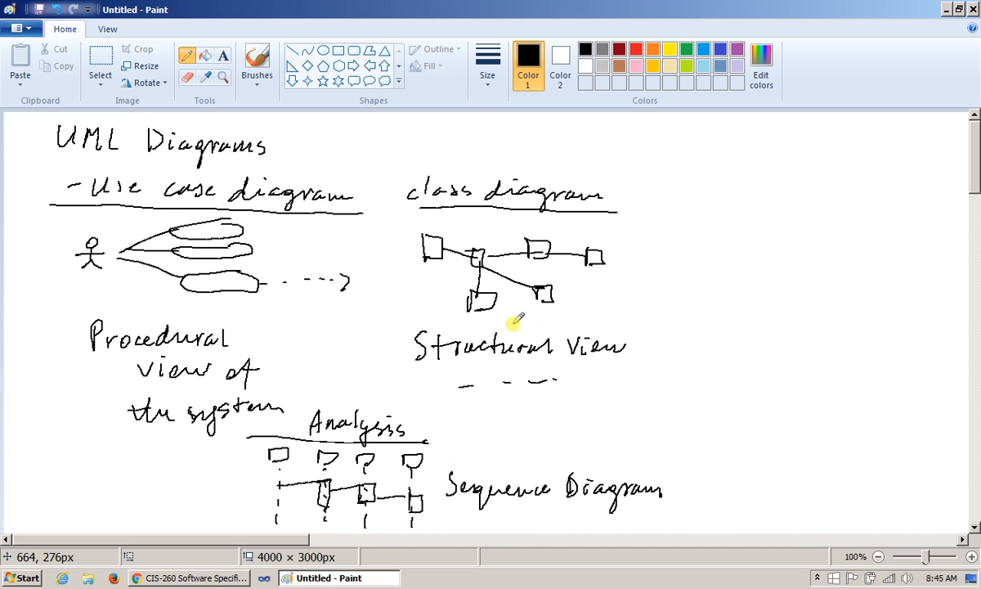
pyautogui.moveTo(527, 319)
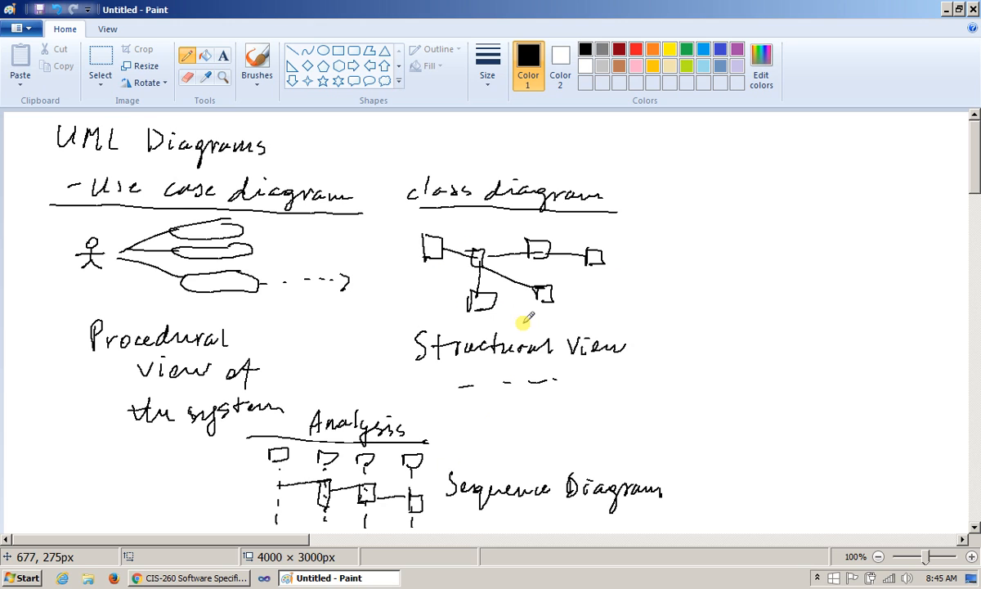
pyautogui.moveTo(587, 435)
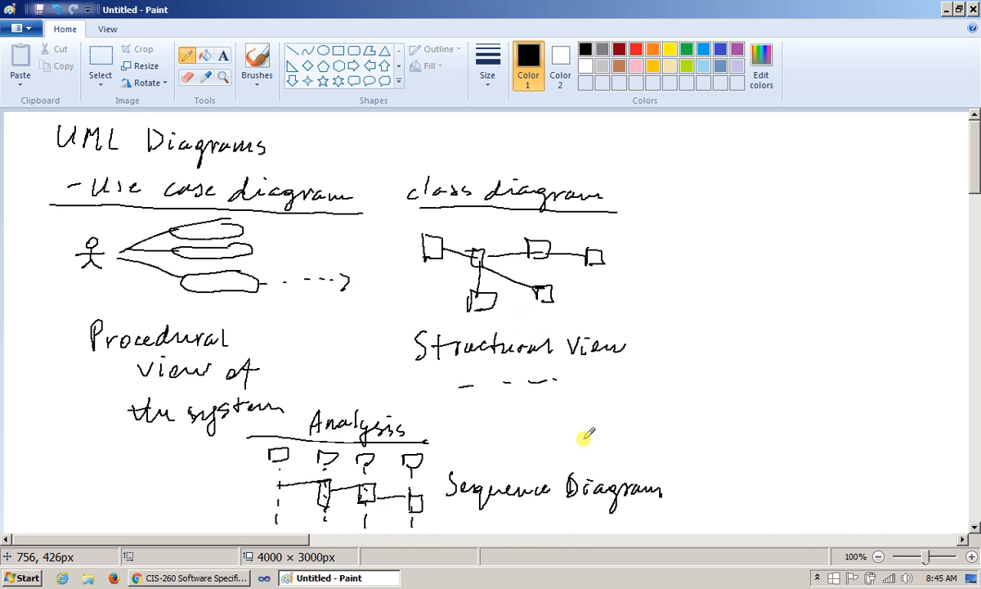
pyautogui.moveTo(538, 514)
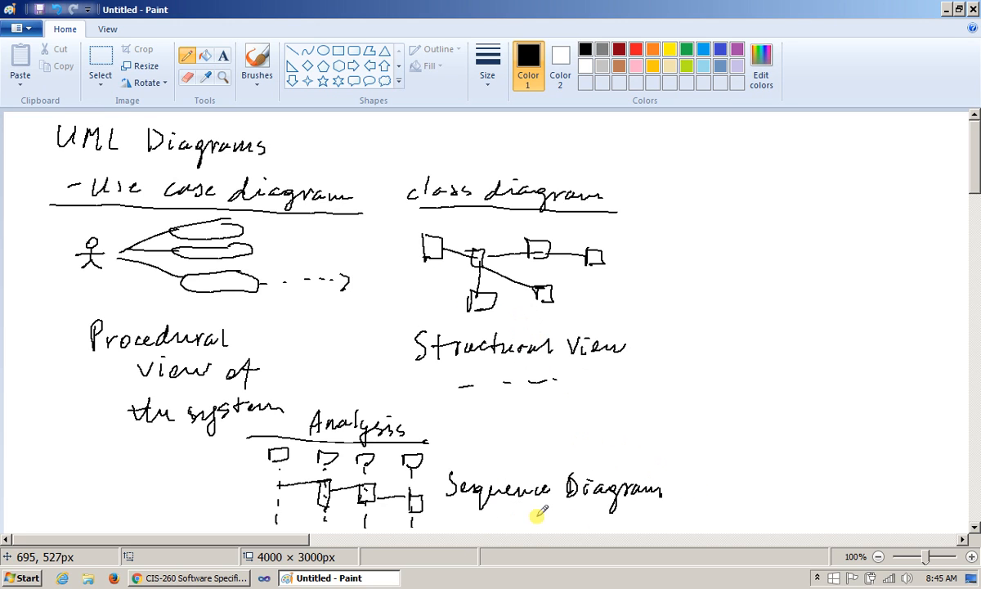
pyautogui.moveTo(500, 513)
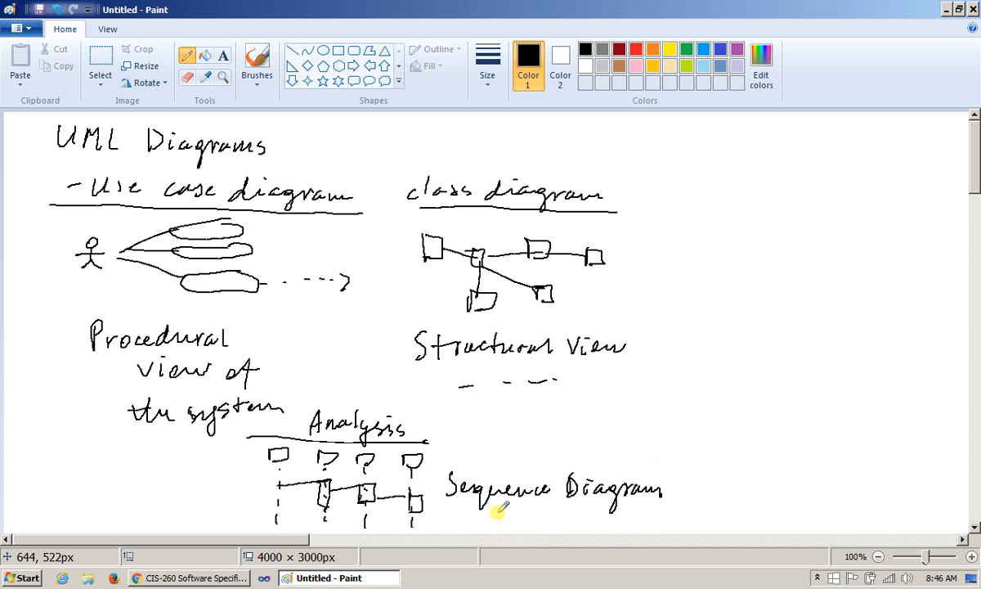
pyautogui.moveTo(490, 515); pyautogui.dragTo(535, 520)
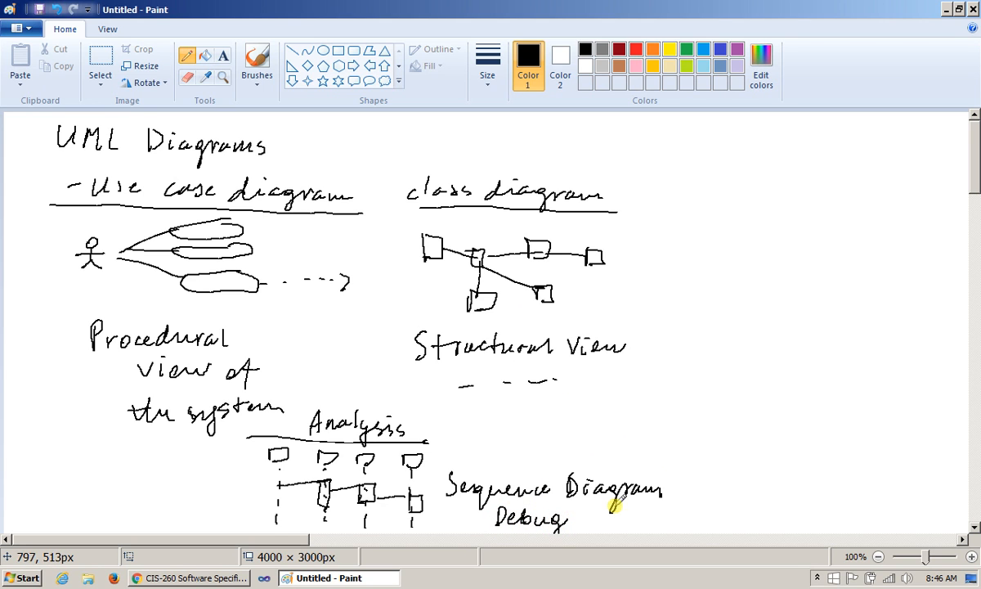
pyautogui.moveTo(801, 433)
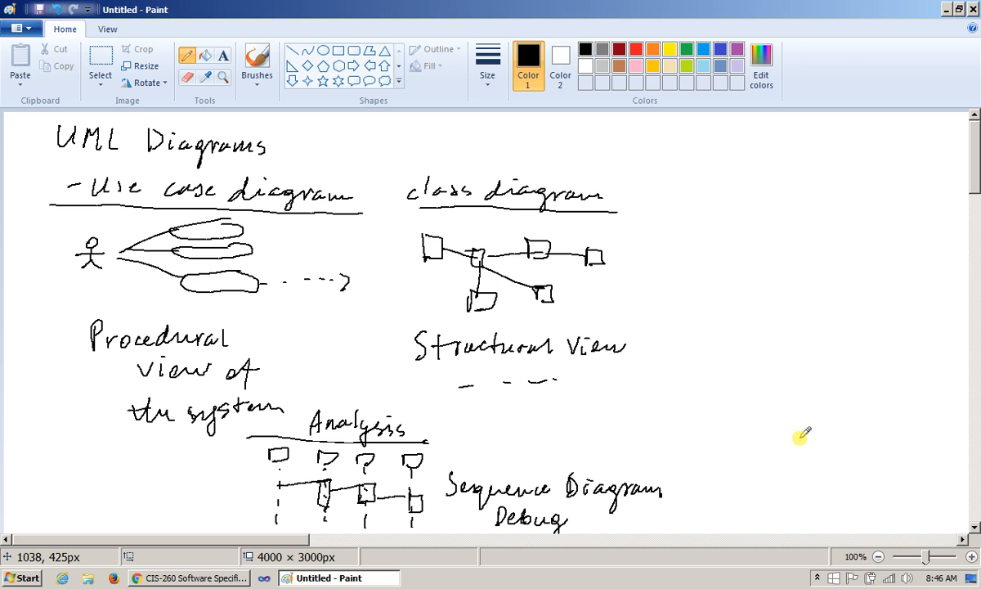
pyautogui.moveTo(798, 419)
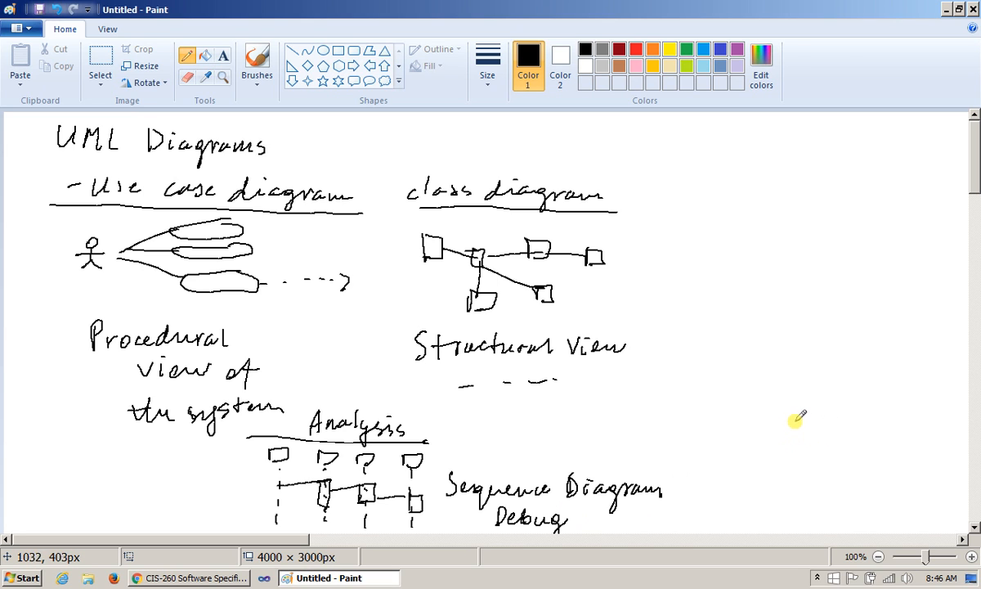
pyautogui.moveTo(805, 405)
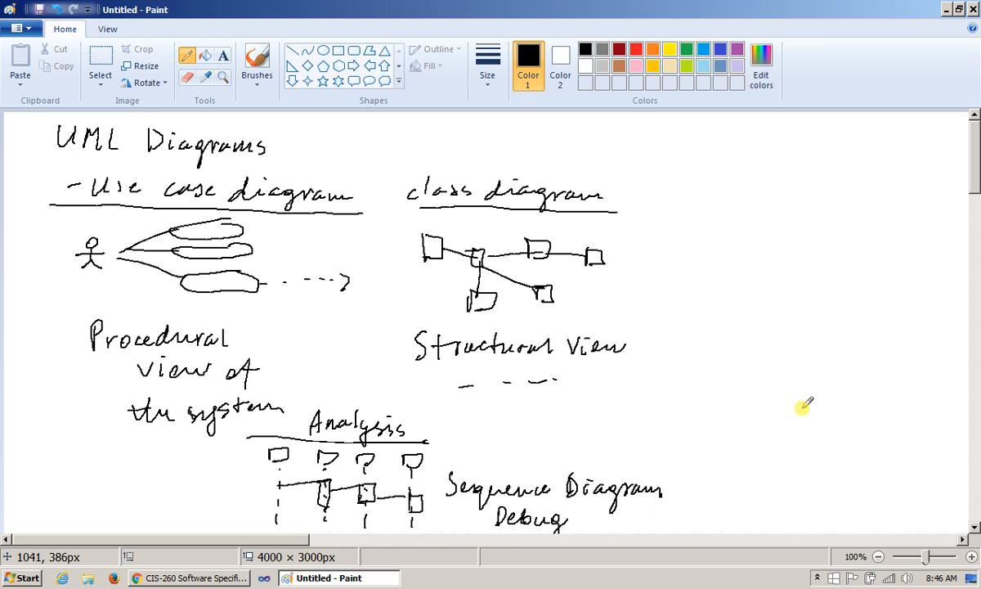
pyautogui.moveTo(805, 412)
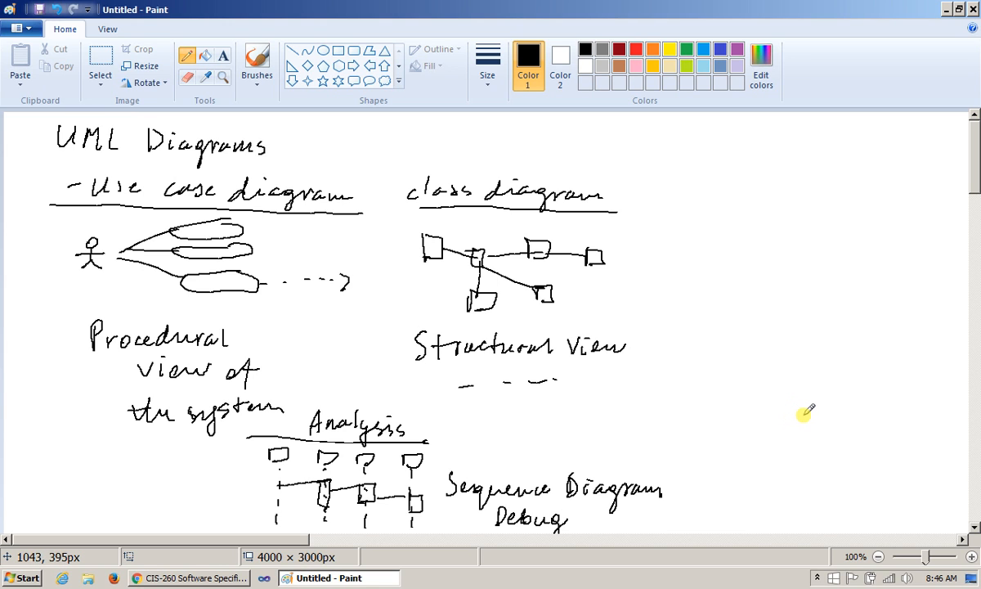
pyautogui.moveTo(802, 424)
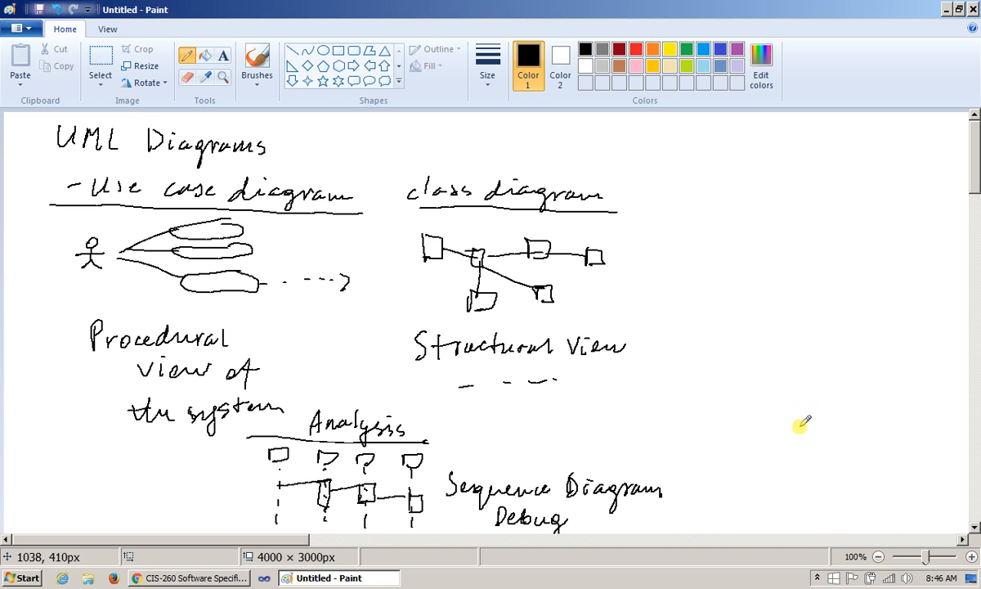
pyautogui.moveTo(809, 417)
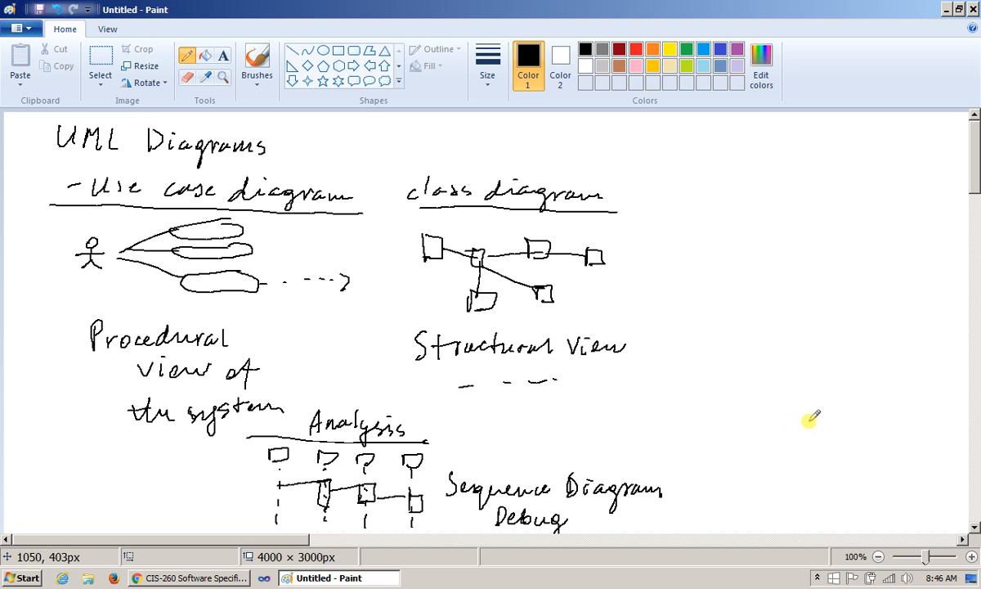
pyautogui.moveTo(817, 409)
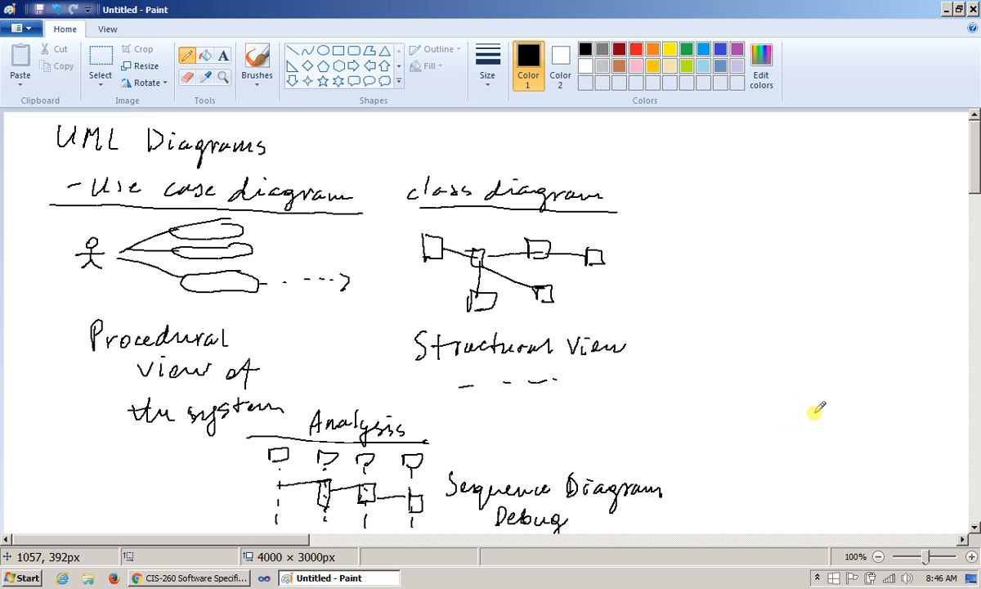
pyautogui.moveTo(685, 481)
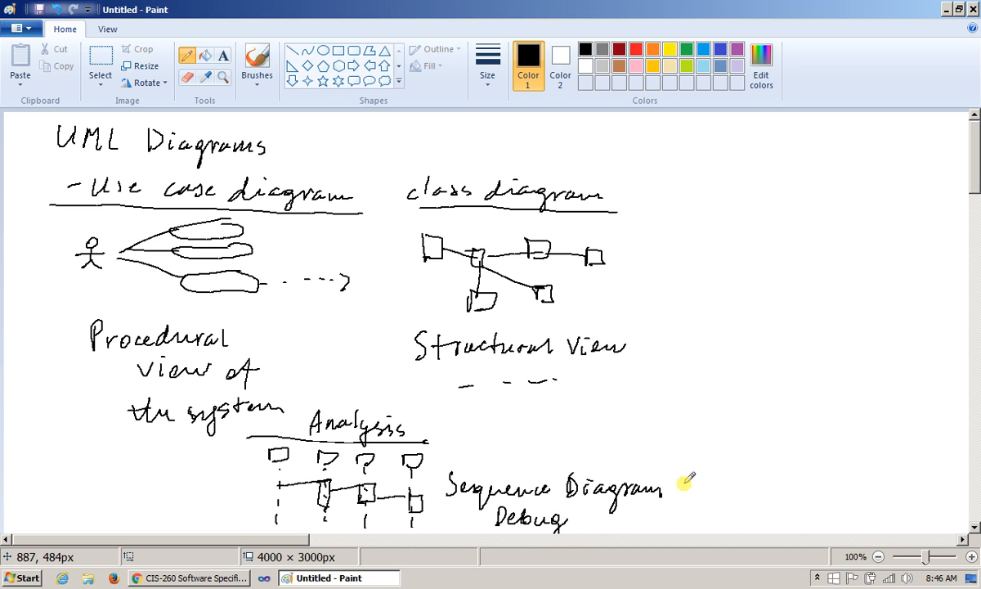
pyautogui.moveTo(559, 483)
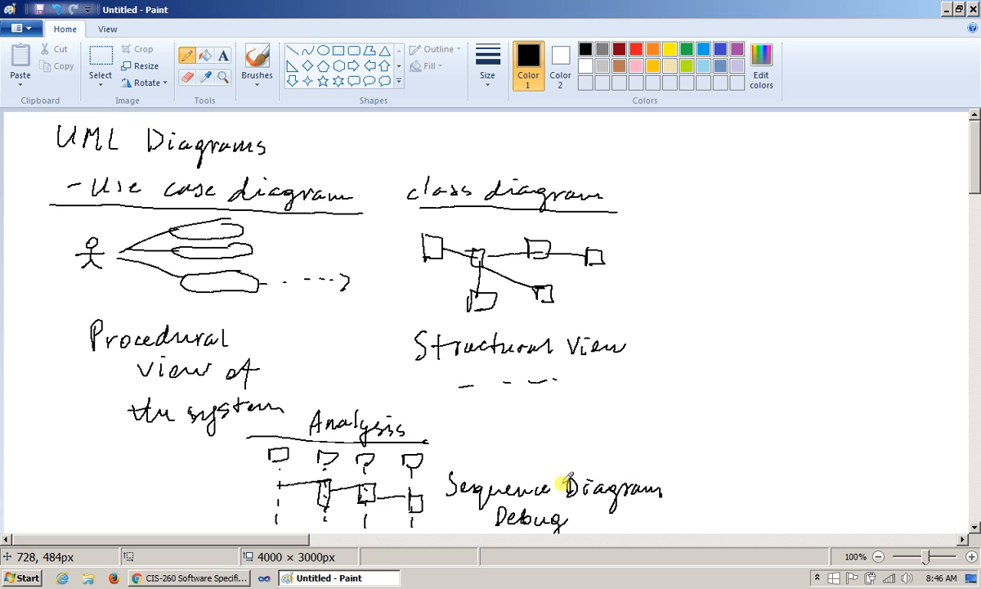
pyautogui.moveTo(458, 504)
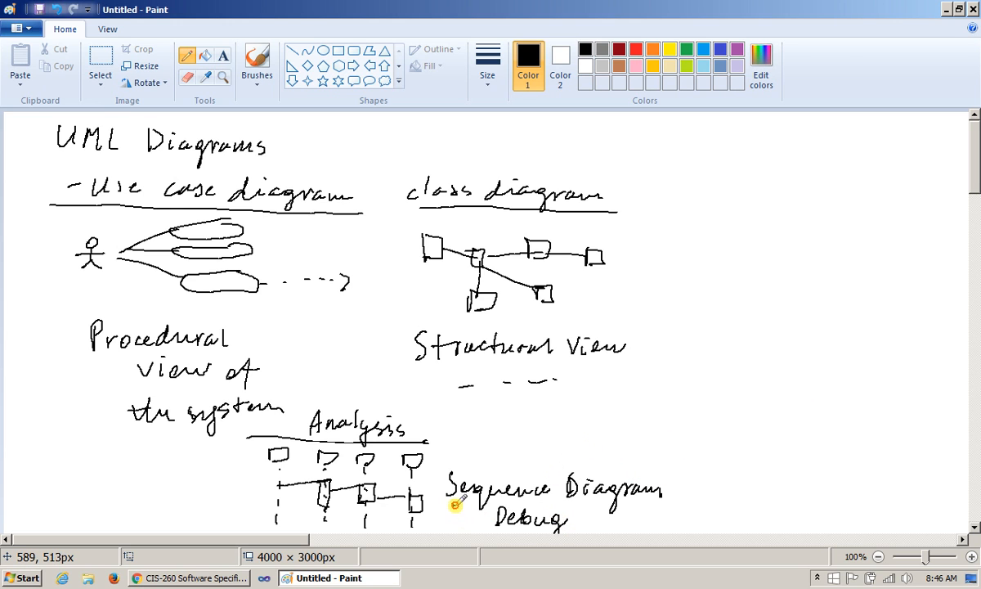
# Underline the 'Sequence Diagram' label beneath the Analysis sketch.
pyautogui.moveTo(456, 505); pyautogui.dragTo(670, 497)
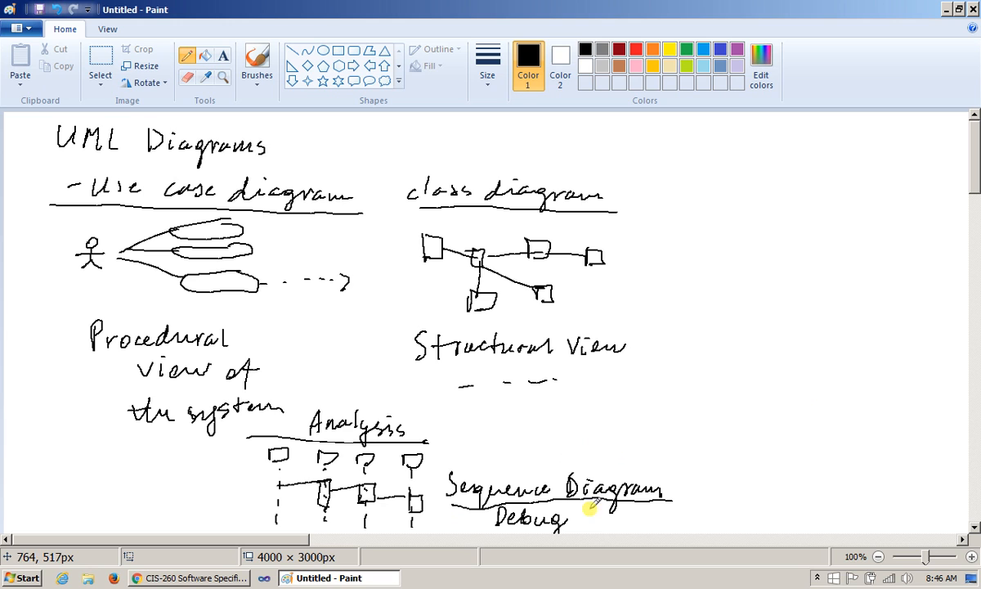
pyautogui.moveTo(604, 415)
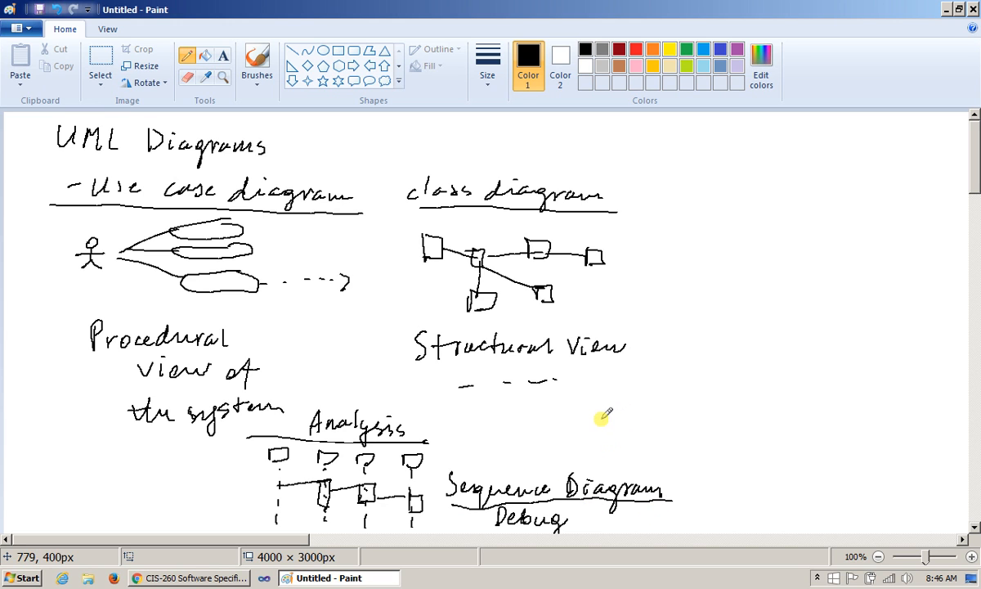
pyautogui.moveTo(733, 115)
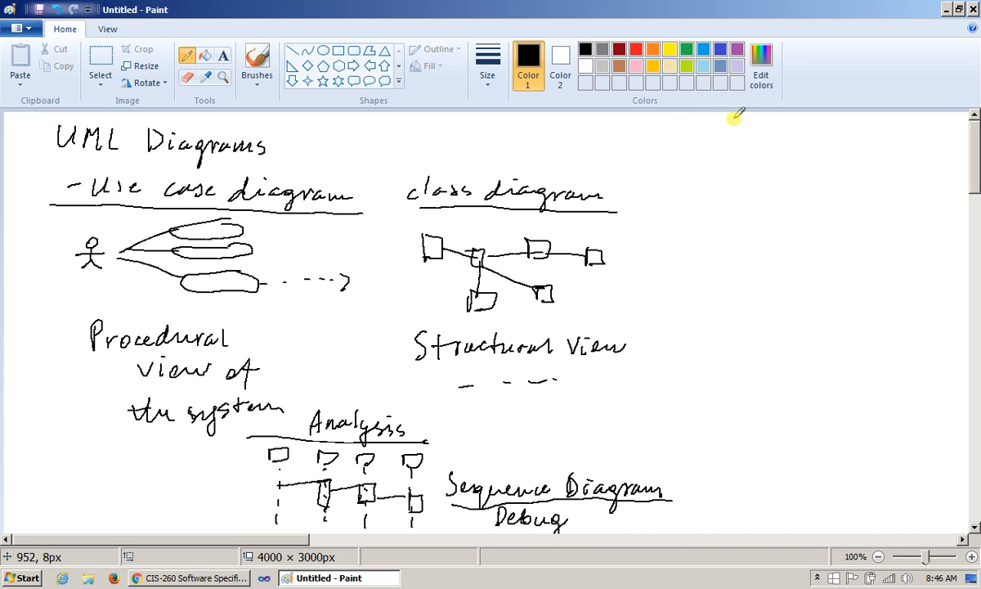
pyautogui.moveTo(692, 226)
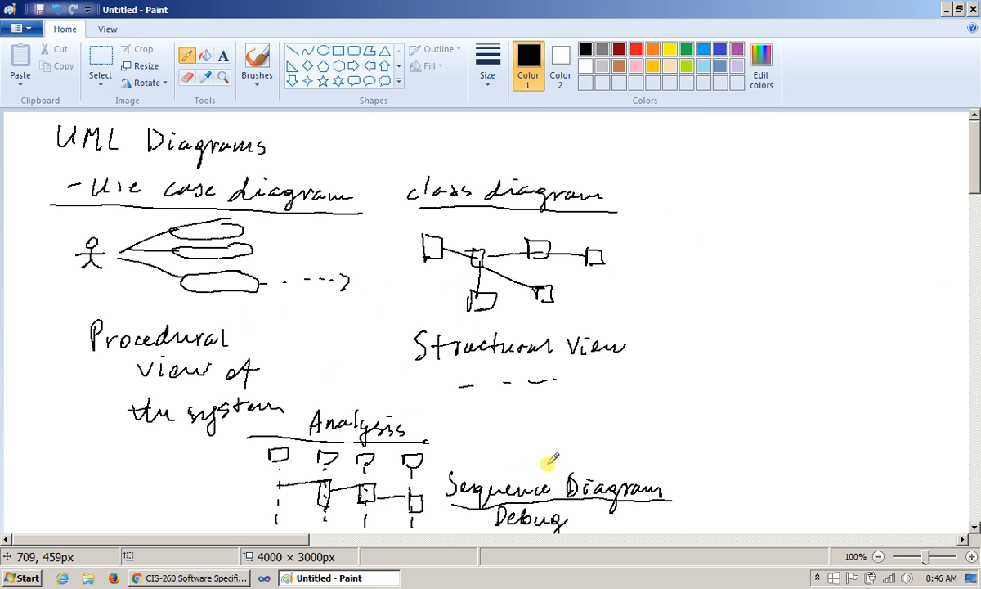
pyautogui.moveTo(281, 313)
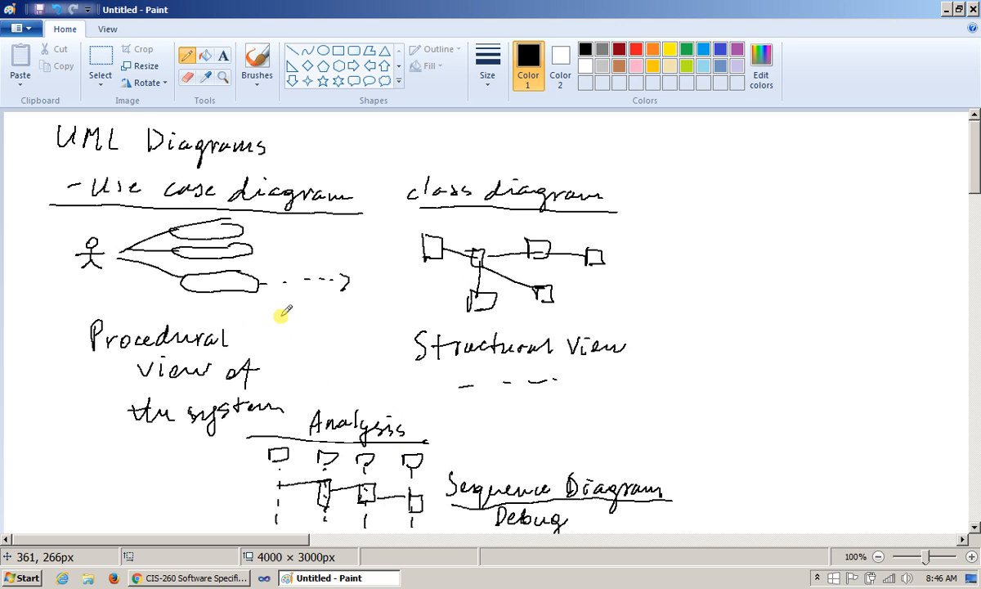
# Draw dotted arrows from the use case and class diagrams down to the Analysis heading.
pyautogui.moveTo(282, 314); pyautogui.dragTo(307, 373)
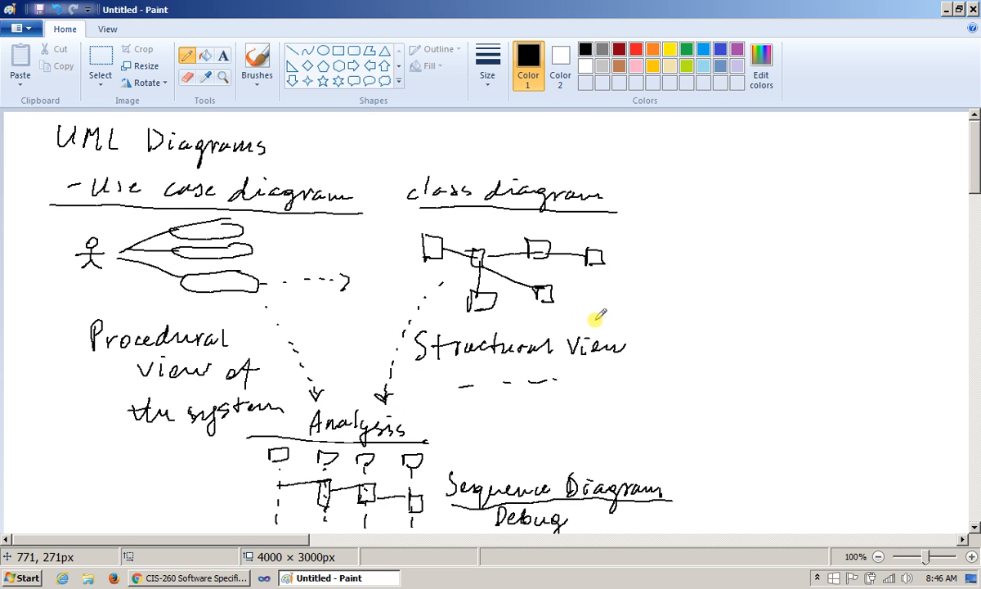
pyautogui.moveTo(287, 405)
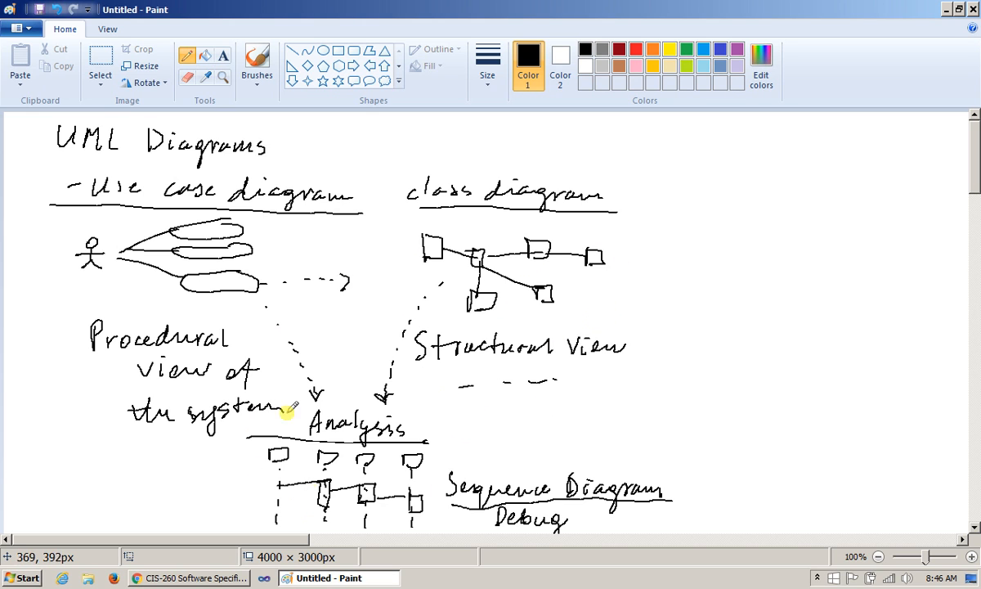
pyautogui.moveTo(482, 275)
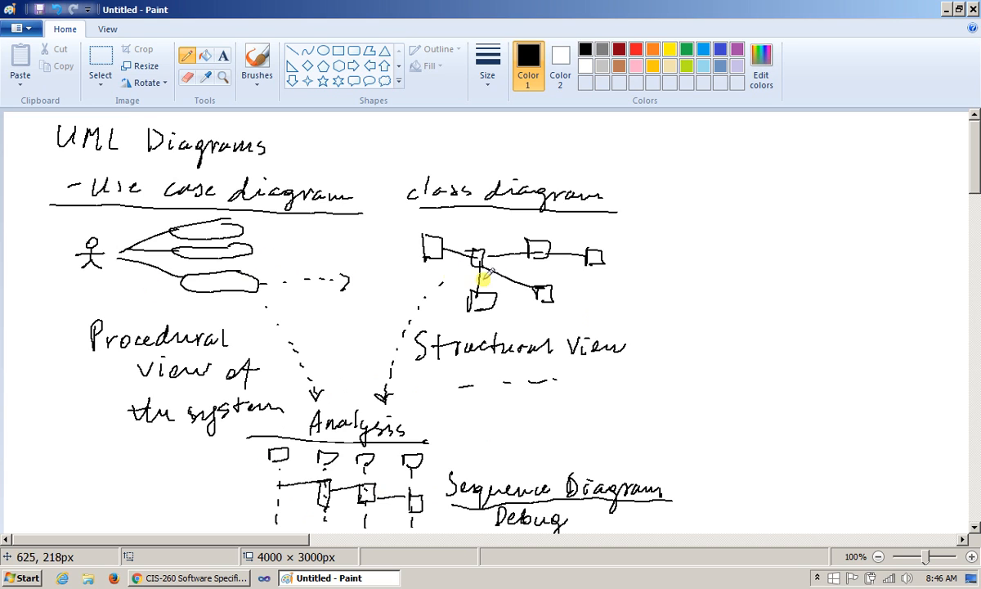
pyautogui.moveTo(520, 325)
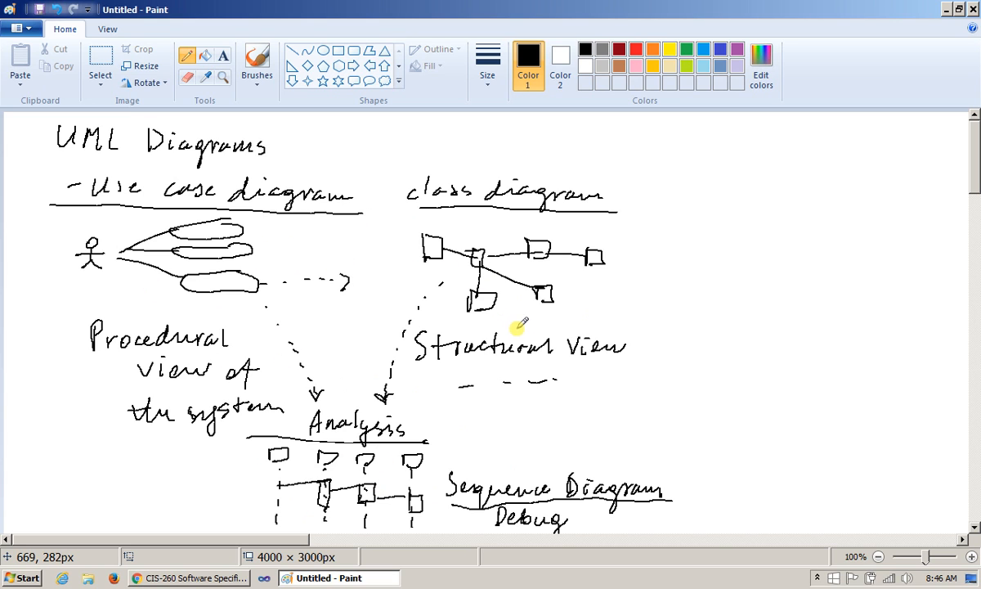
pyautogui.moveTo(674, 183)
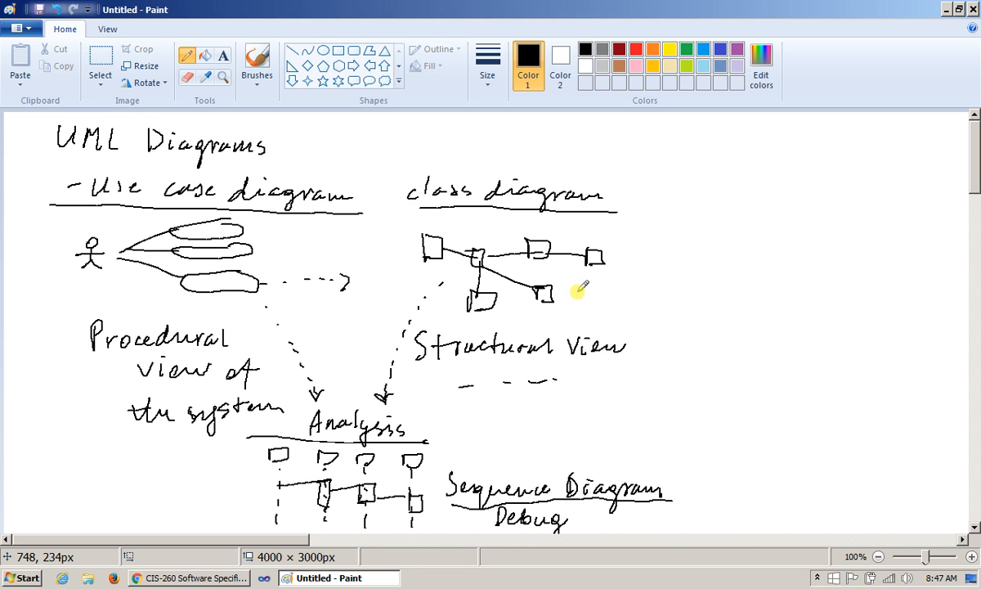
pyautogui.moveTo(588, 245)
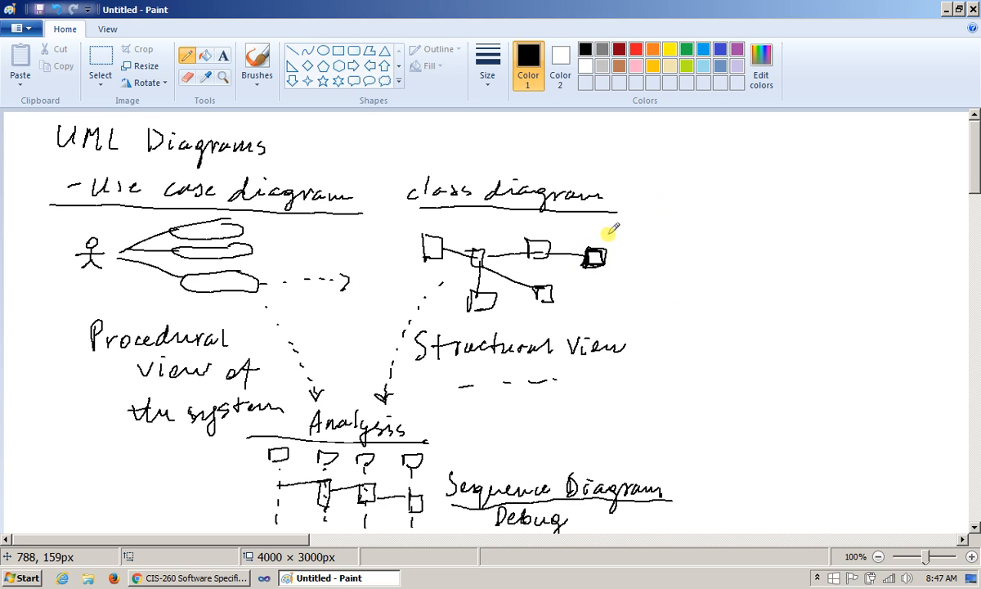
pyautogui.moveTo(664, 277)
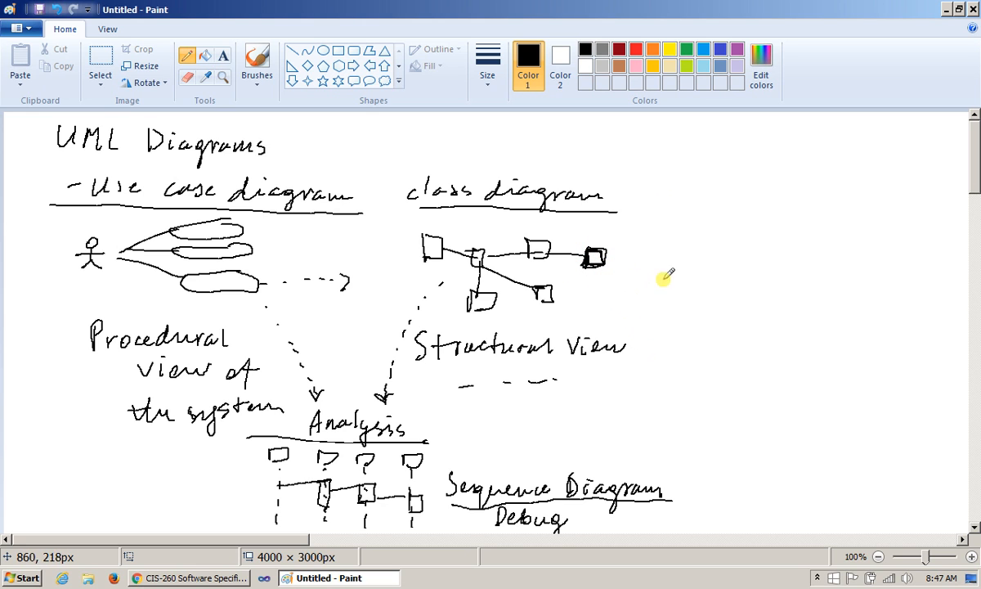
pyautogui.moveTo(674, 293)
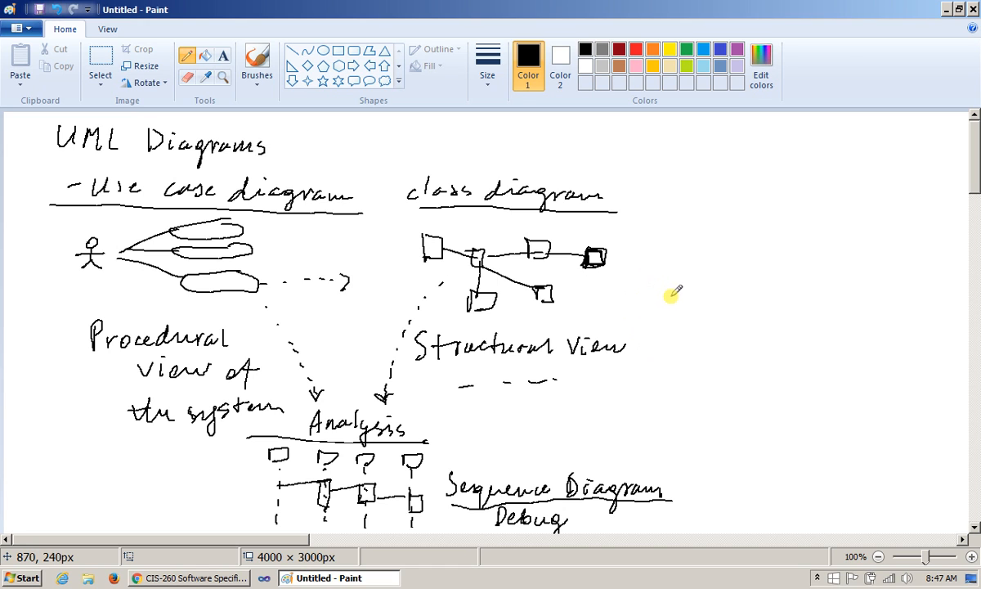
pyautogui.moveTo(695, 261)
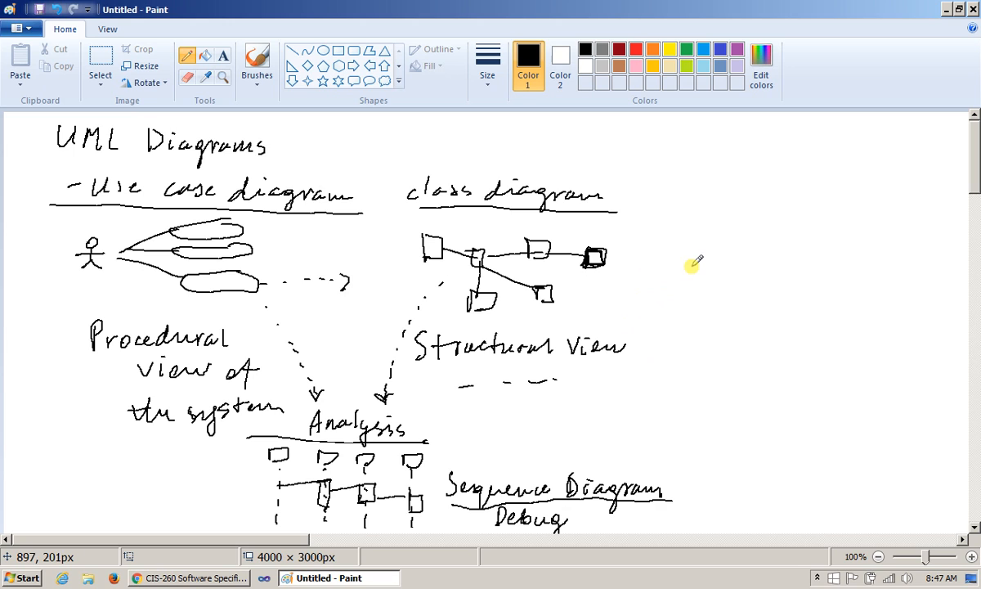
pyautogui.moveTo(685, 271)
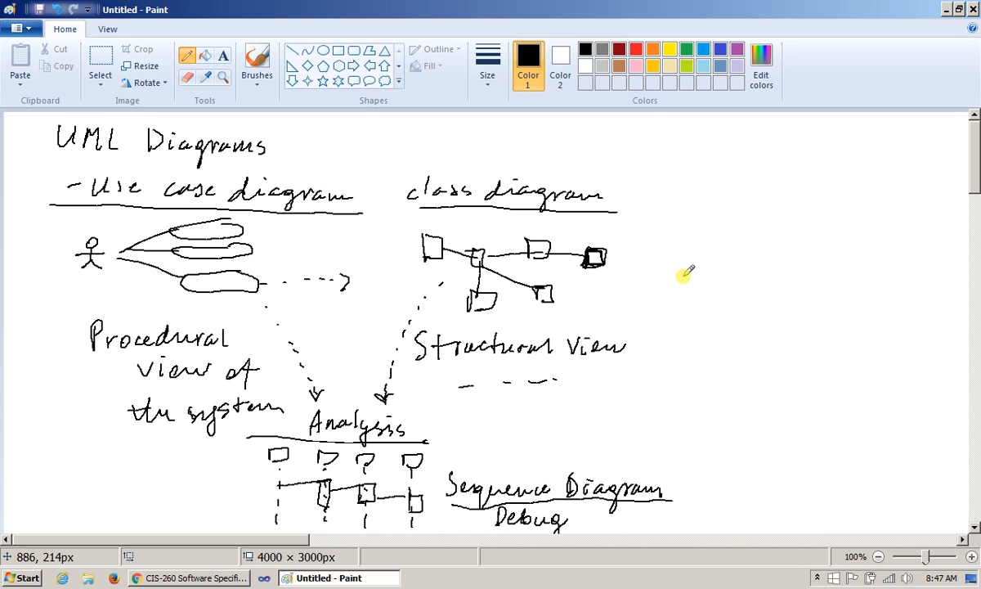
pyautogui.moveTo(690, 274)
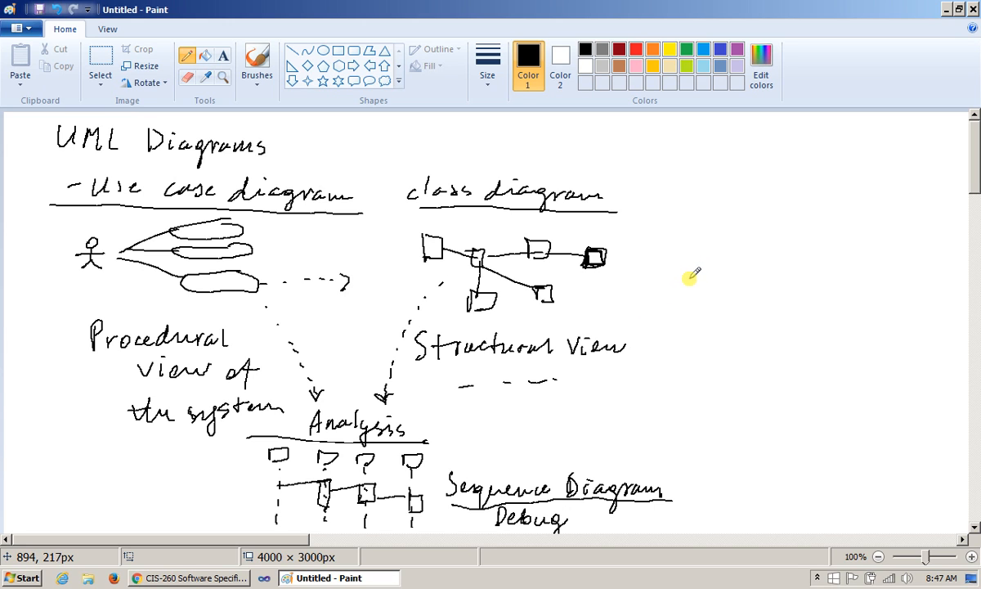
pyautogui.moveTo(695, 258)
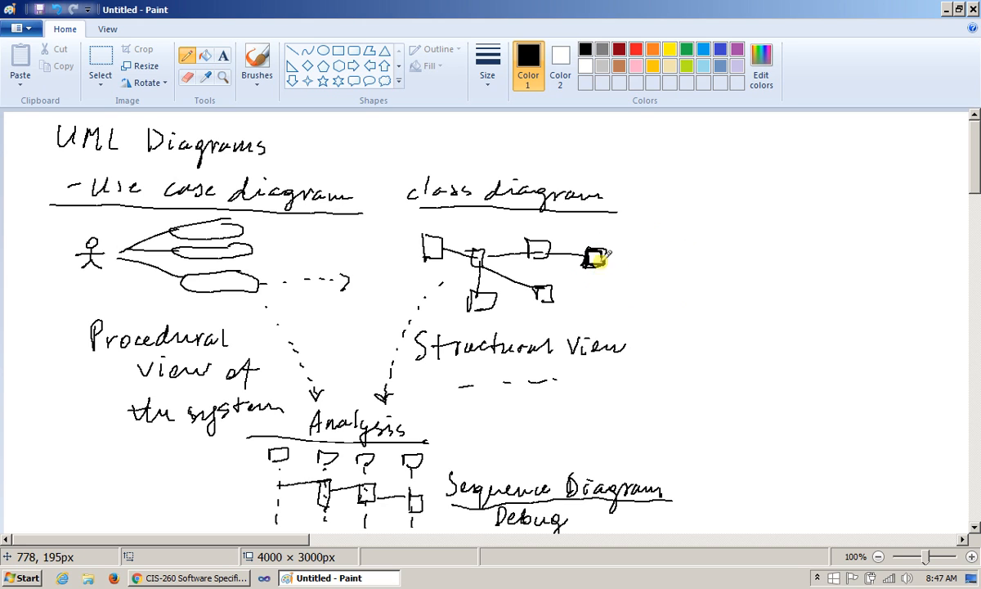
pyautogui.moveTo(661, 259)
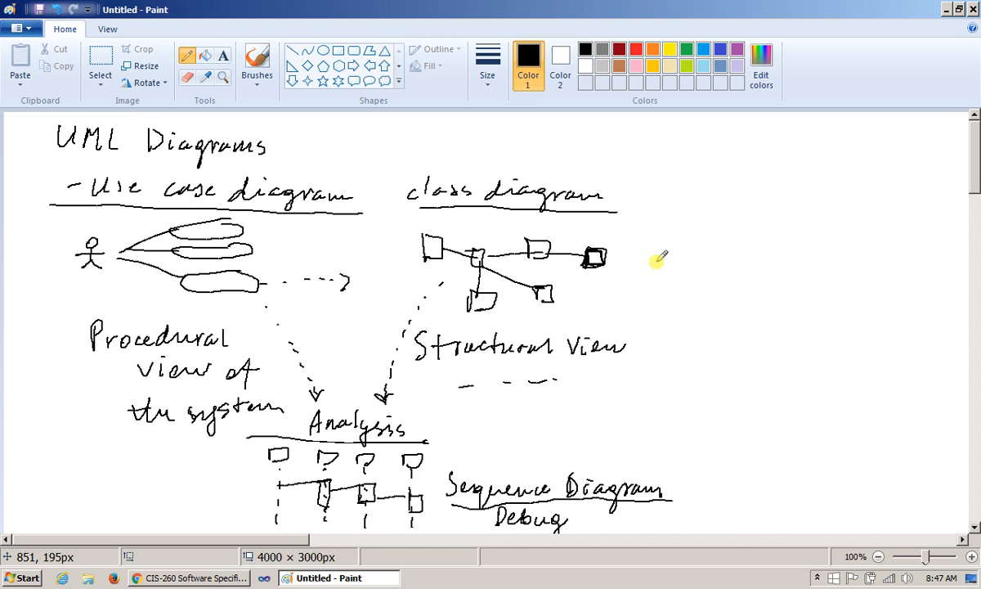
pyautogui.moveTo(697, 139)
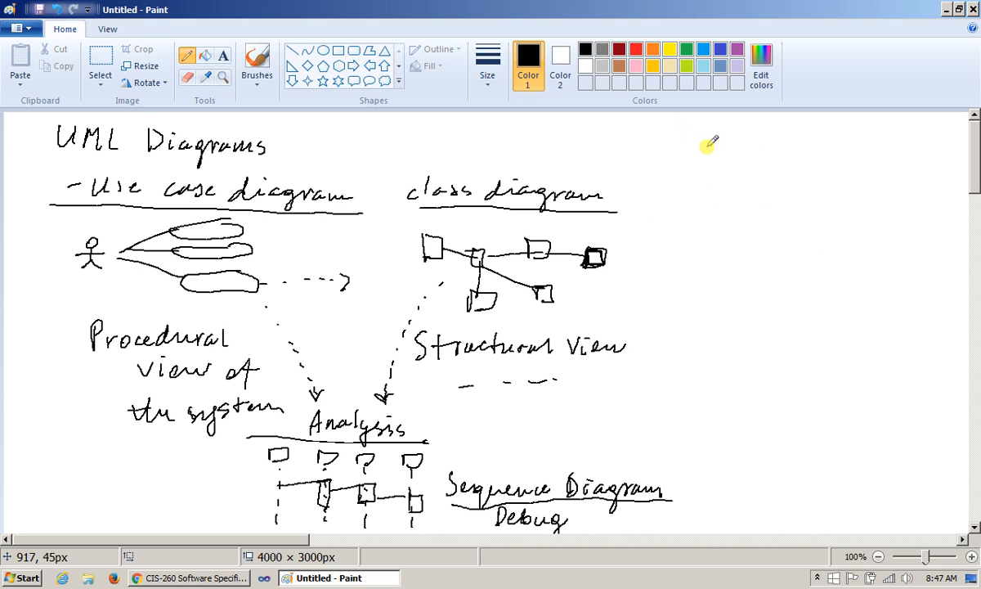
pyautogui.moveTo(708, 138)
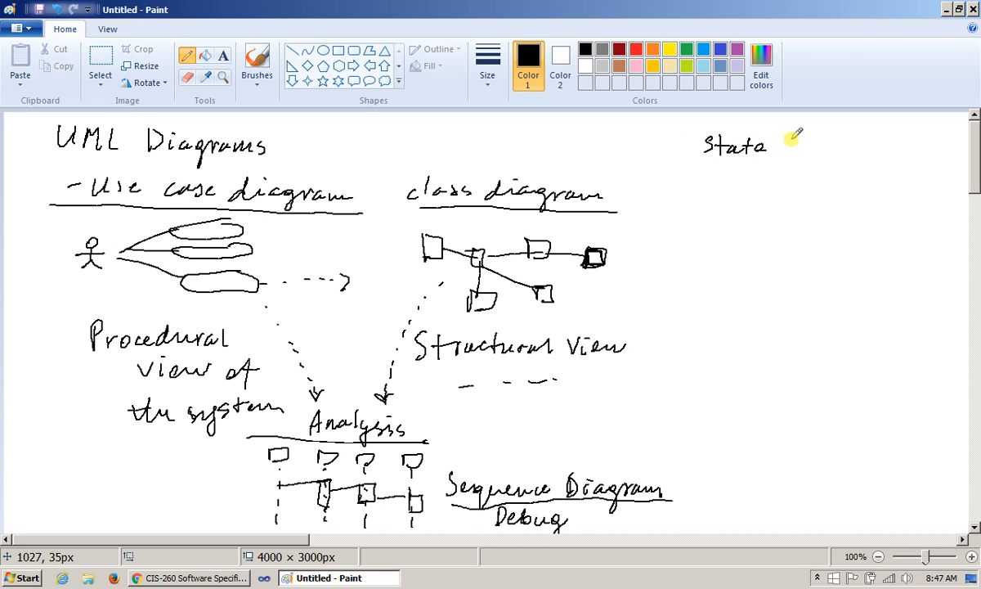
# Handwrite an underlined 'State diagram' heading at the top right of the canvas.
pyautogui.moveTo(772, 150); pyautogui.dragTo(851, 156)
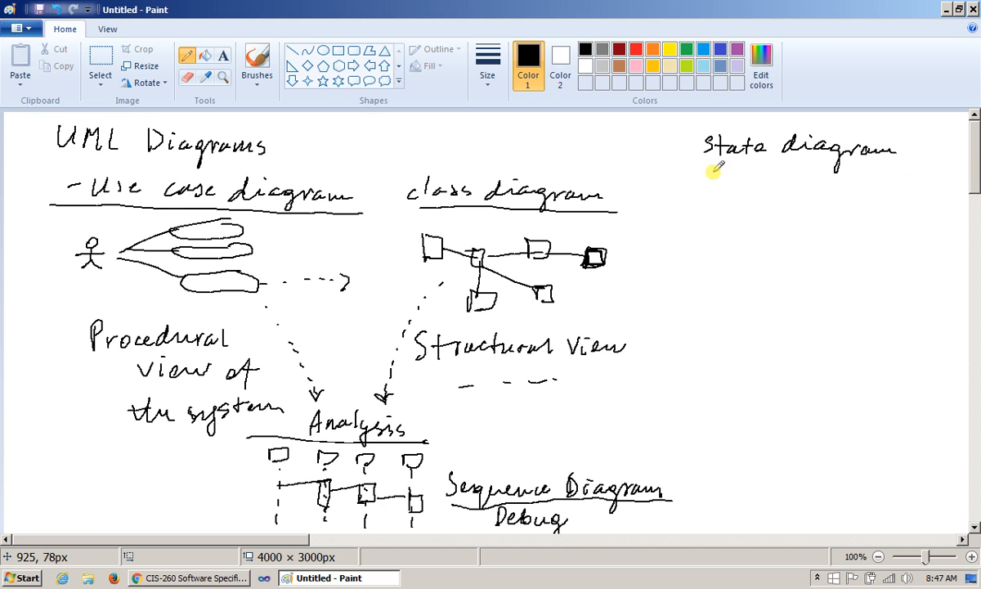
pyautogui.moveTo(675, 163); pyautogui.dragTo(909, 169)
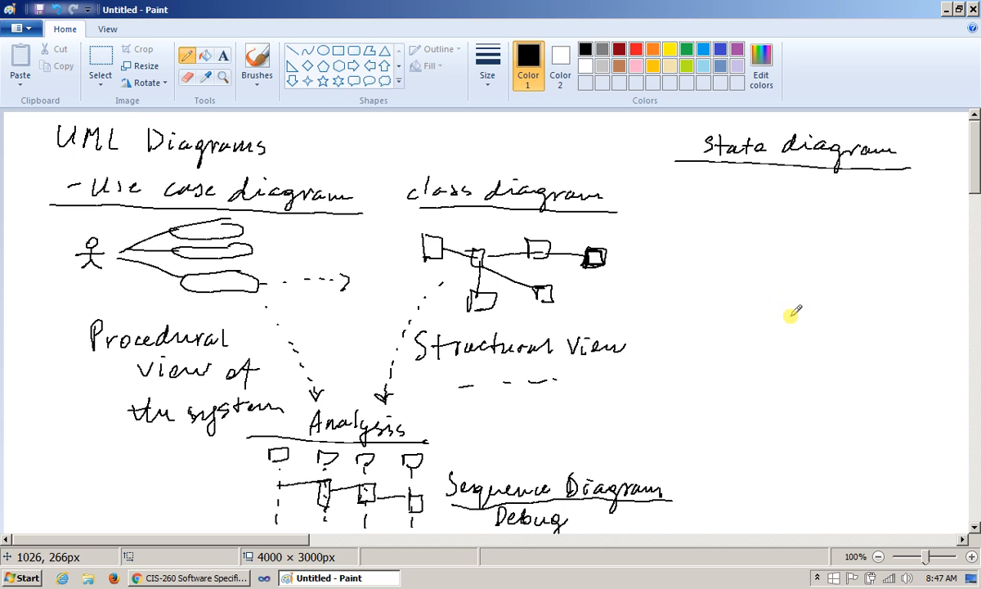
pyautogui.moveTo(791, 303)
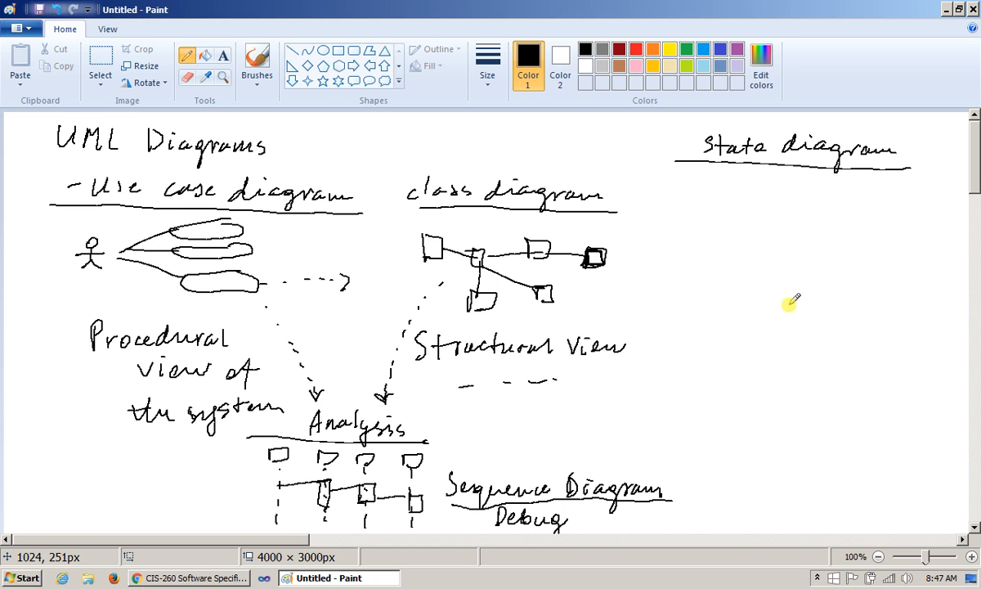
pyautogui.moveTo(792, 281)
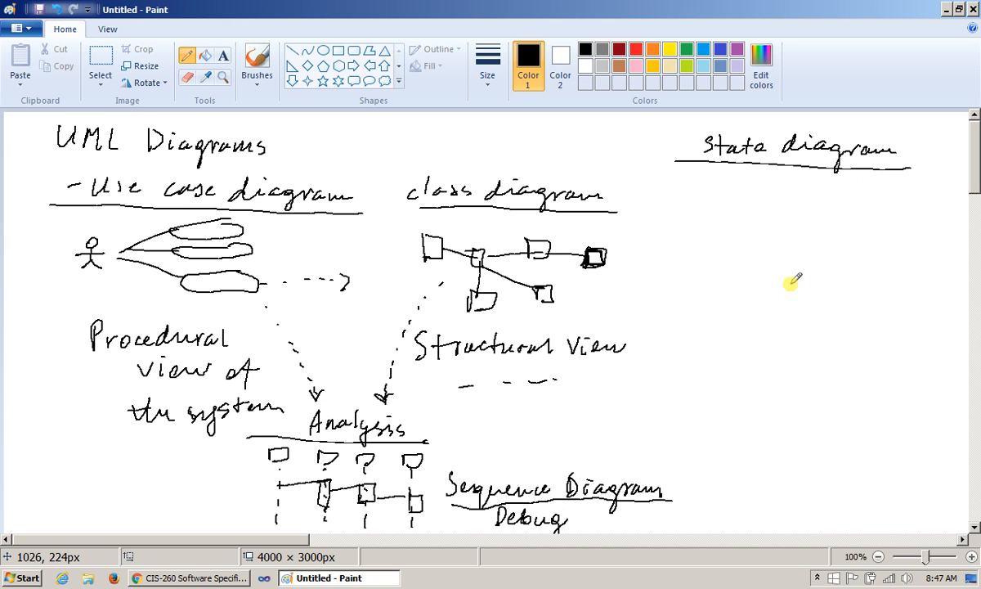
pyautogui.moveTo(778, 265)
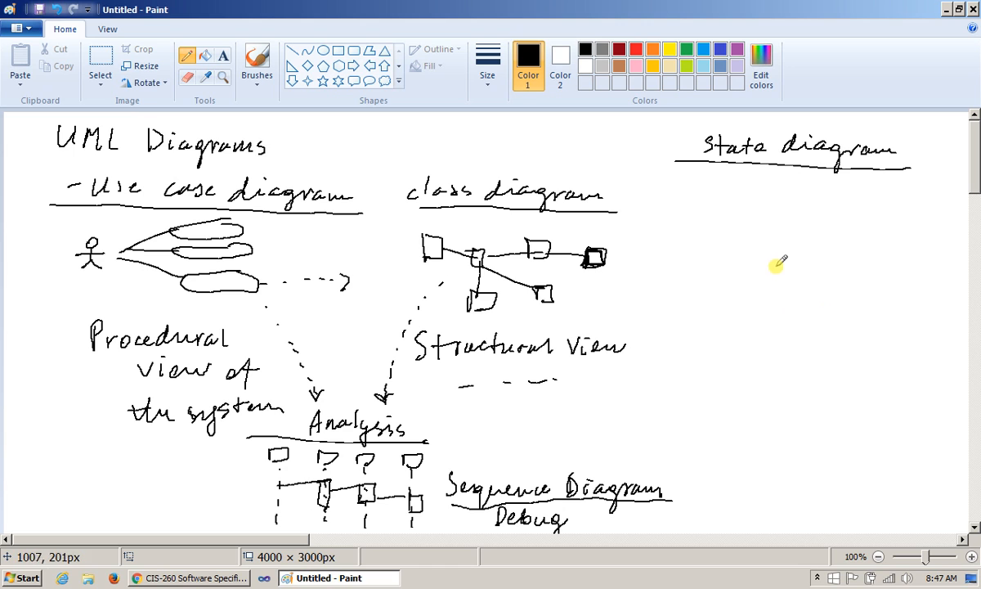
pyautogui.moveTo(654, 278)
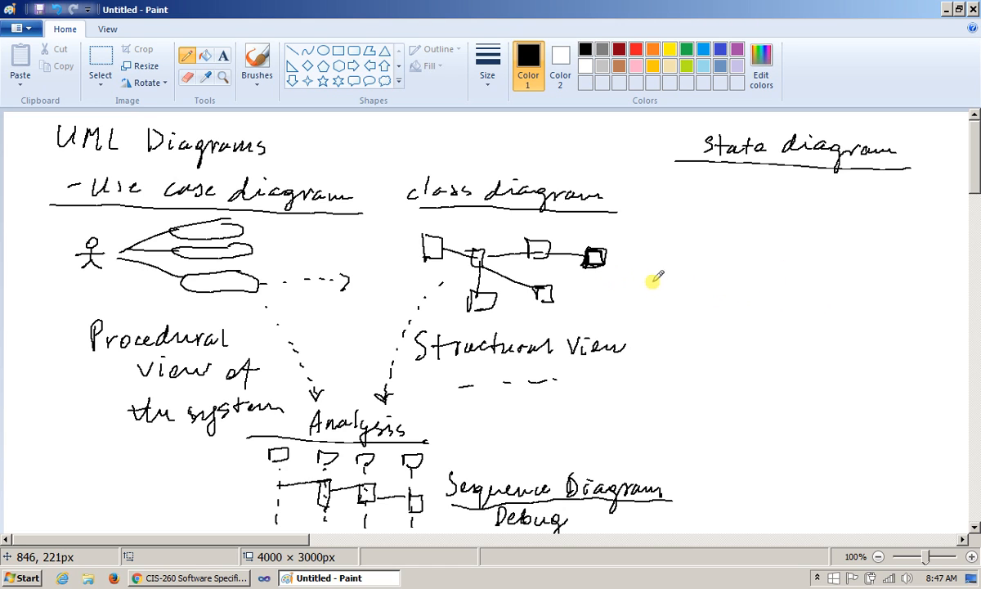
pyautogui.moveTo(635, 255)
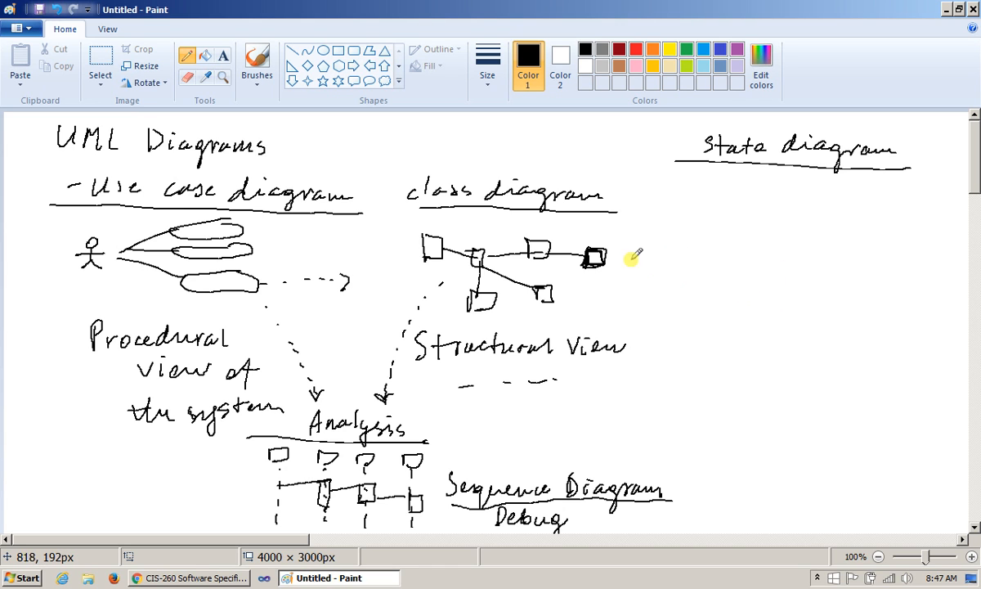
# Draw a dotted arrow right of the class diagram and sketch state ovals under 'State diagram'.
pyautogui.moveTo(629, 258); pyautogui.dragTo(695, 220)
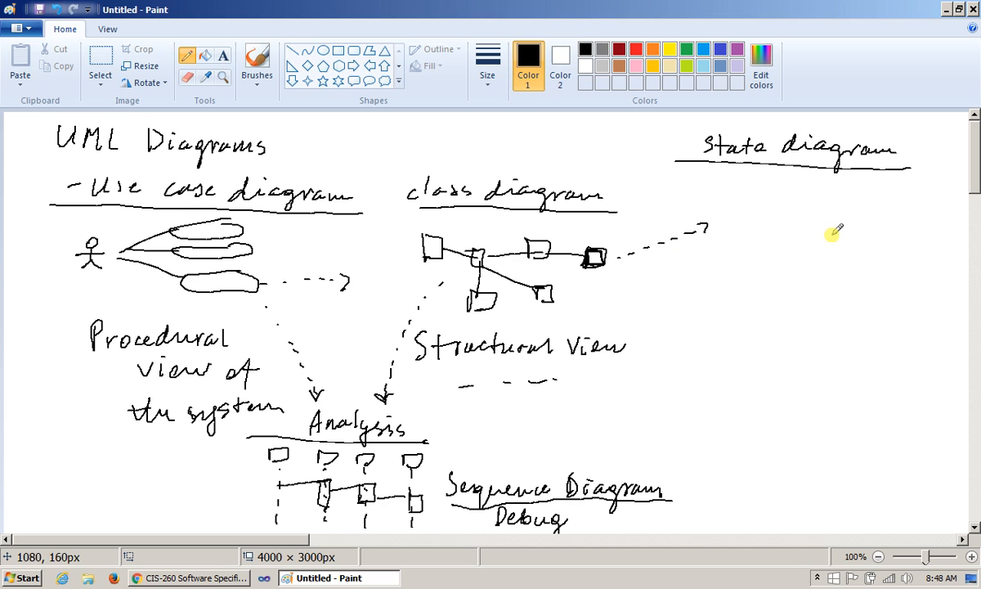
pyautogui.moveTo(777, 237)
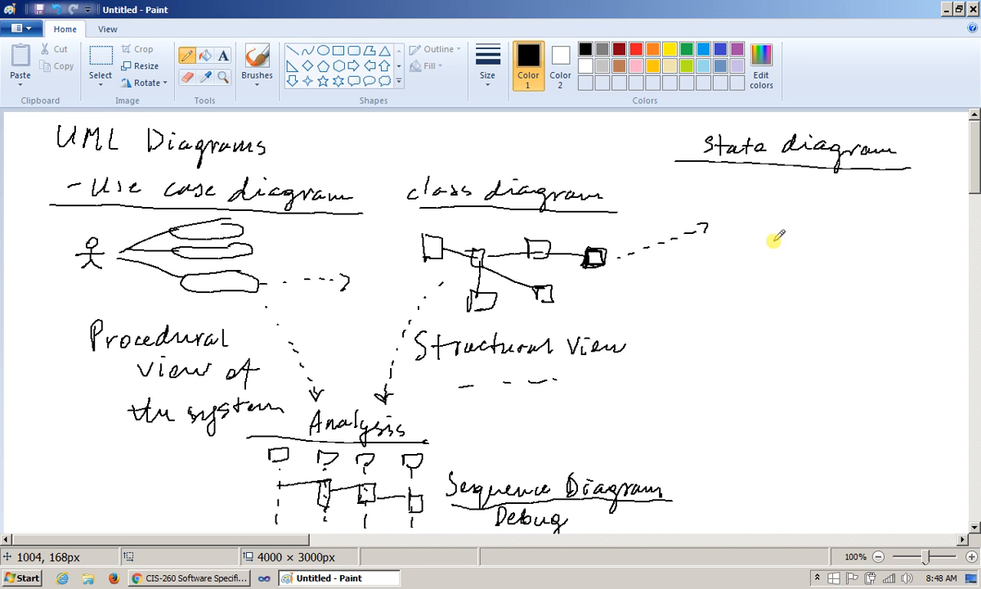
pyautogui.moveTo(755, 238); pyautogui.dragTo(886, 212)
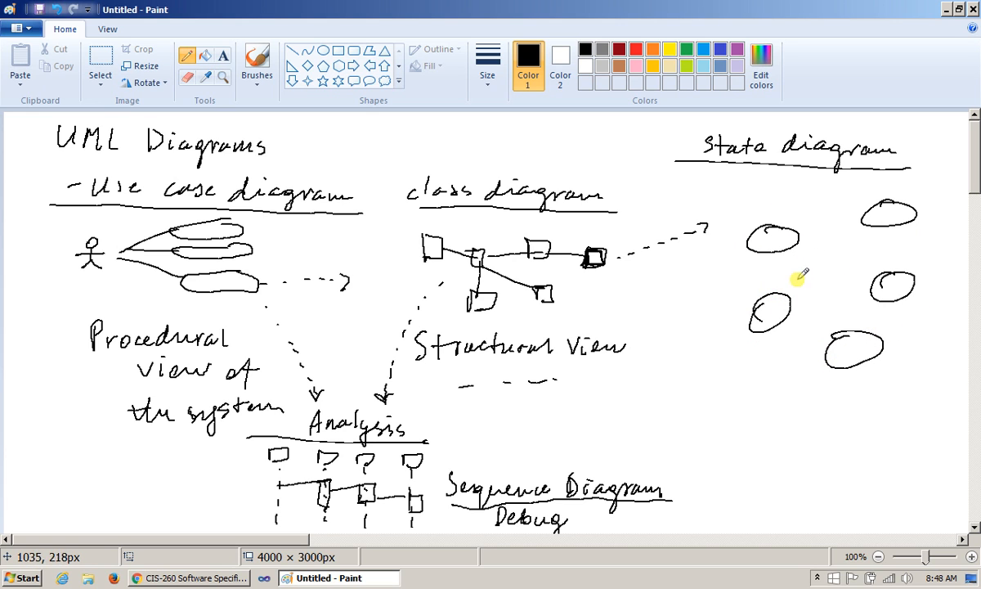
pyautogui.moveTo(801, 216)
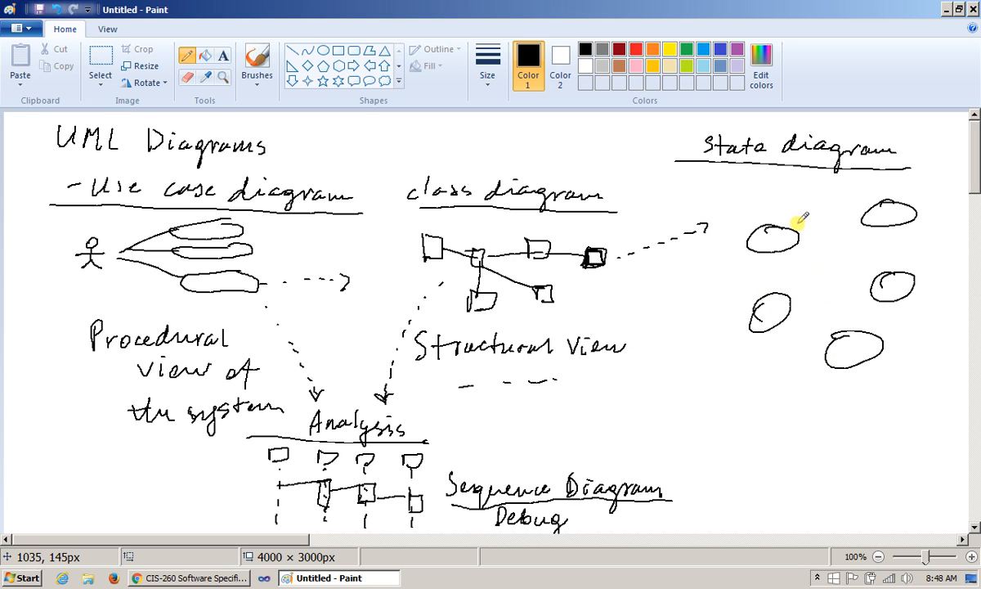
# Draw a transition arrow linking two of the state ovals.
pyautogui.moveTo(784, 229); pyautogui.dragTo(859, 209)
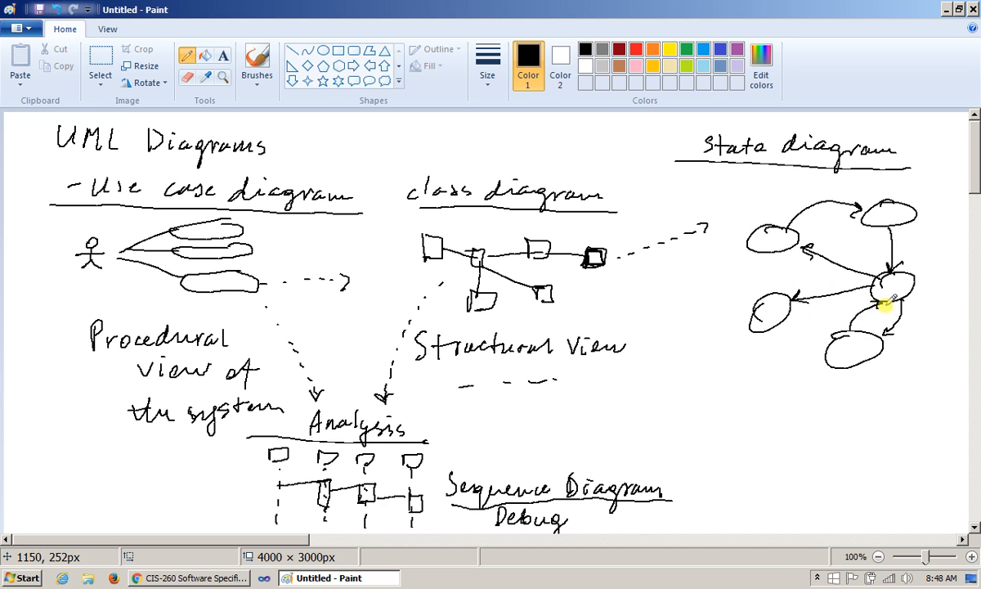
pyautogui.moveTo(842, 255)
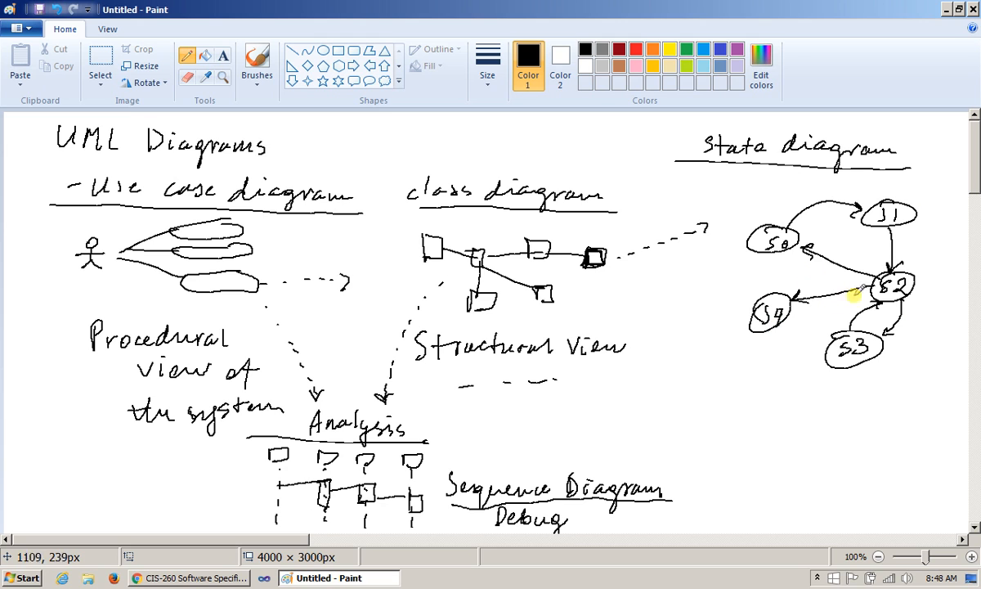
pyautogui.moveTo(891, 333)
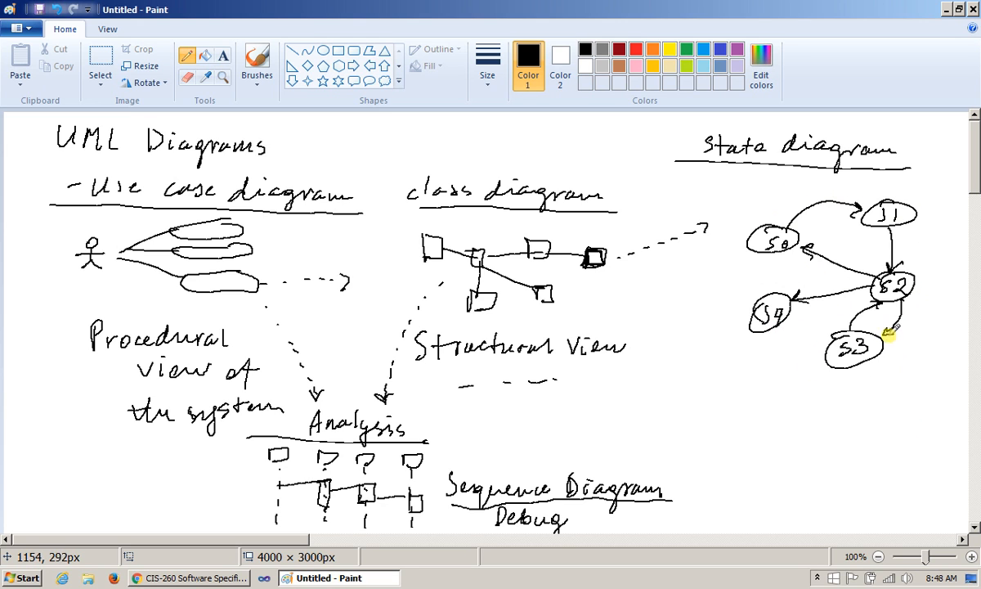
pyautogui.moveTo(842, 184)
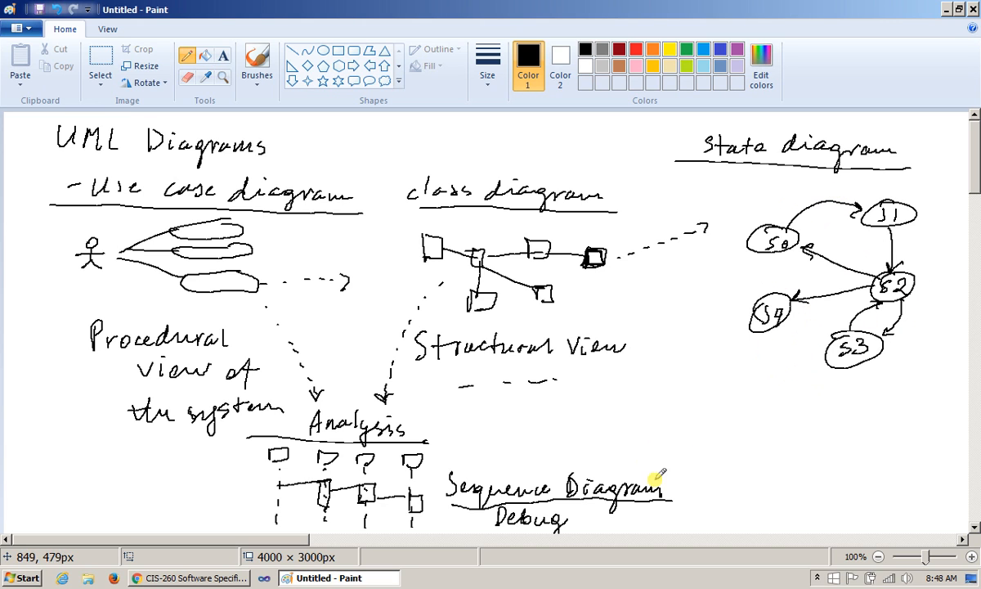
pyautogui.moveTo(815, 441)
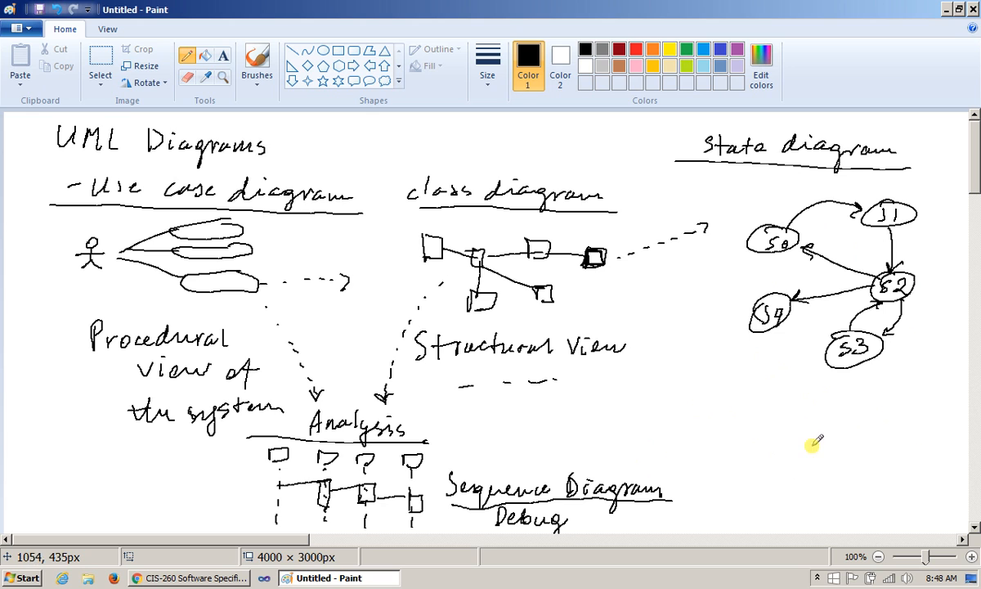
pyautogui.moveTo(759, 400)
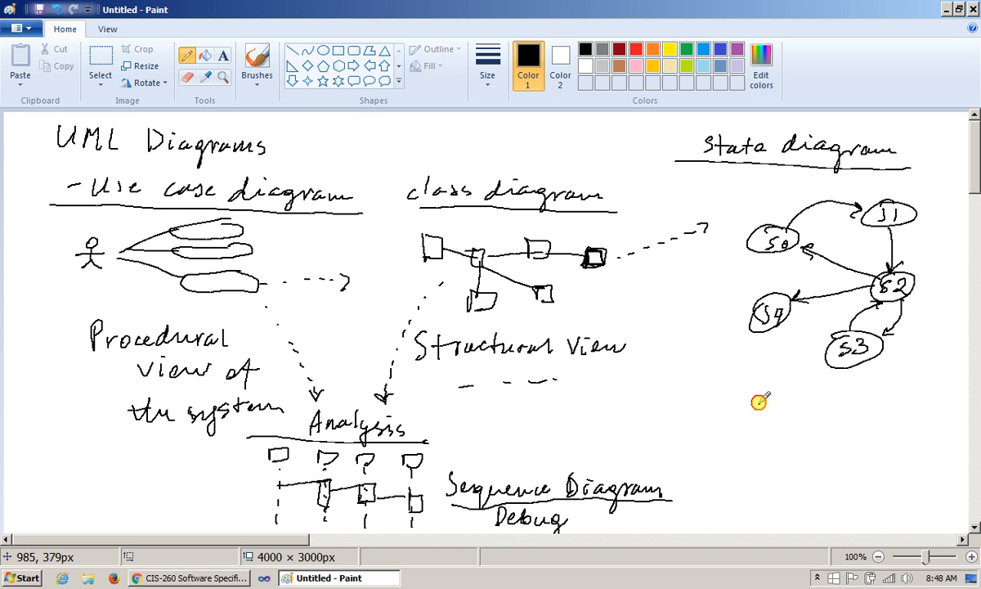
# Write 'S0 → S1' below the states and rule a row line in the transitions box.
pyautogui.moveTo(744, 416); pyautogui.dragTo(817, 412)
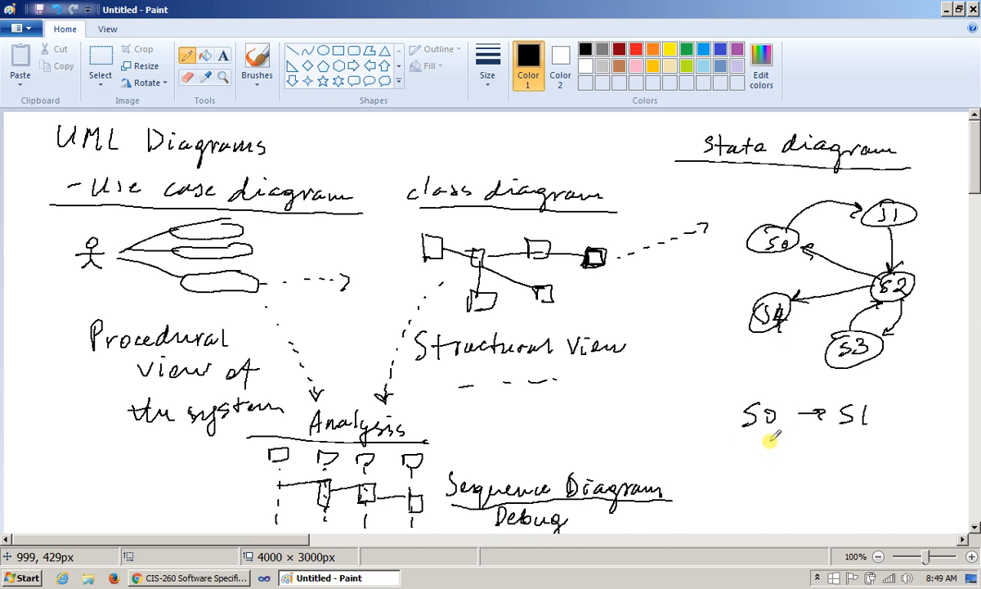
pyautogui.moveTo(811, 414)
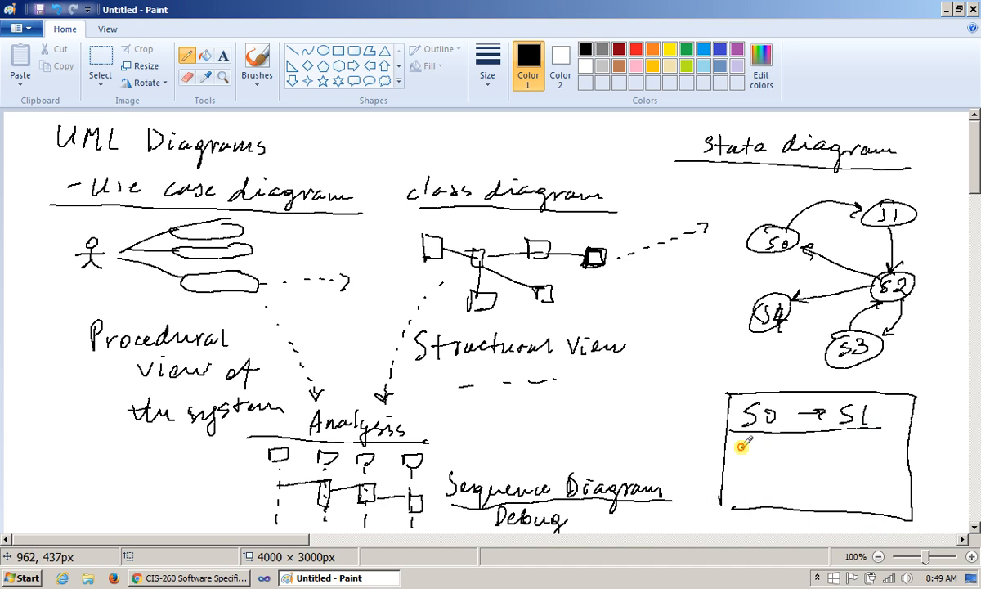
pyautogui.moveTo(736, 450); pyautogui.dragTo(891, 477)
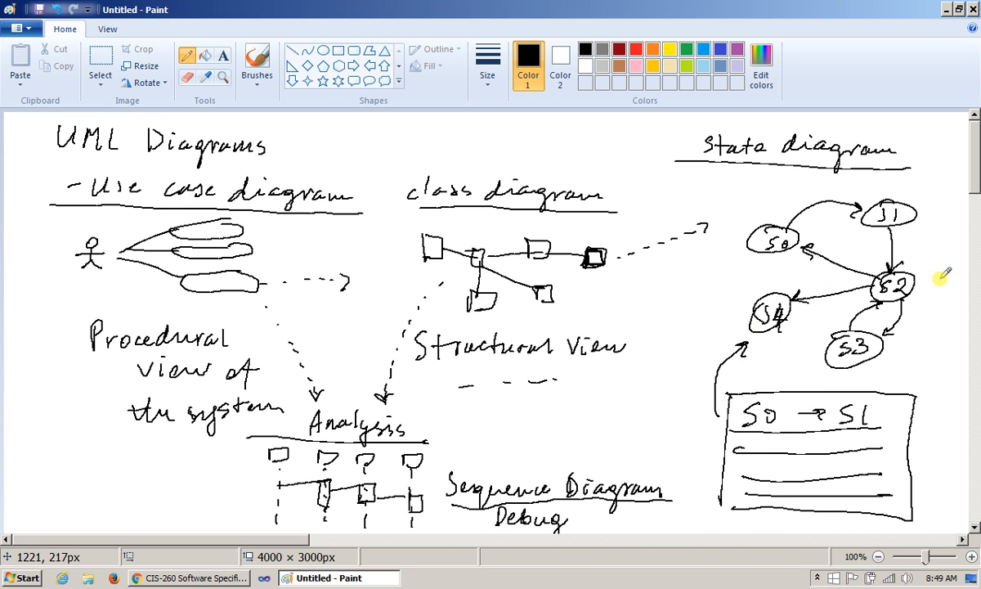
pyautogui.moveTo(821, 473)
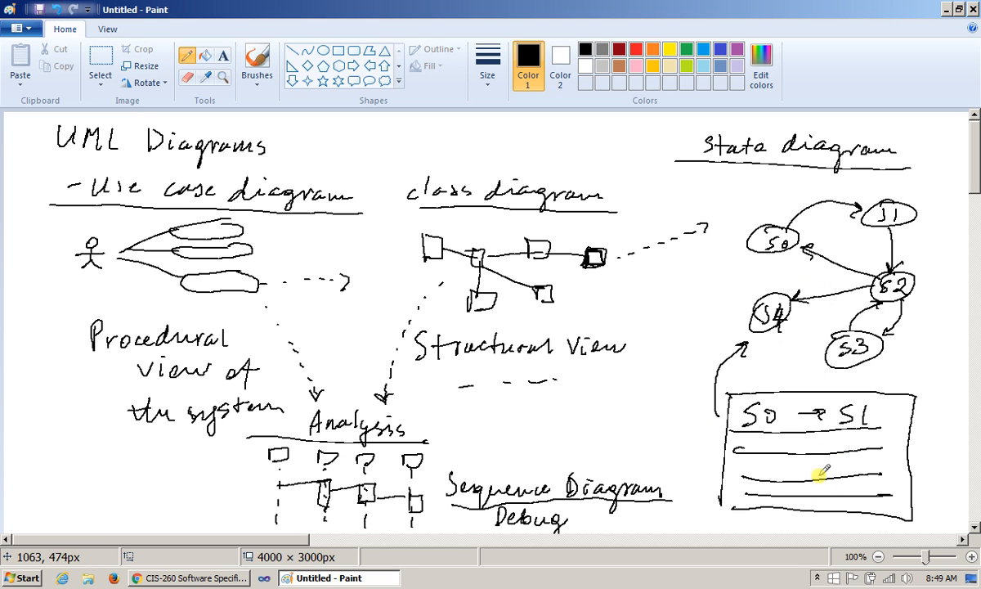
pyautogui.moveTo(874, 442)
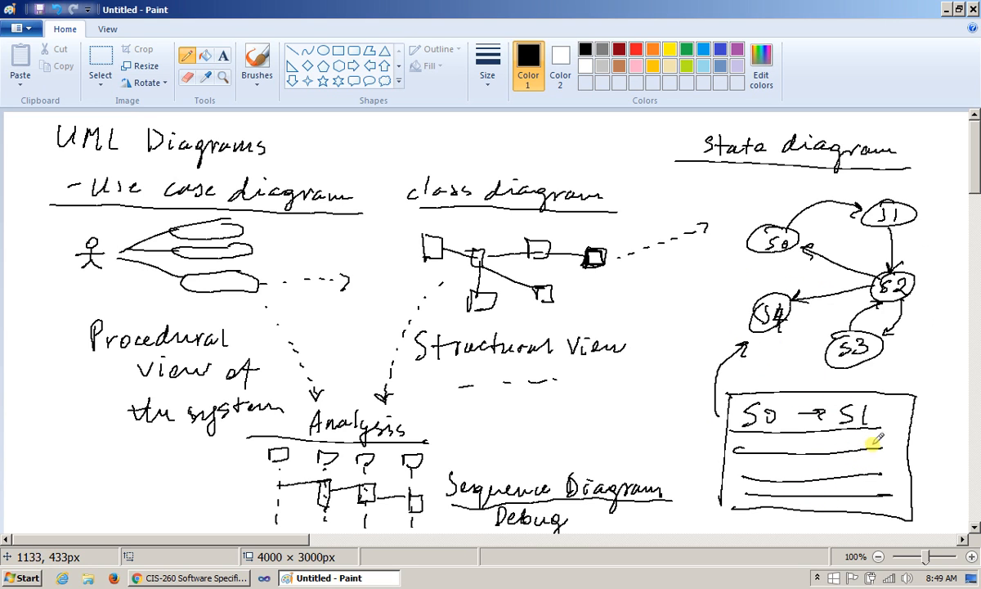
pyautogui.moveTo(842, 442)
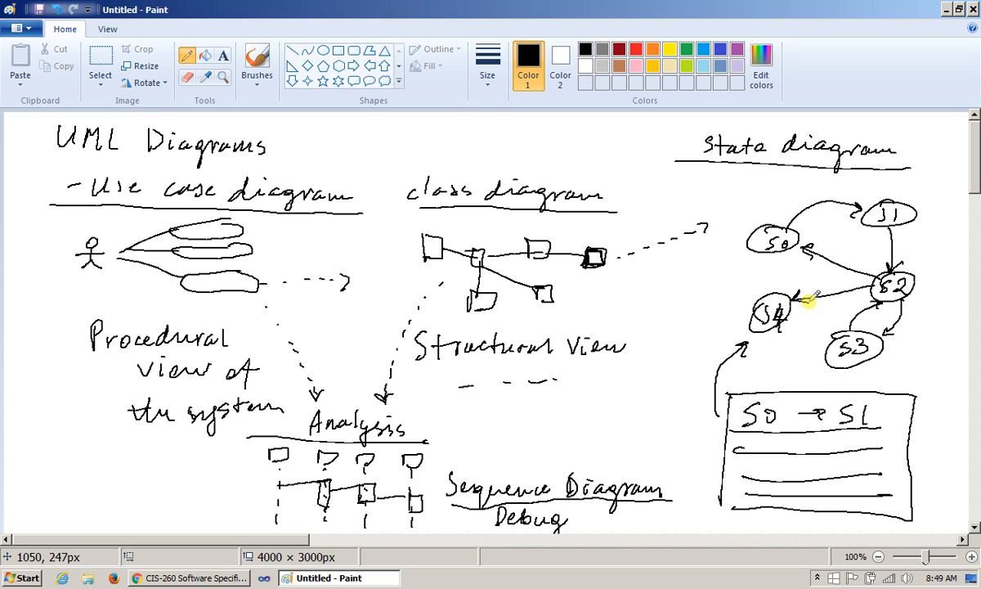
pyautogui.moveTo(212, 327)
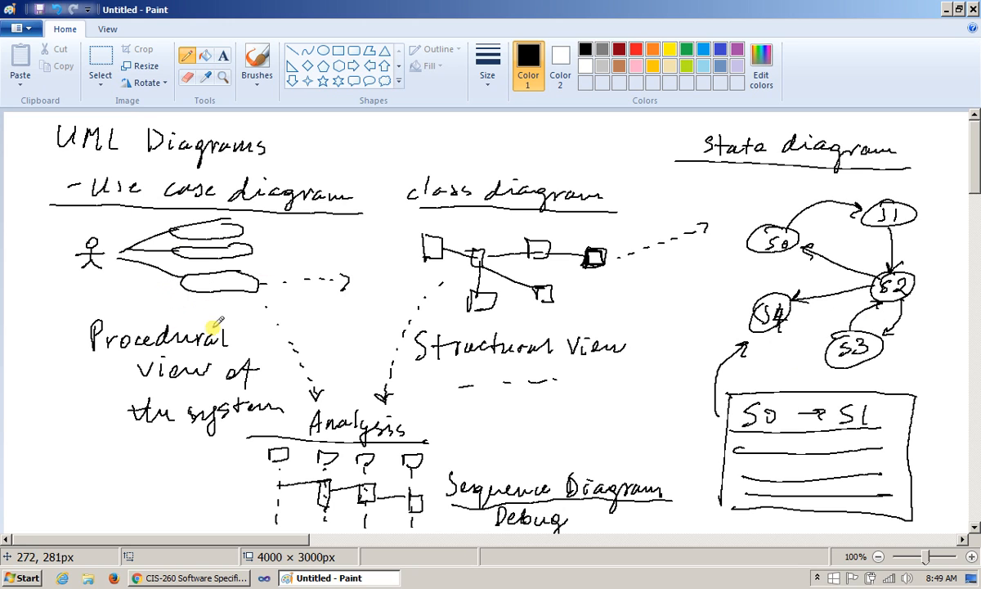
pyautogui.moveTo(210, 325)
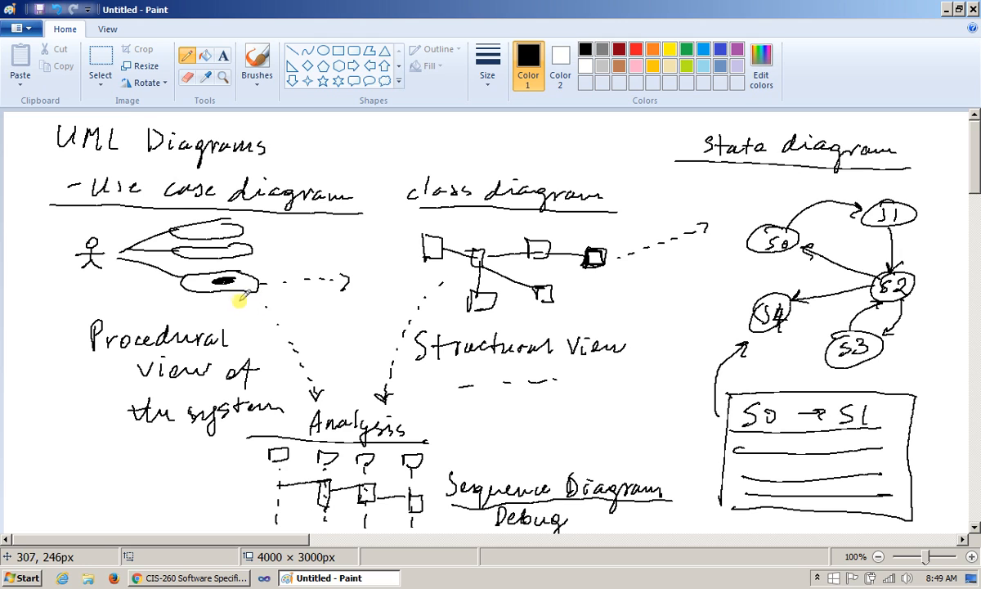
pyautogui.moveTo(739, 294)
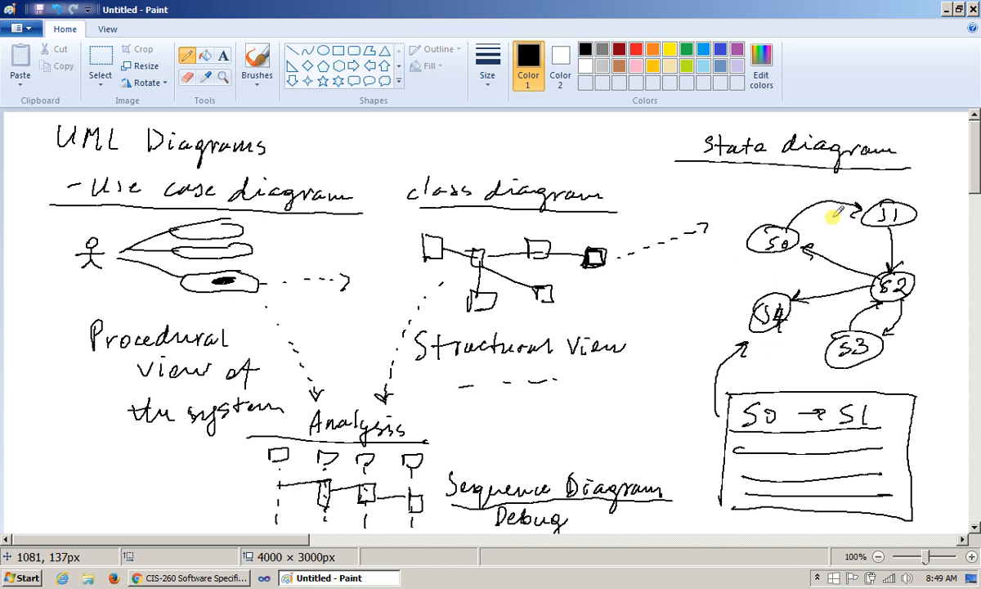
pyautogui.moveTo(833, 373)
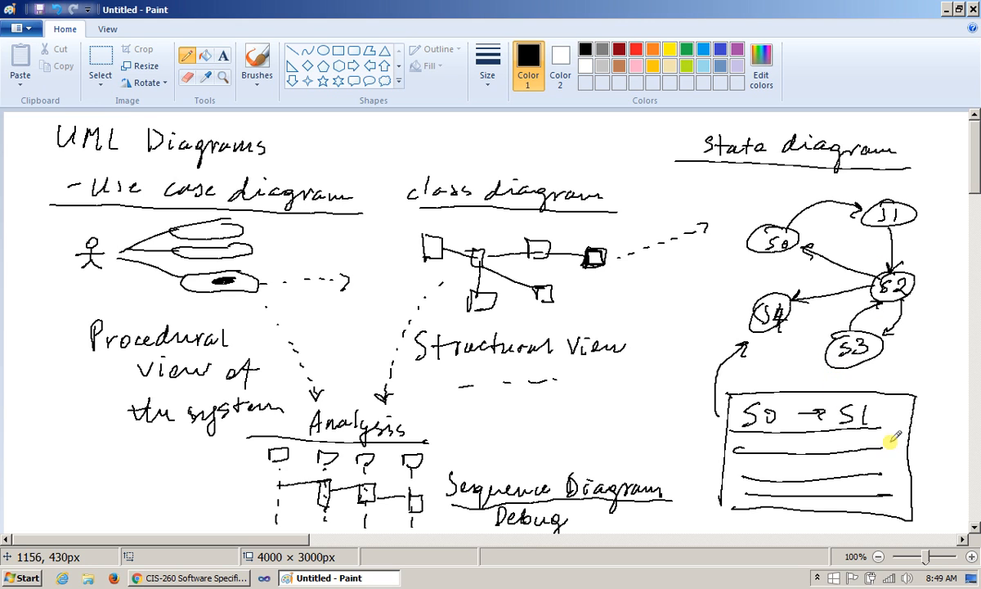
pyautogui.moveTo(809, 482)
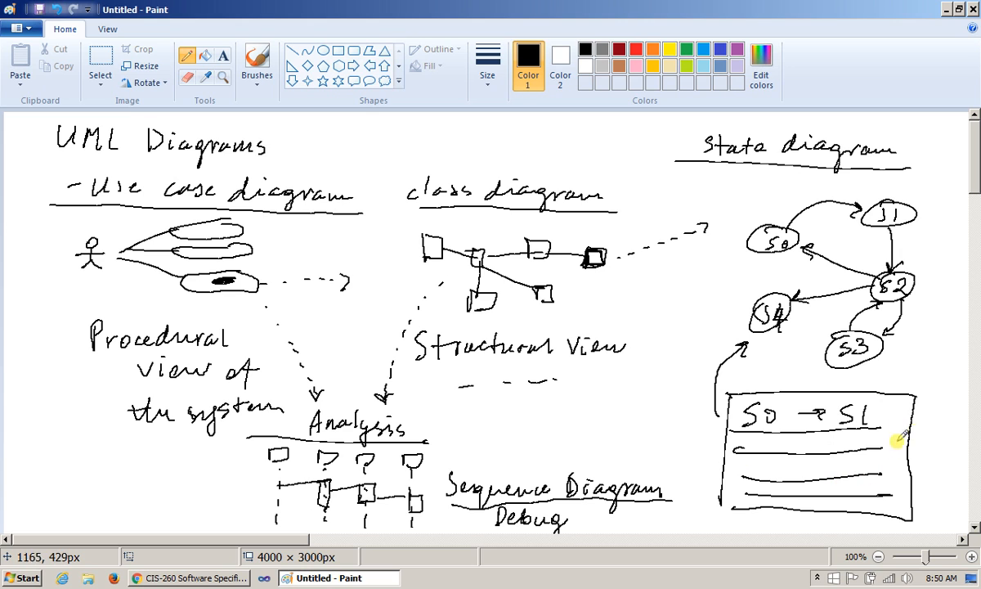
pyautogui.moveTo(847, 471)
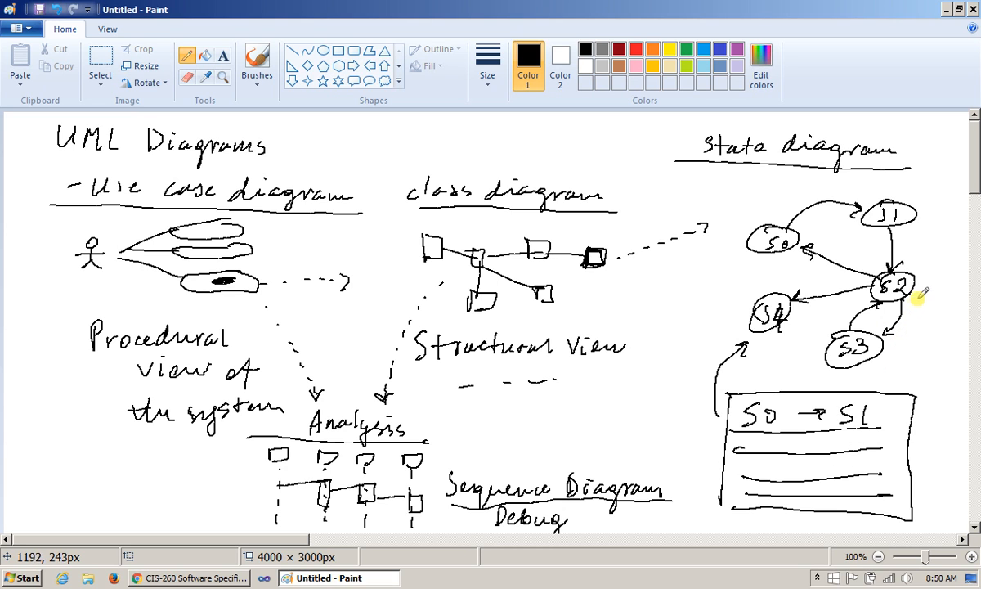
pyautogui.moveTo(891, 291)
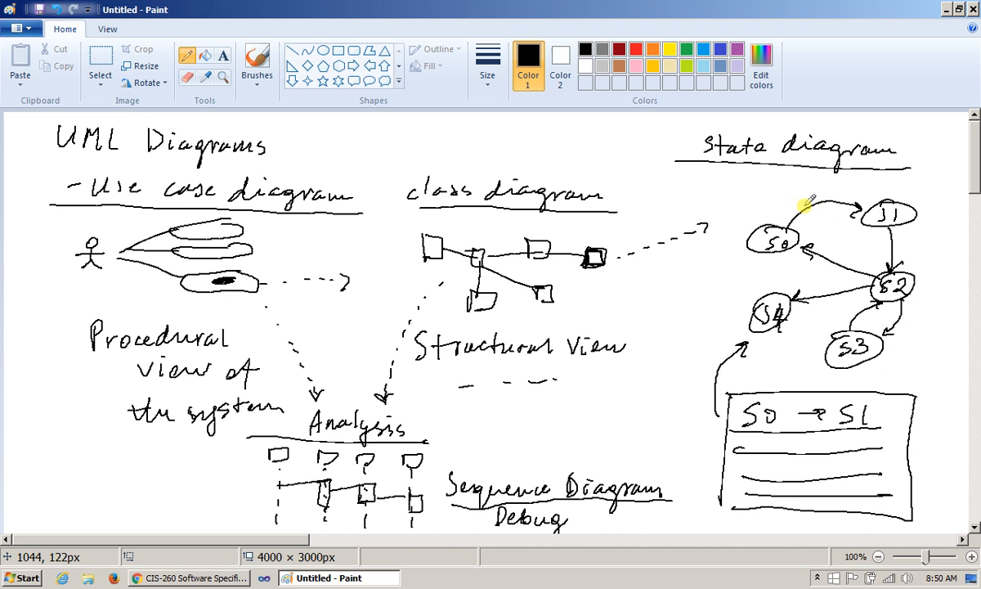
pyautogui.moveTo(932, 252)
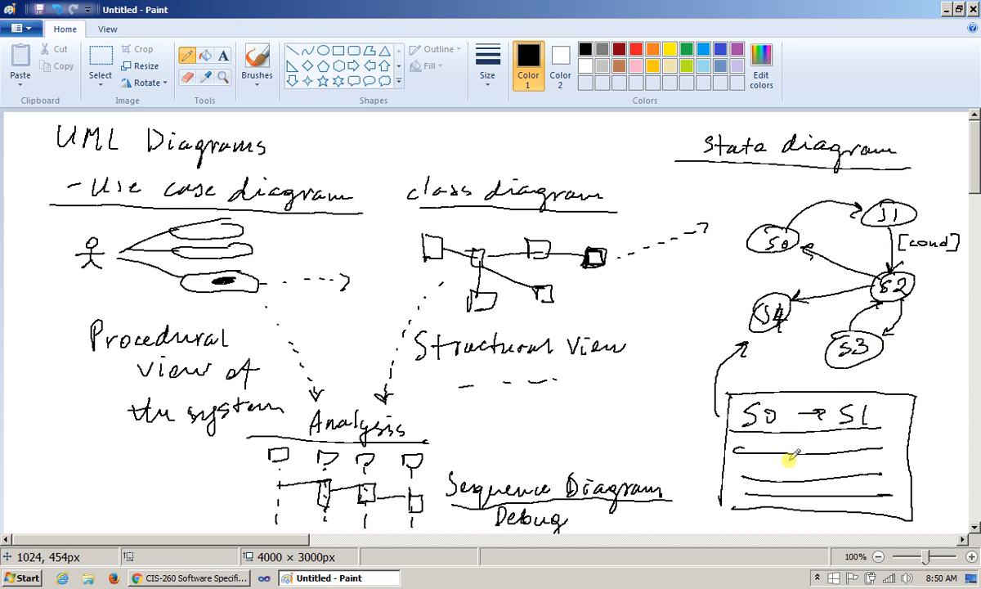
pyautogui.moveTo(672, 397)
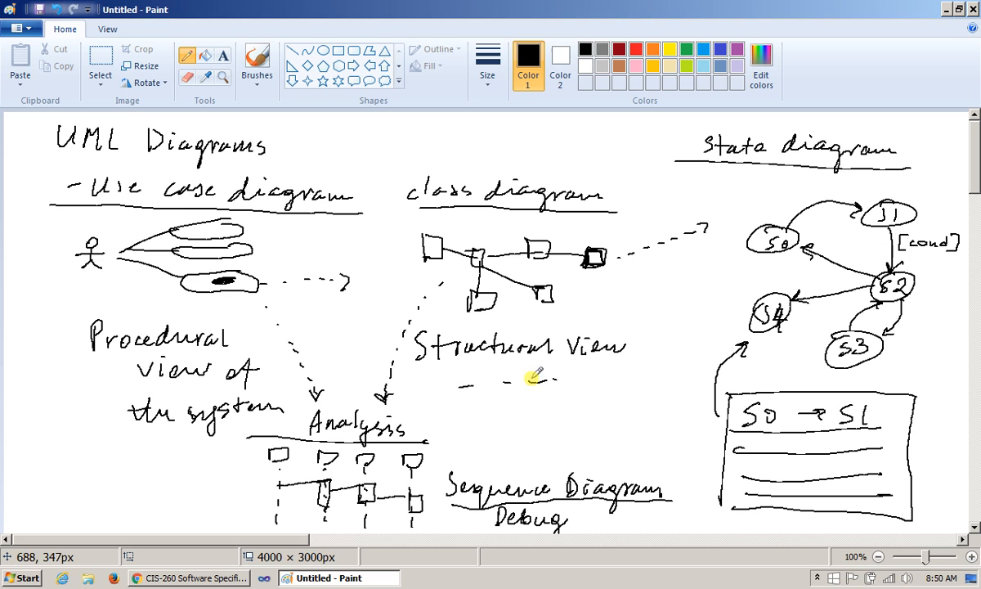
pyautogui.moveTo(556, 401)
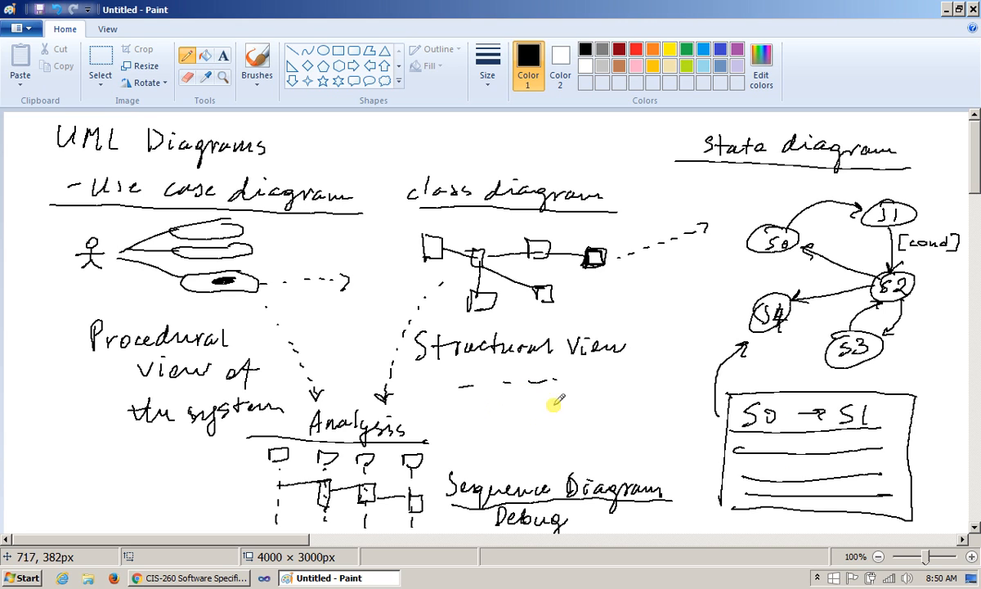
pyautogui.moveTo(493, 398)
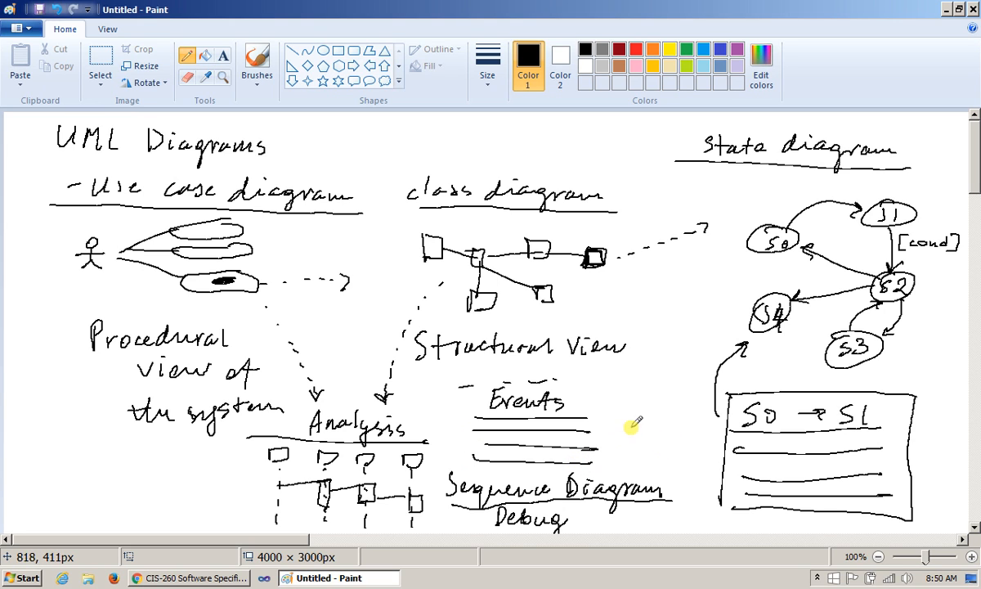
pyautogui.moveTo(663, 425)
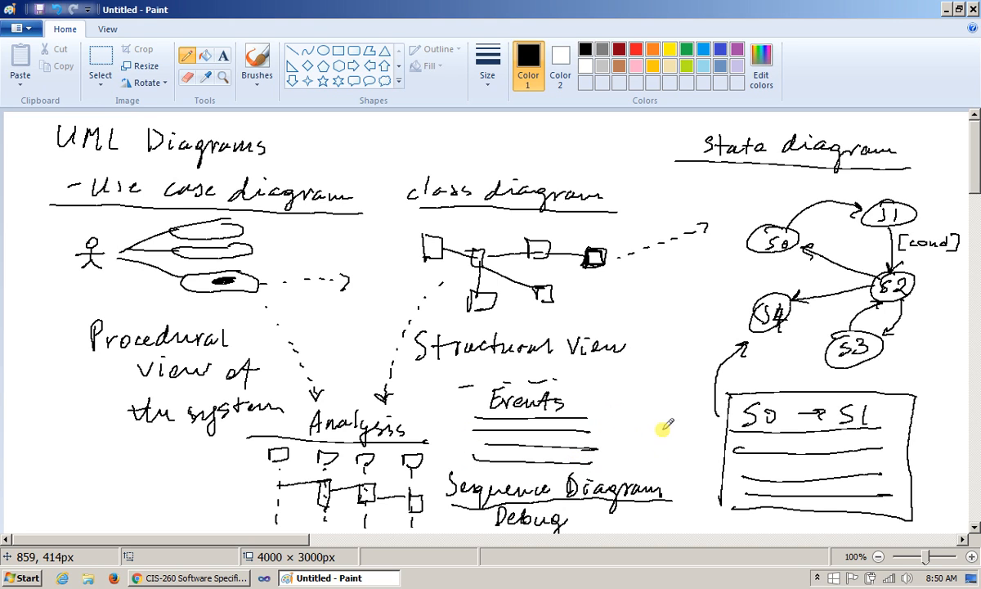
pyautogui.moveTo(572, 422)
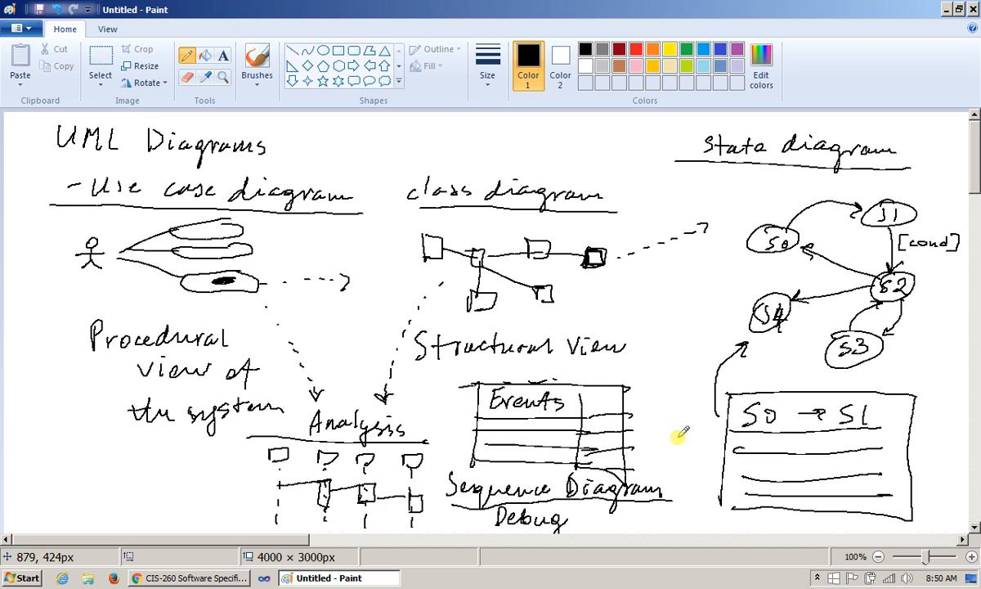
# Draw an arrow linking an Events row to the S0 → S1 transitions box.
pyautogui.moveTo(602, 425); pyautogui.dragTo(703, 417)
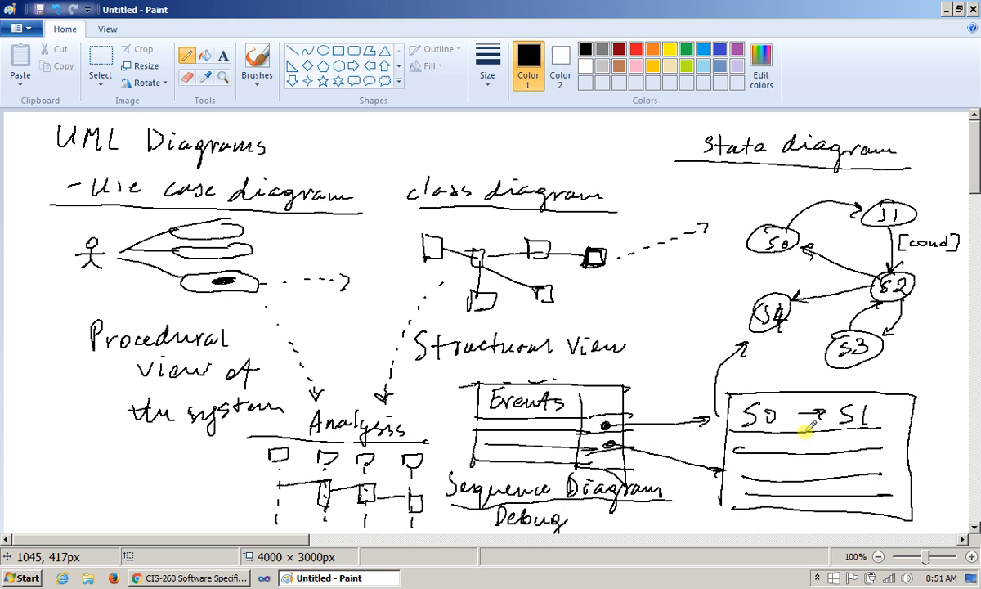
pyautogui.moveTo(809, 504)
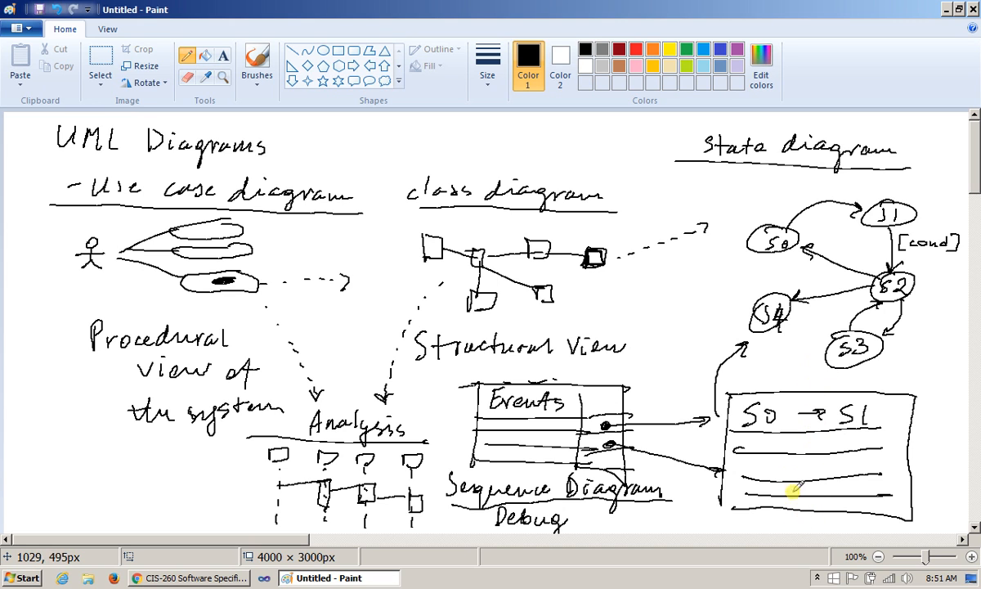
pyautogui.moveTo(559, 366)
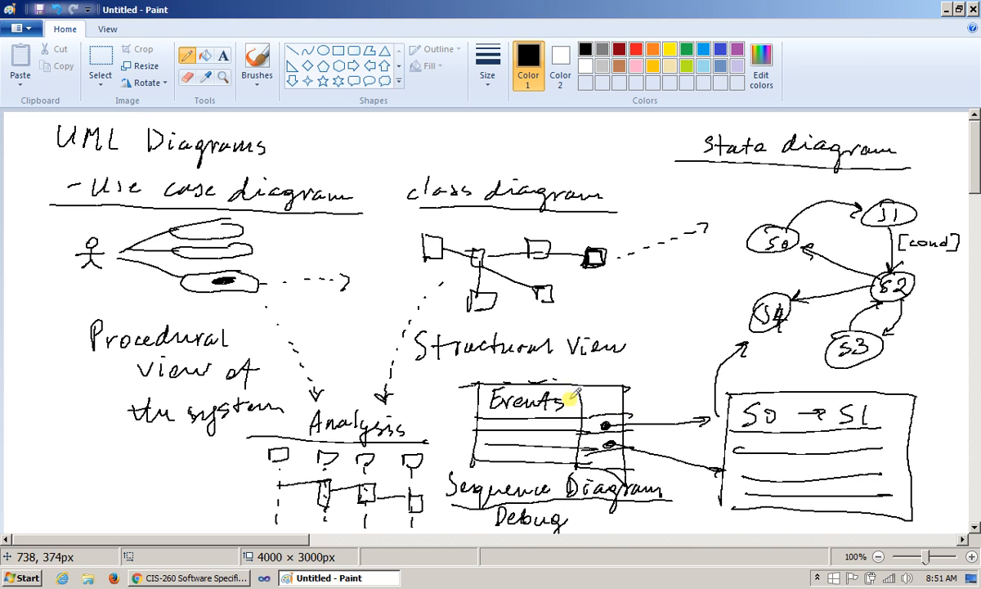
pyautogui.moveTo(585, 454)
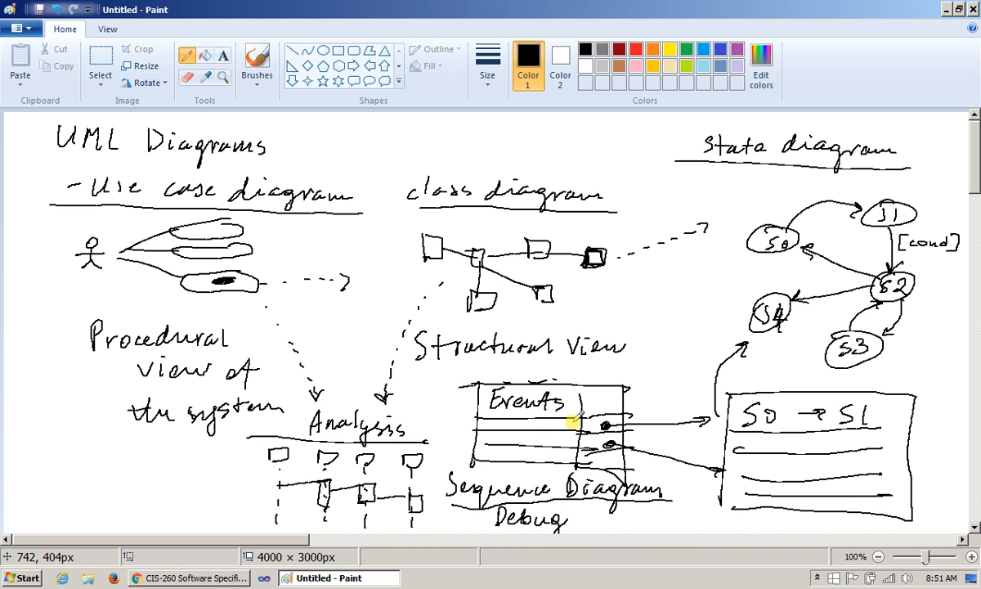
pyautogui.moveTo(569, 433)
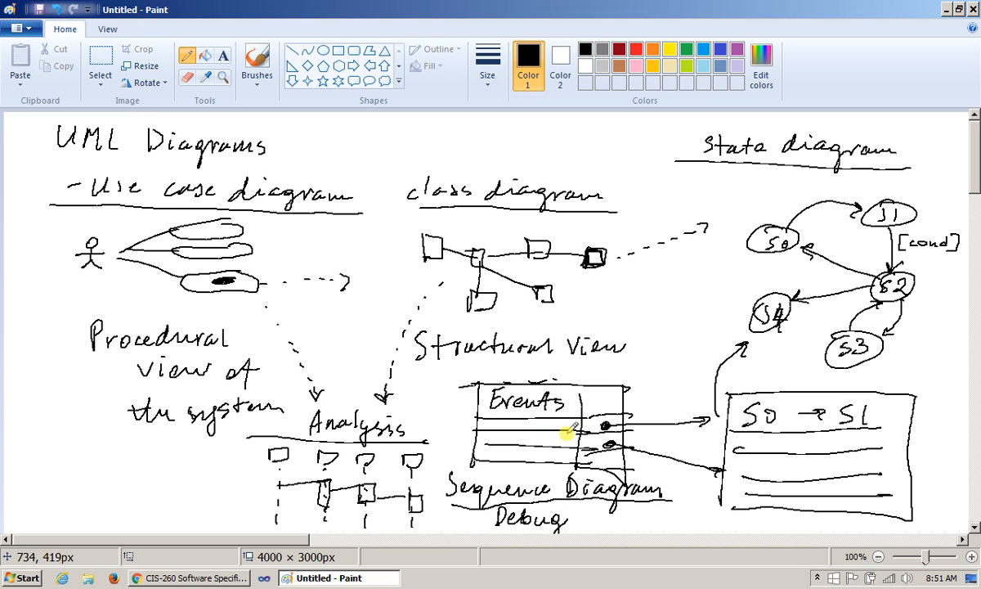
pyautogui.moveTo(568, 429)
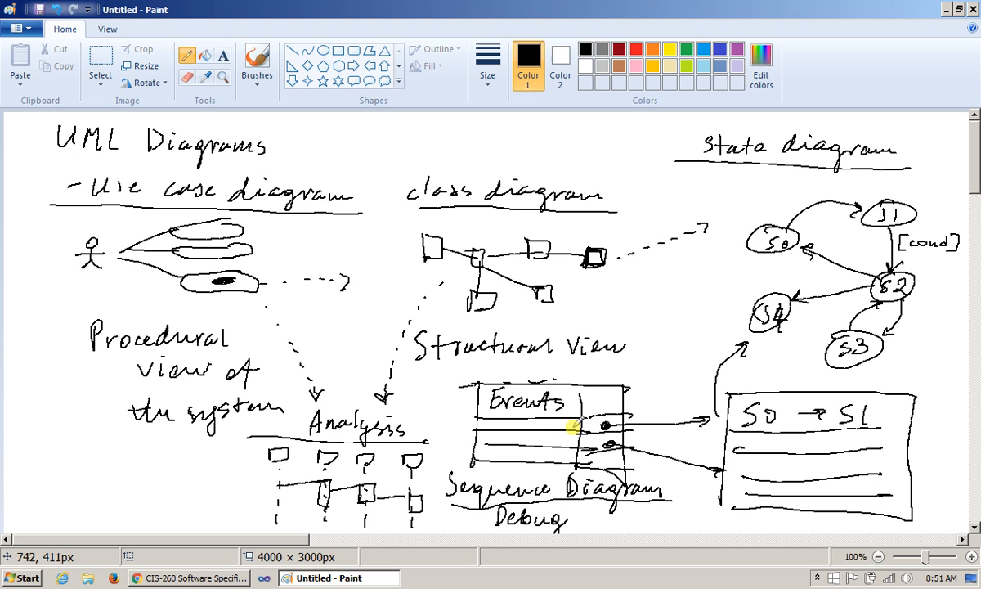
pyautogui.moveTo(597, 417)
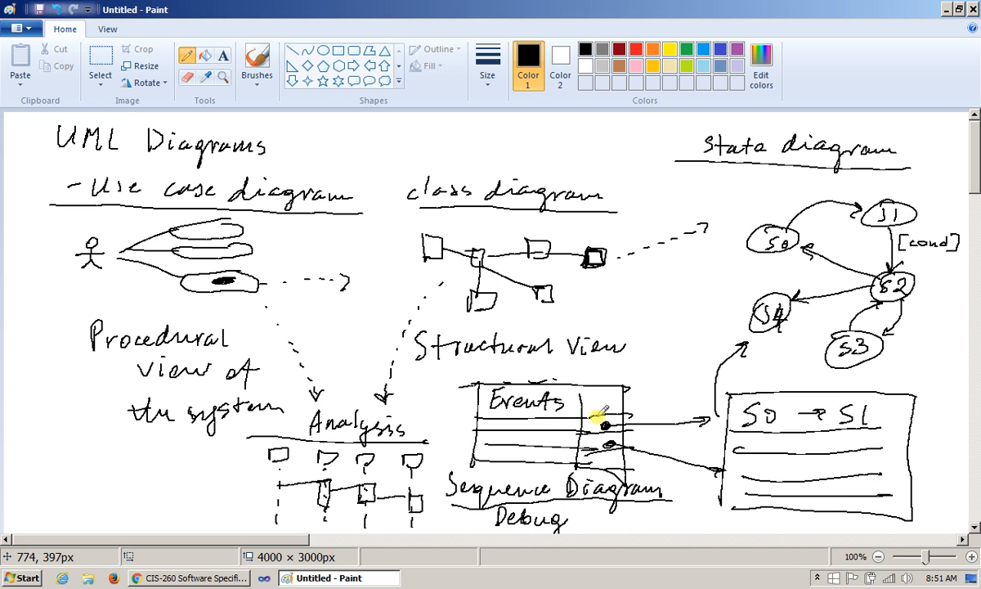
pyautogui.moveTo(652, 374)
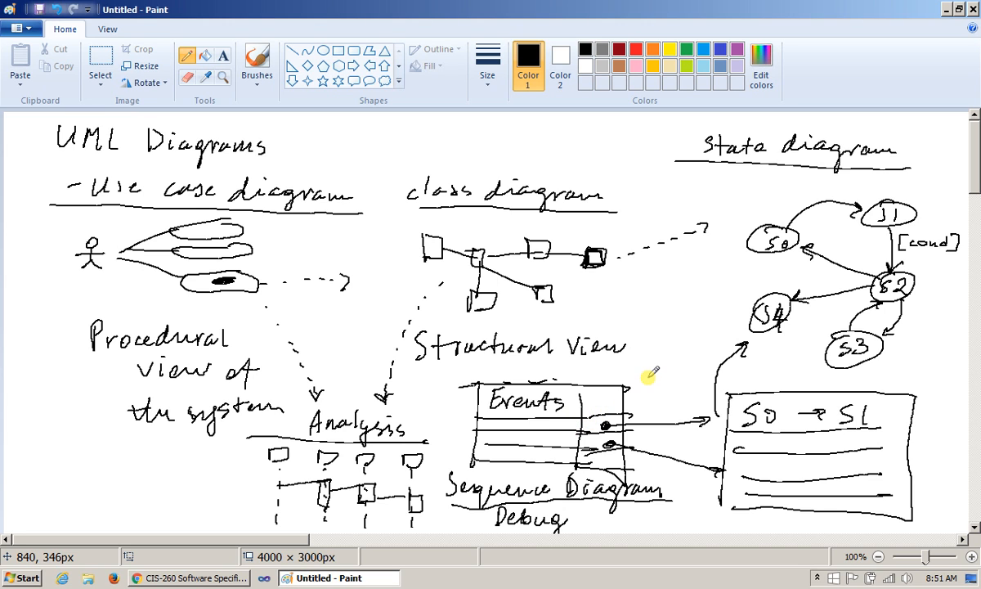
pyautogui.moveTo(686, 335)
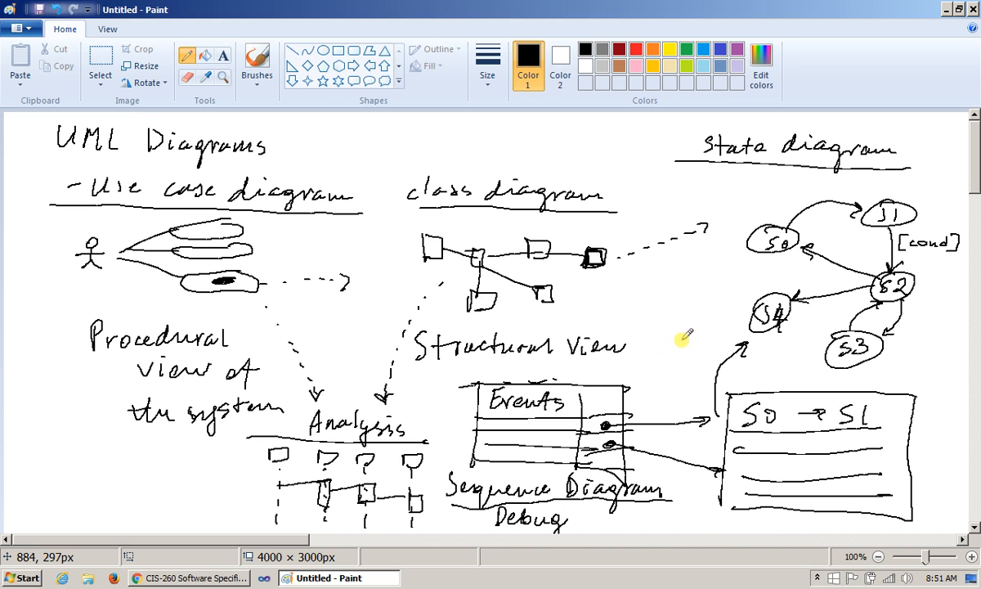
pyautogui.moveTo(684, 342)
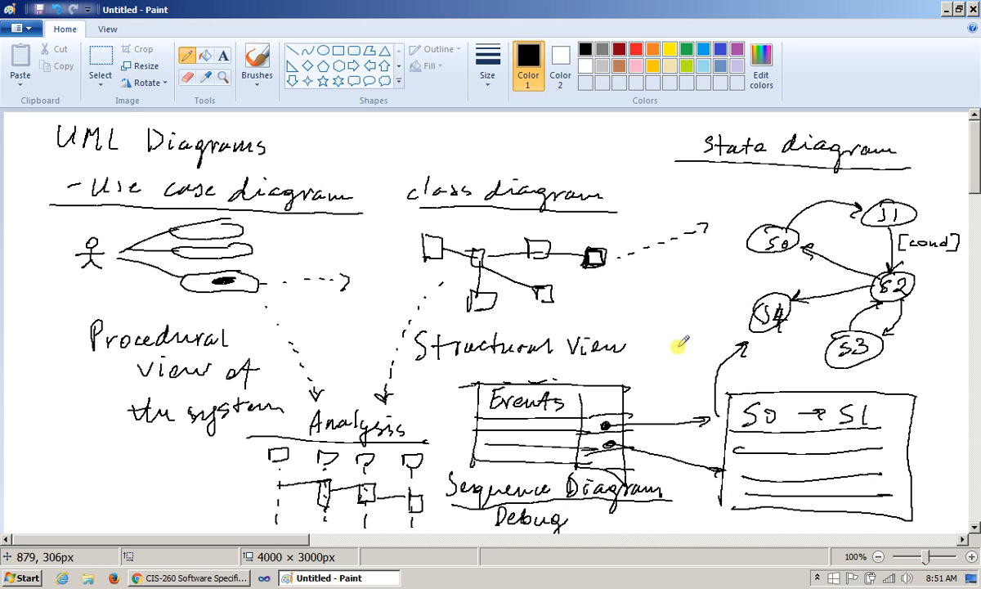
pyautogui.moveTo(685, 338)
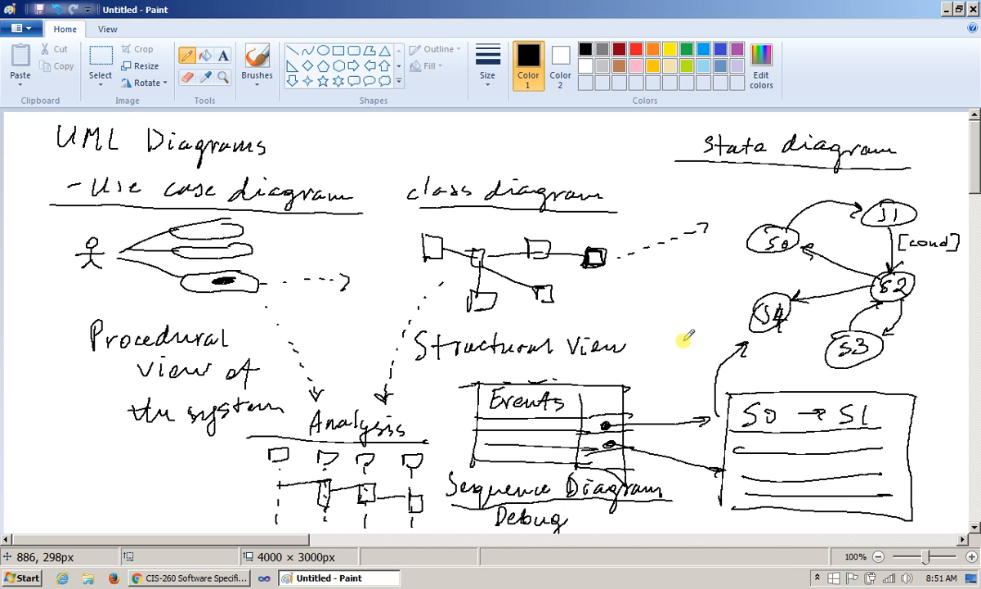
pyautogui.moveTo(701, 331)
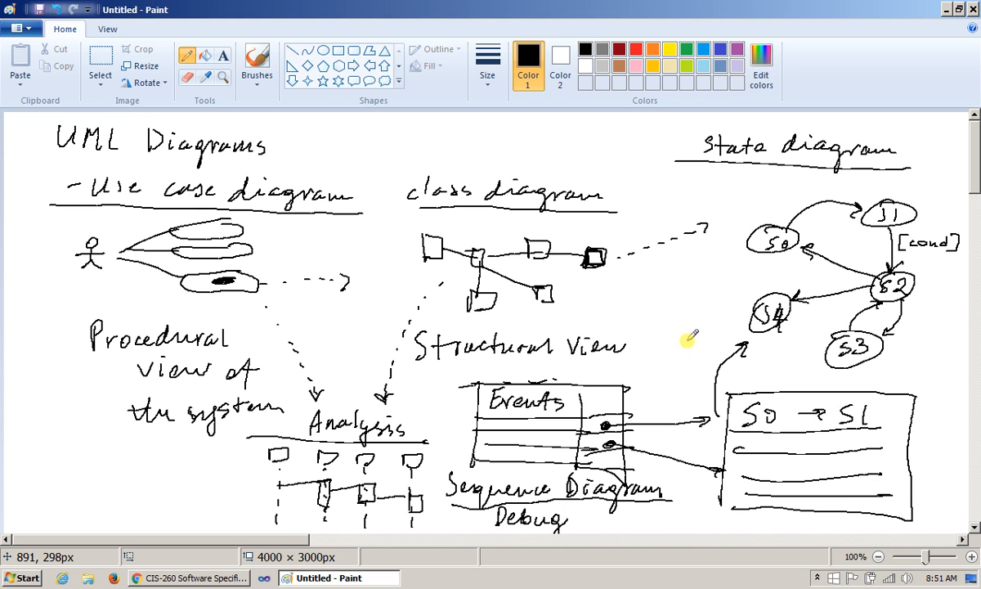
pyautogui.moveTo(579, 425)
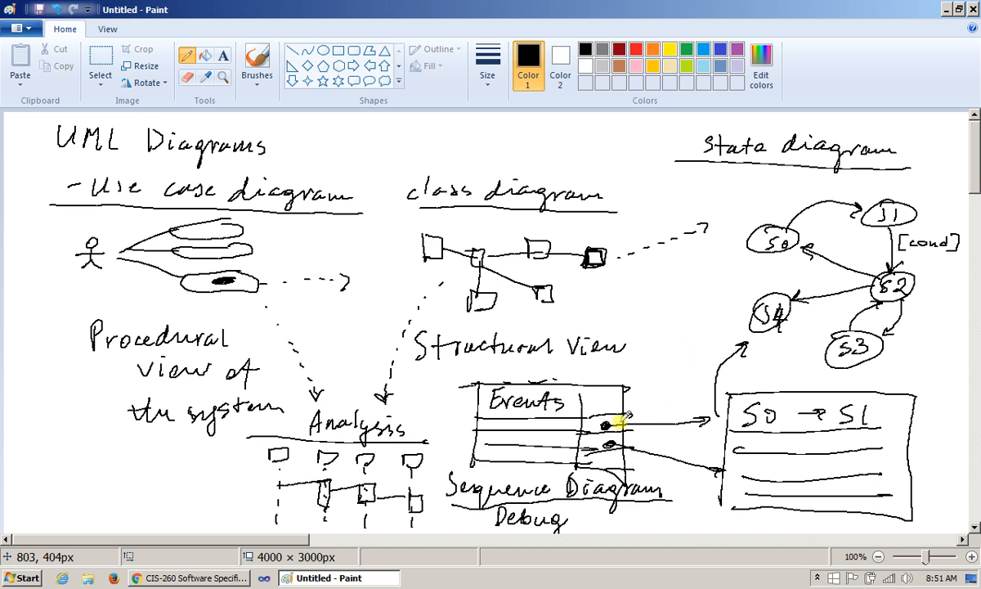
pyautogui.moveTo(618, 422)
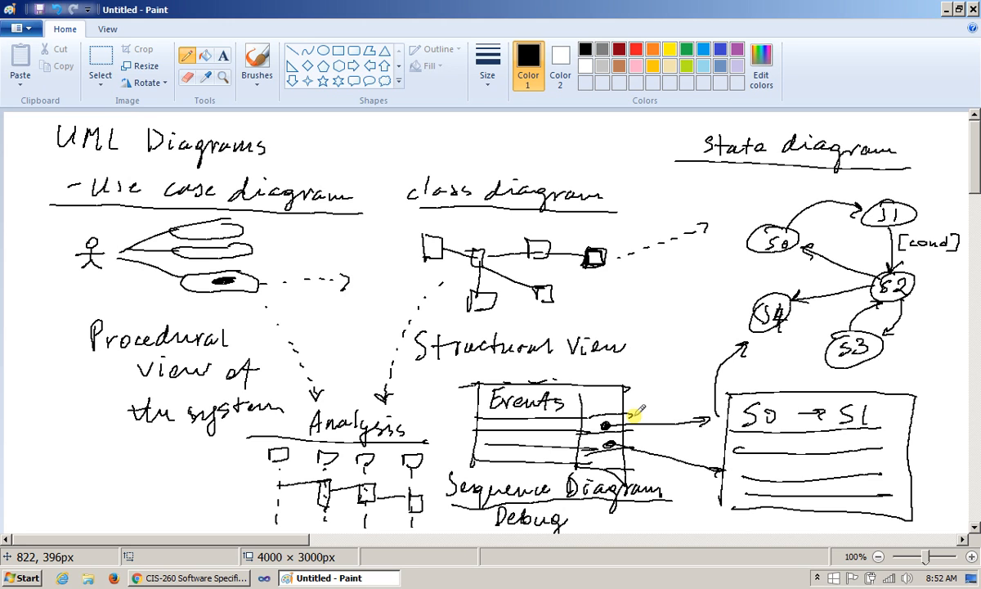
pyautogui.moveTo(242, 203)
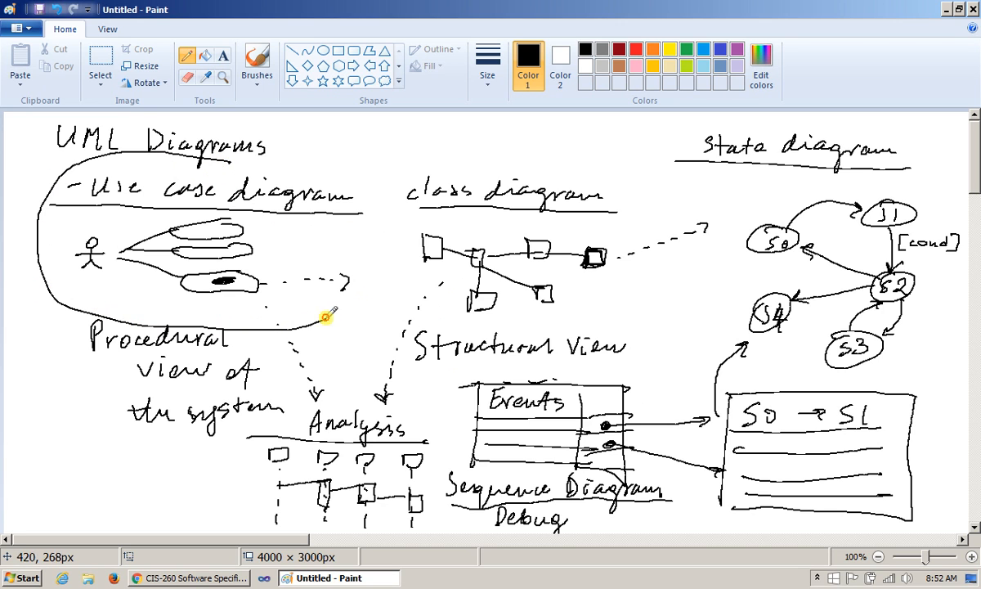
# Loop the use case, Analysis sequence and state diagrams with freehand circles.
pyautogui.moveTo(327, 314); pyautogui.dragTo(564, 150)
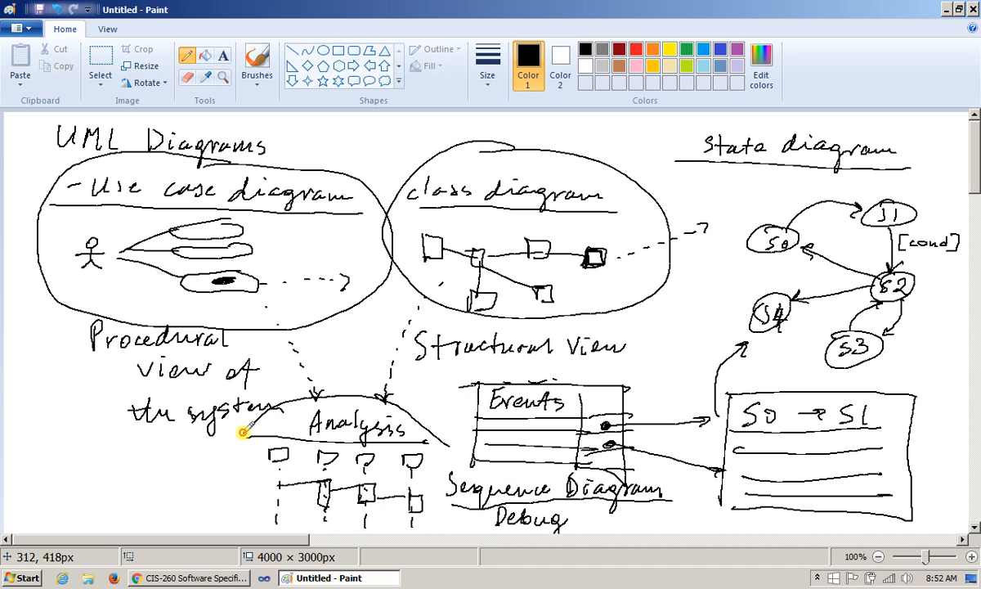
pyautogui.moveTo(237, 428); pyautogui.dragTo(646, 510)
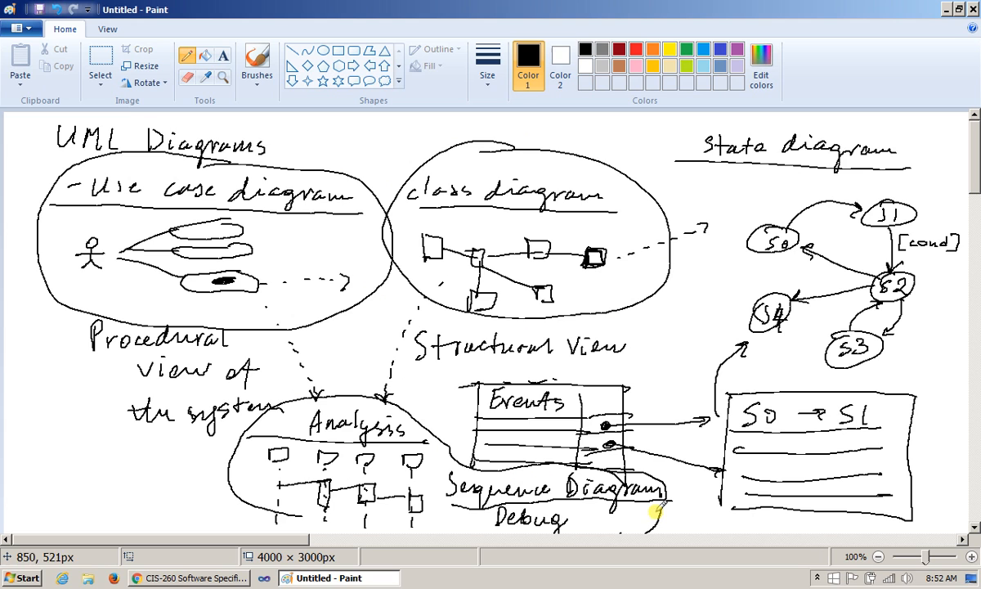
pyautogui.moveTo(683, 248); pyautogui.dragTo(833, 122)
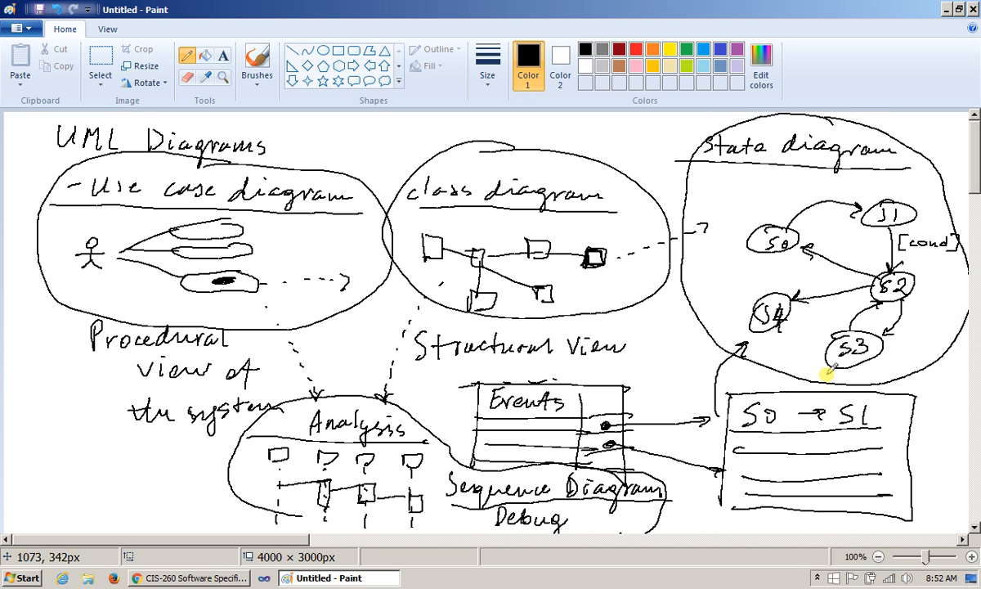
pyautogui.moveTo(784, 520)
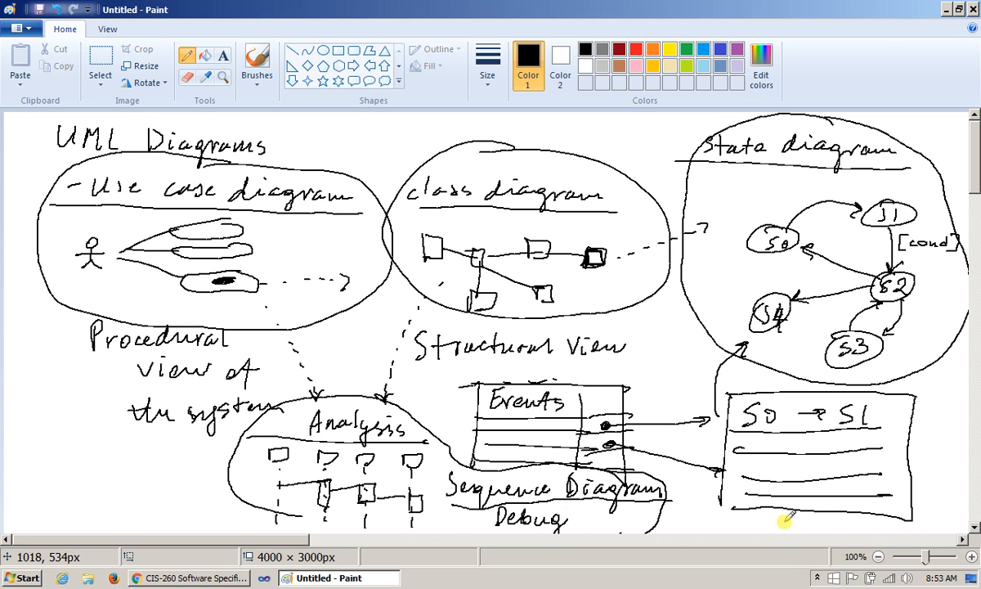
pyautogui.moveTo(442, 580)
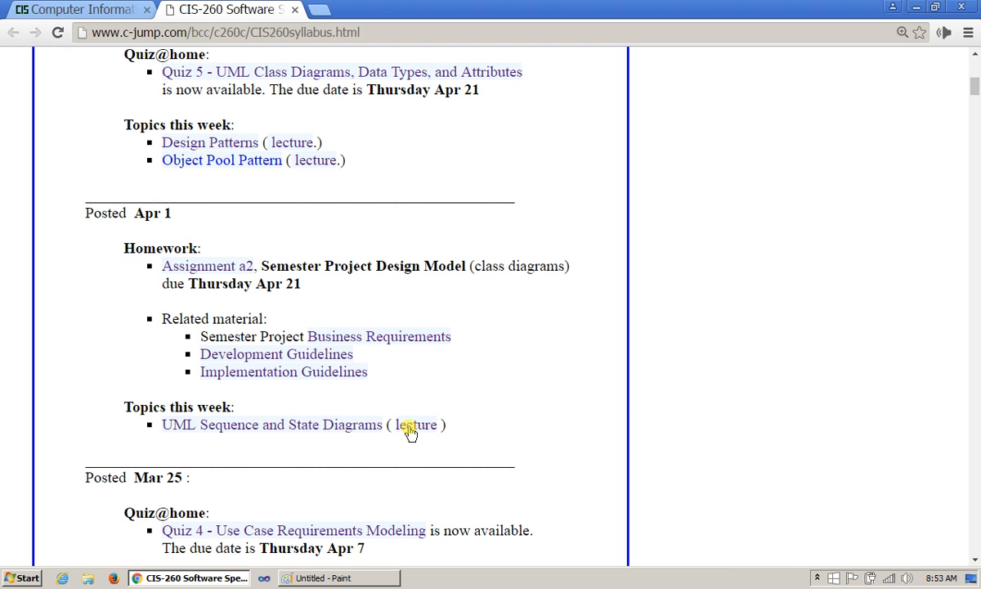
pyautogui.moveTo(318, 428)
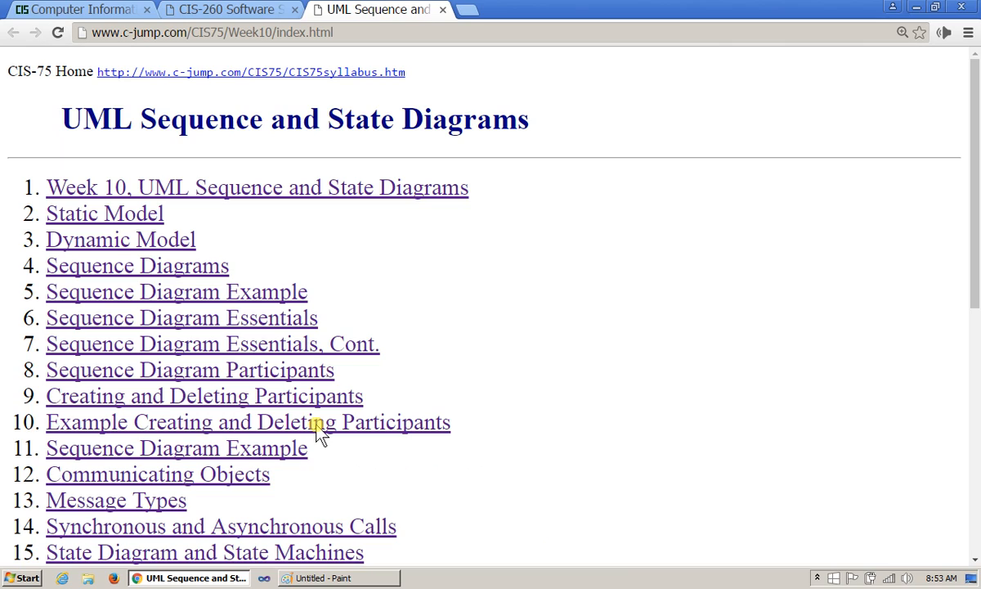
# Scroll the UML Sequence and State Diagrams lecture index down and back up.
pyautogui.scroll(-3)
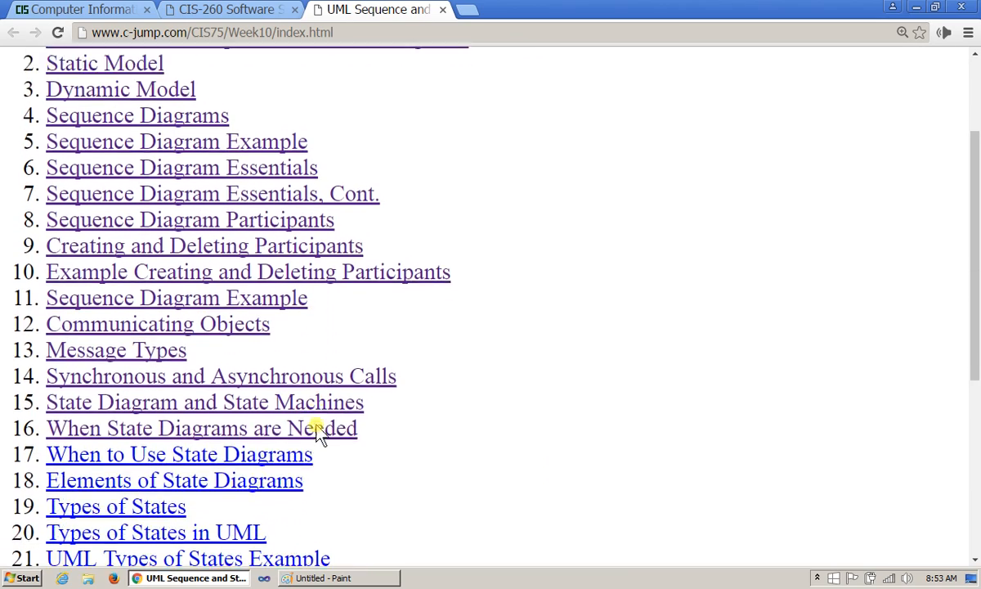
pyautogui.scroll(3)
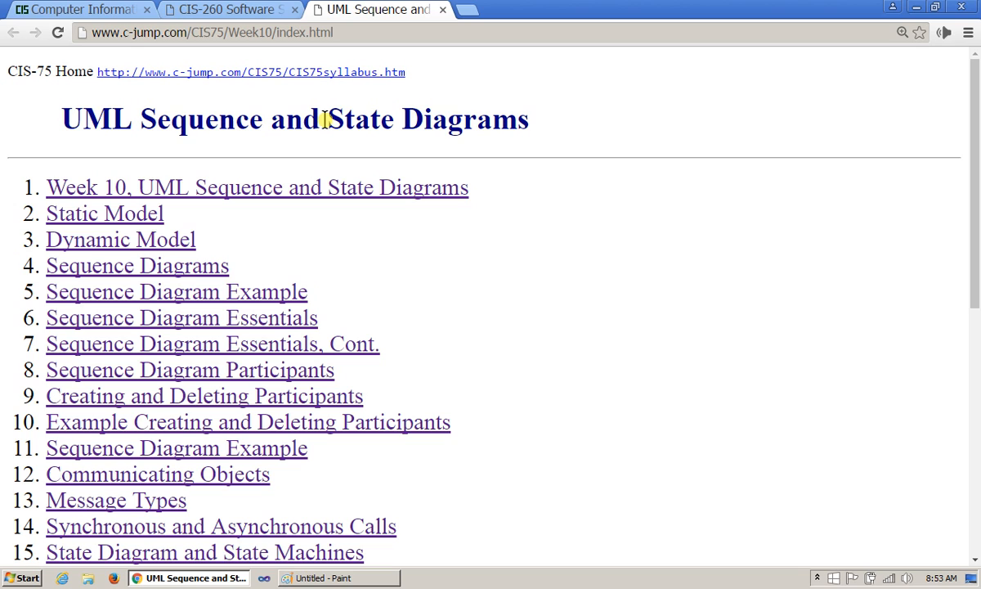
pyautogui.moveTo(504, 88)
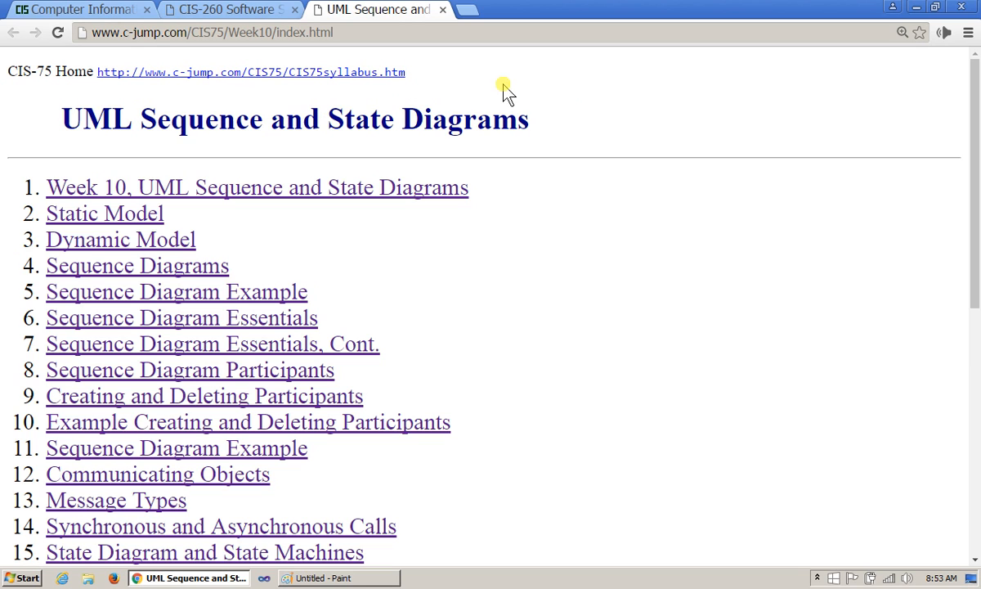
pyautogui.moveTo(973, 161)
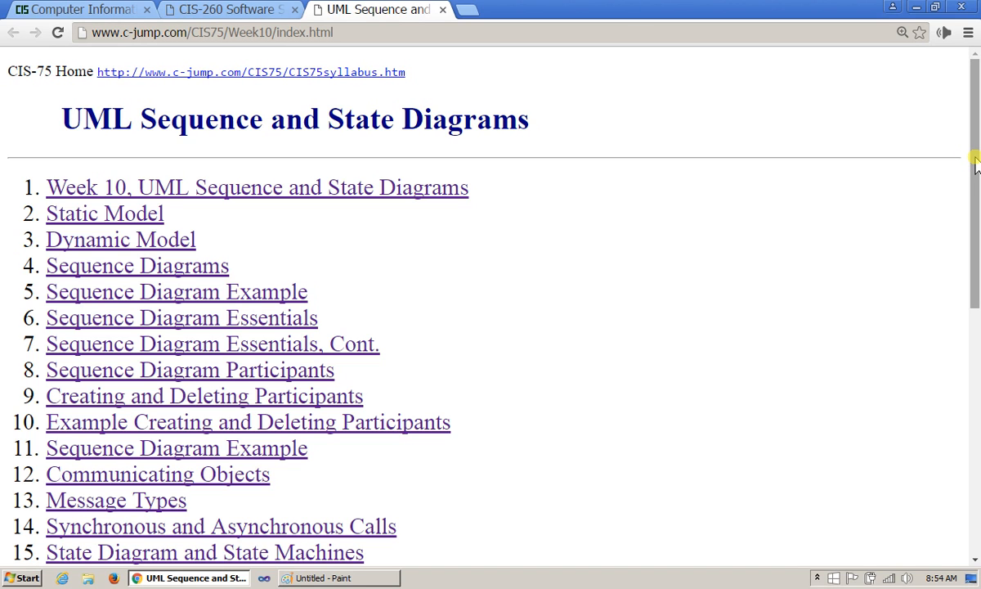
# Scroll the lecture index and open item 15, 'State Diagram and State Machines'.
pyautogui.scroll(-3)
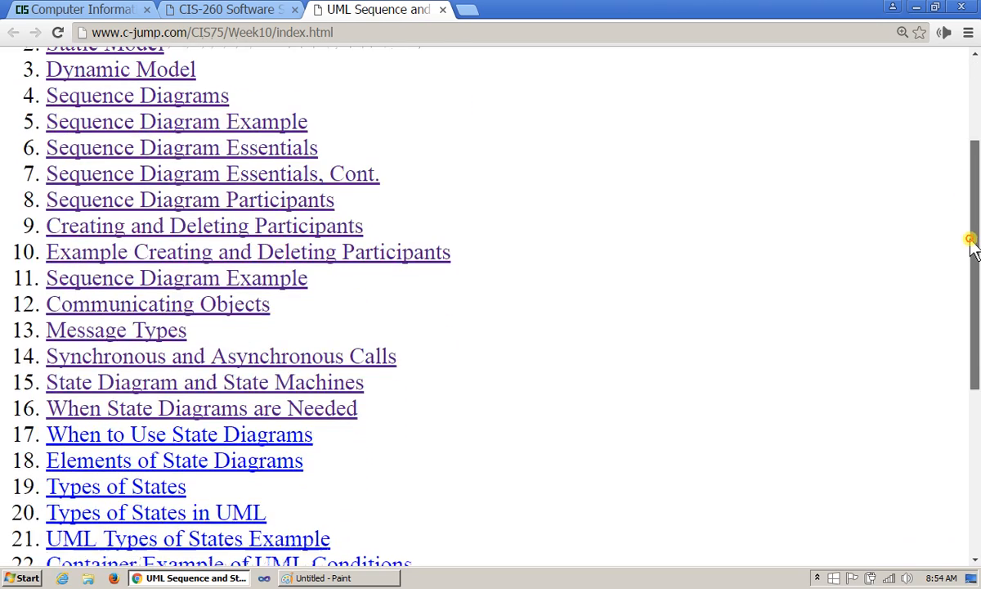
pyautogui.scroll(-3)
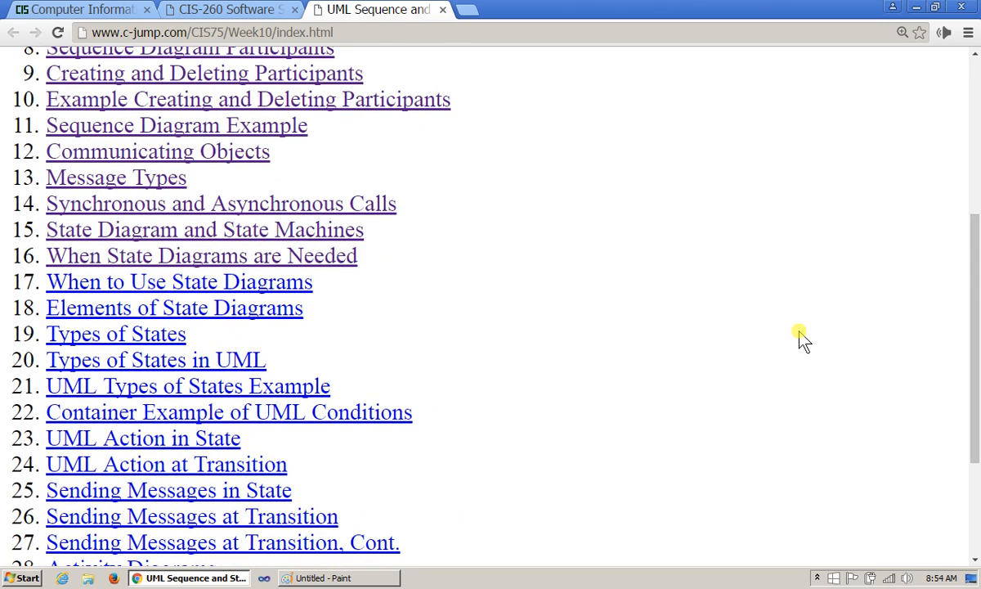
pyautogui.moveTo(582, 318)
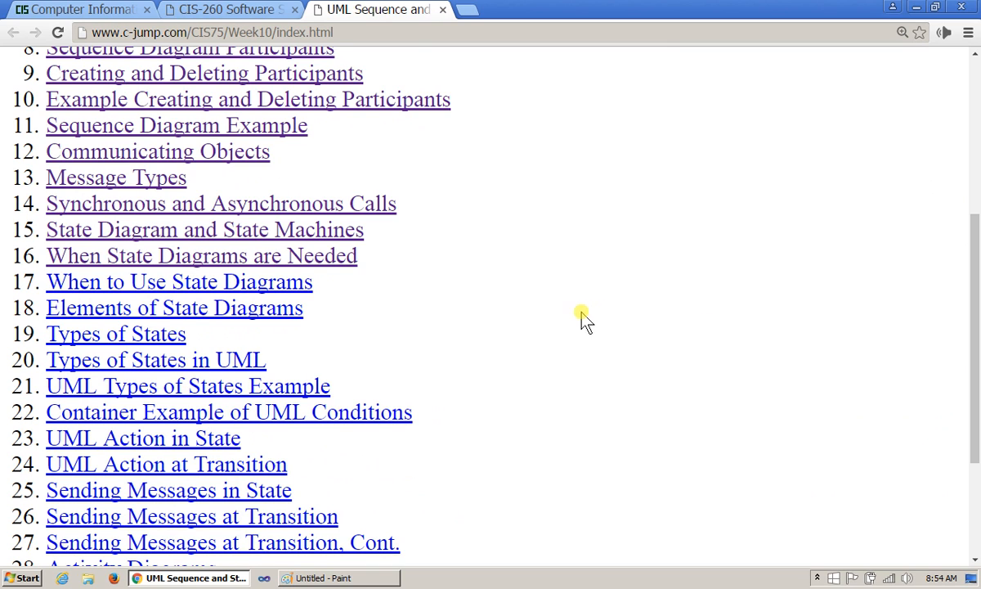
pyautogui.moveTo(491, 339)
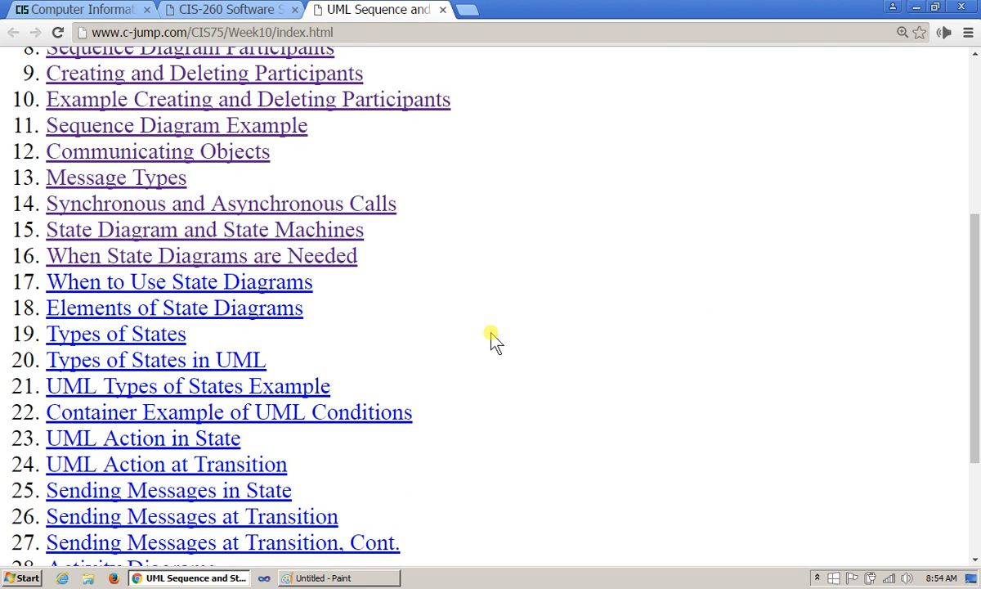
pyautogui.moveTo(444, 309)
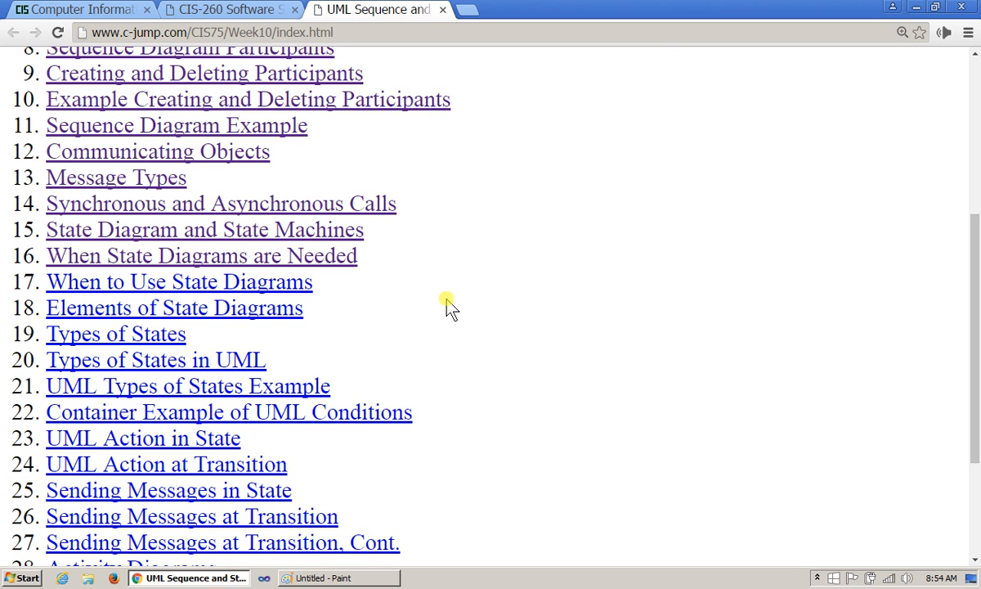
pyautogui.moveTo(340, 263)
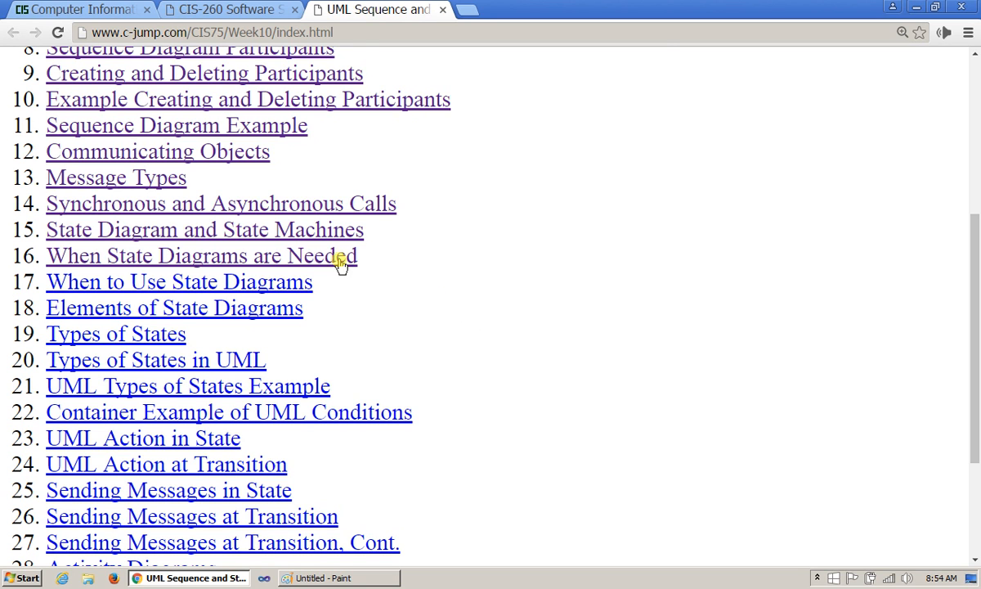
pyautogui.click(203, 229)
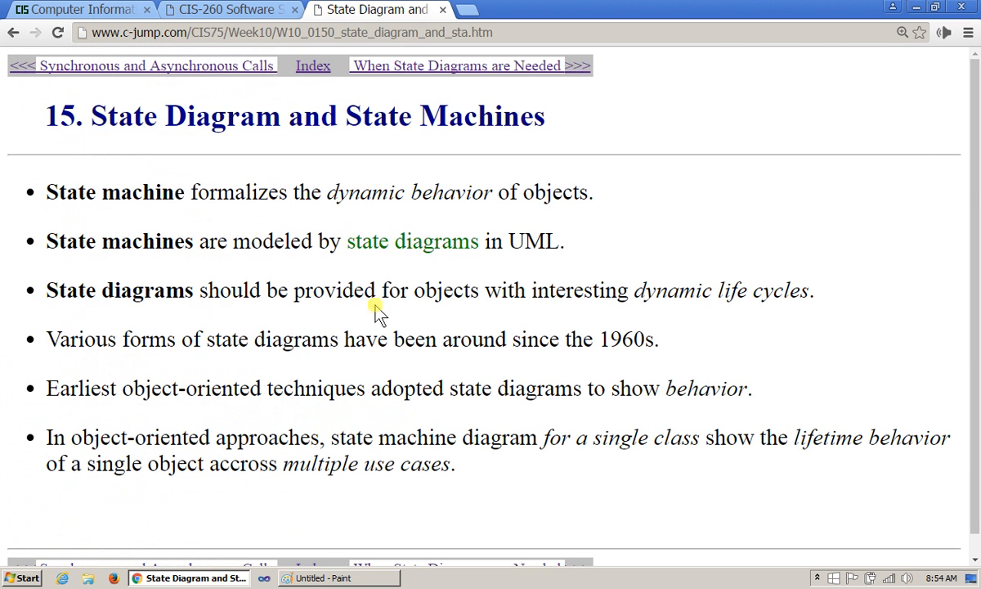
pyautogui.moveTo(471, 320)
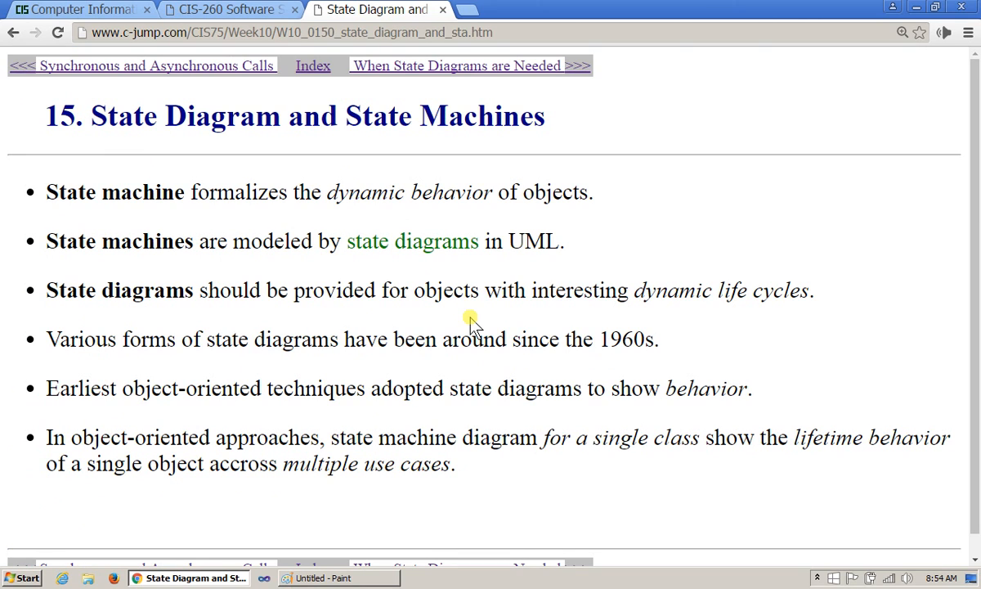